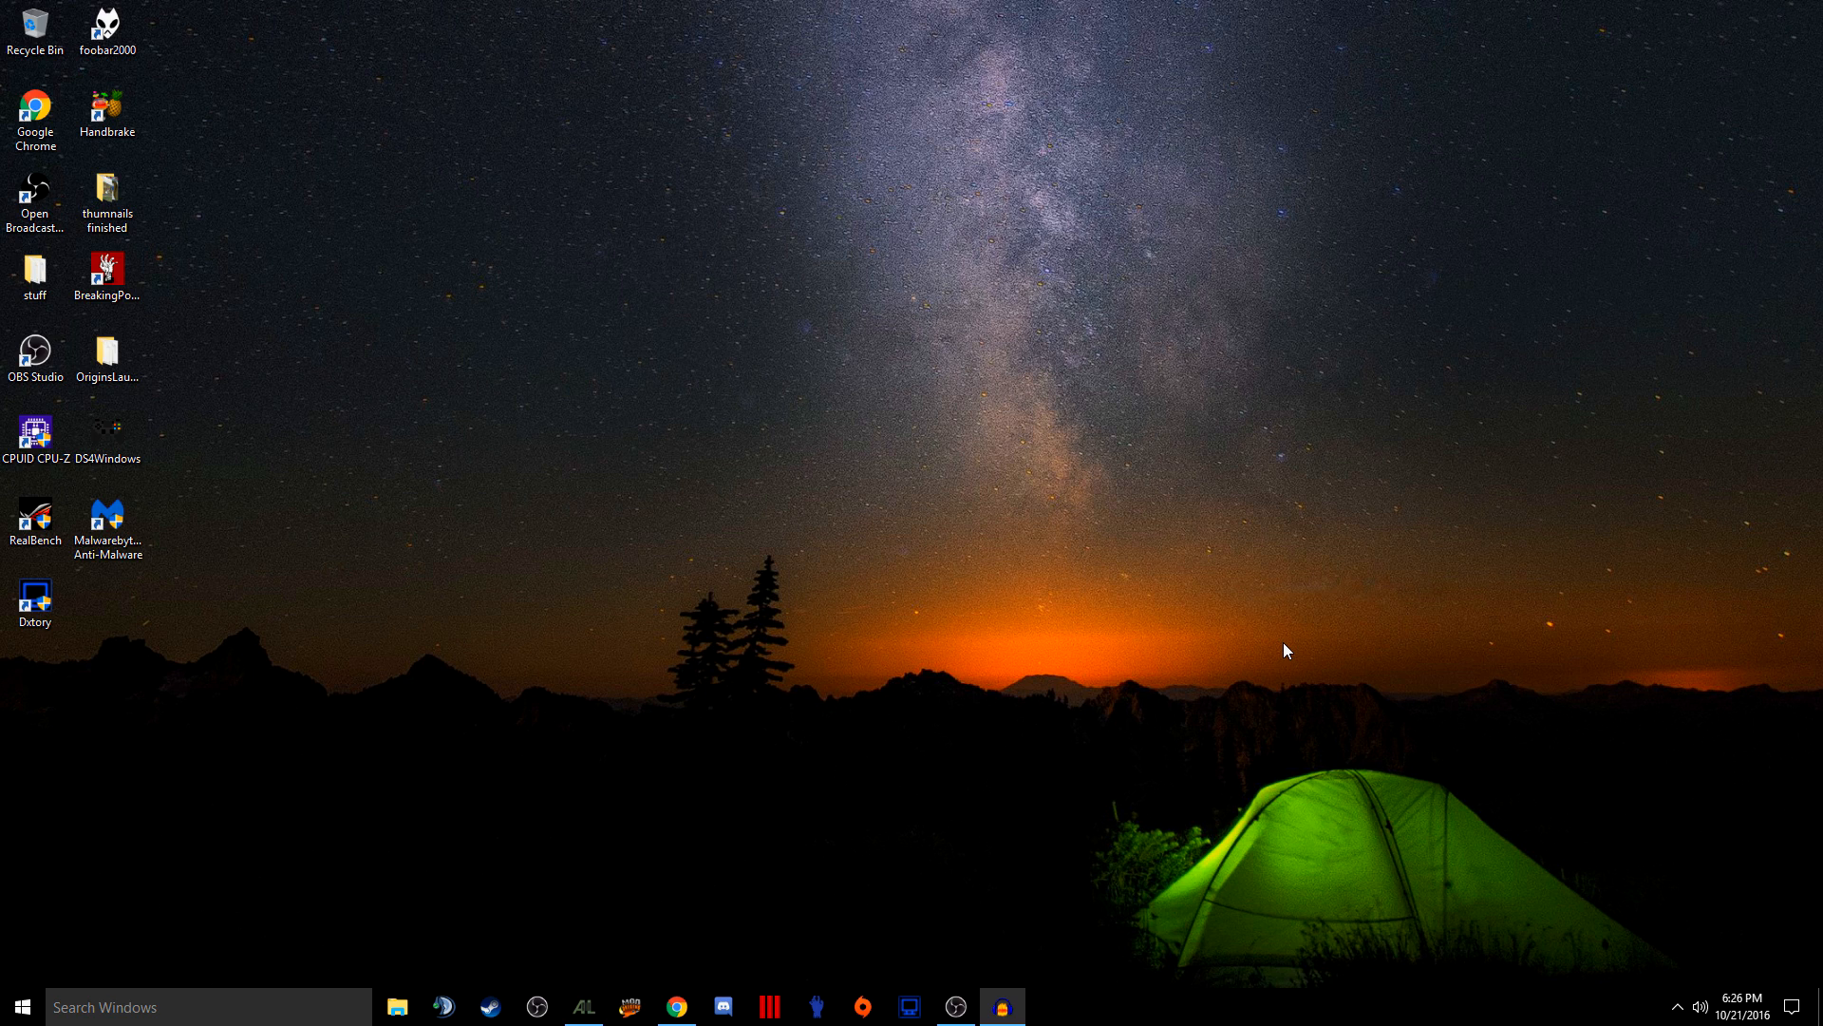
mouse_move(910, 502)
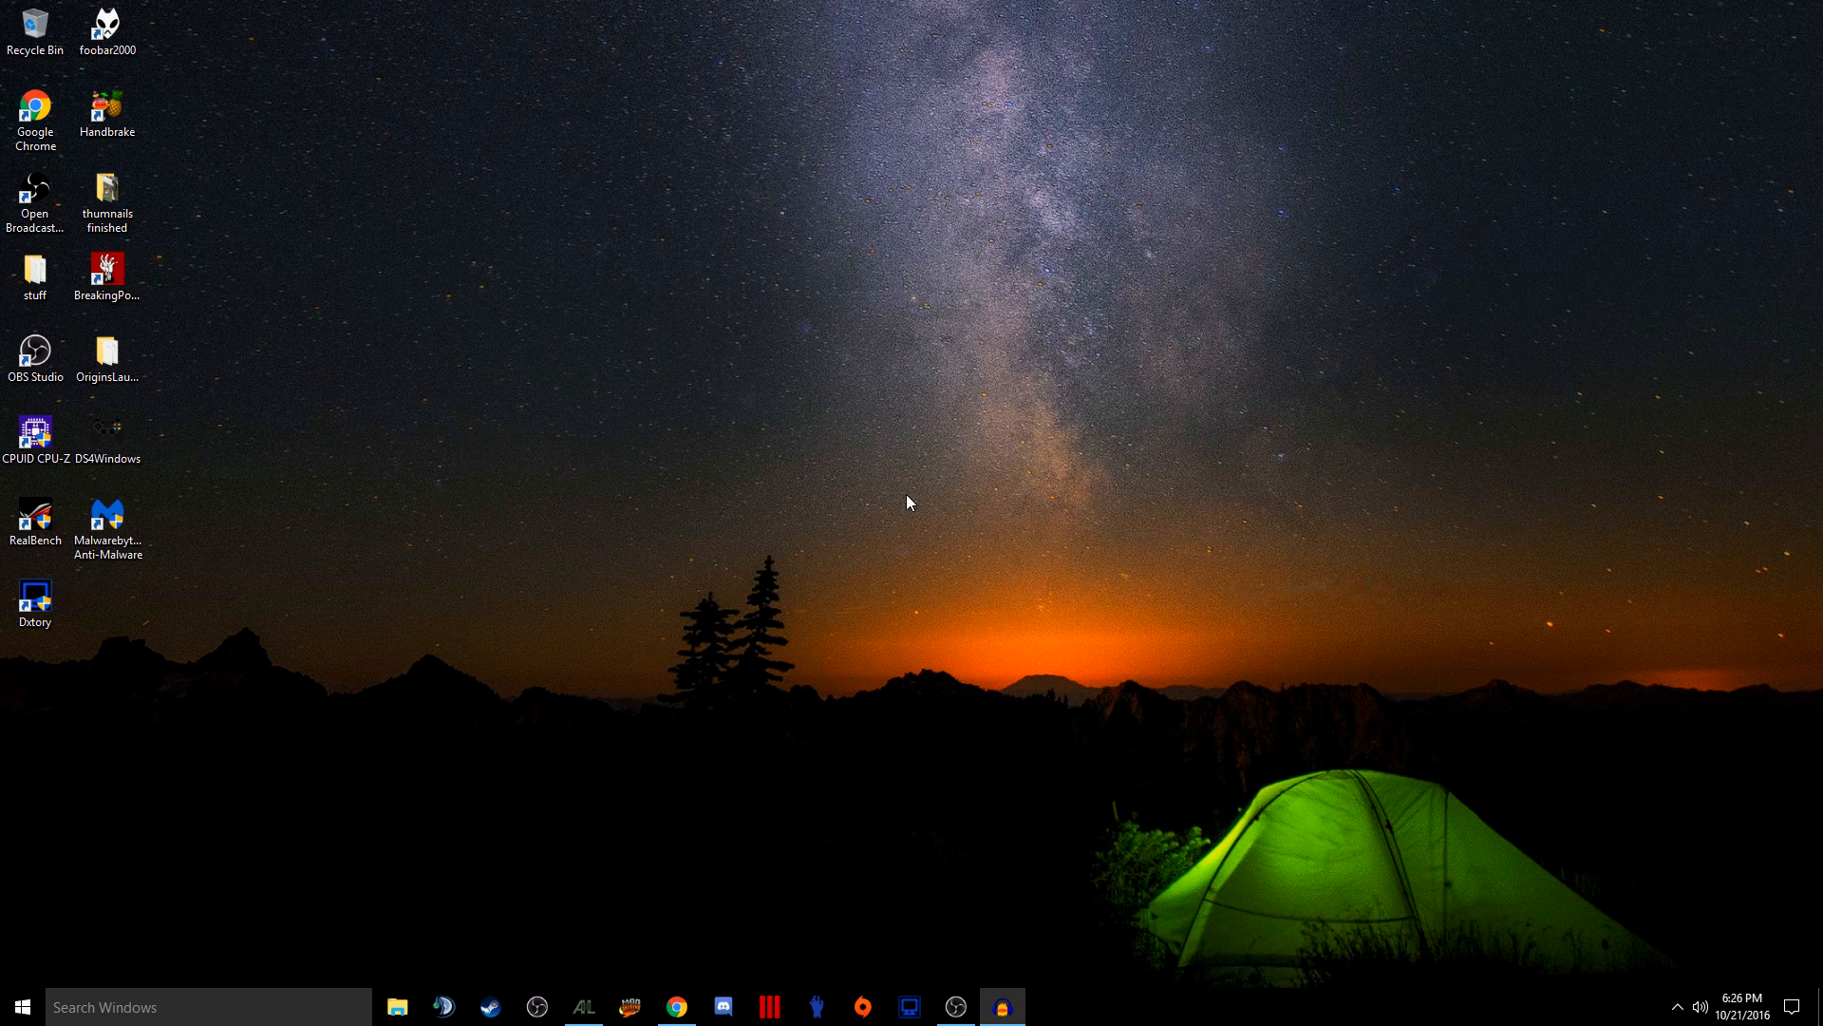
mouse_move(984, 634)
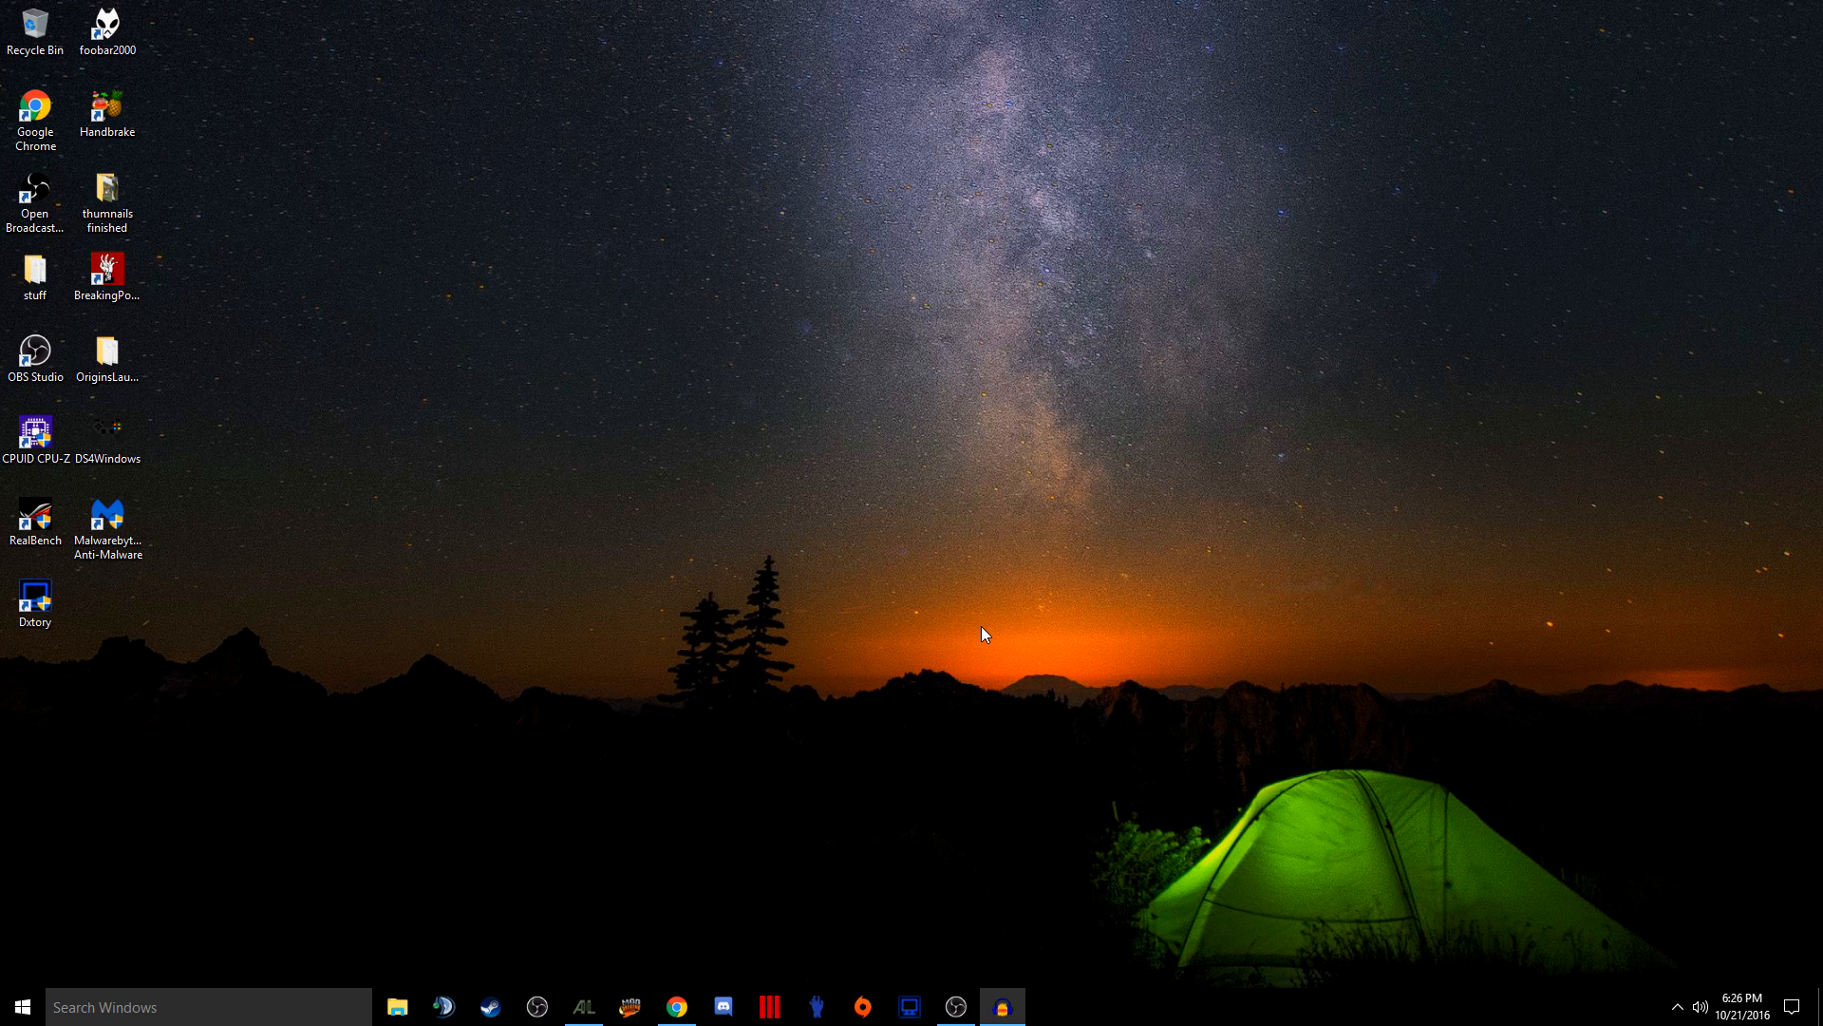
mouse_move(976, 629)
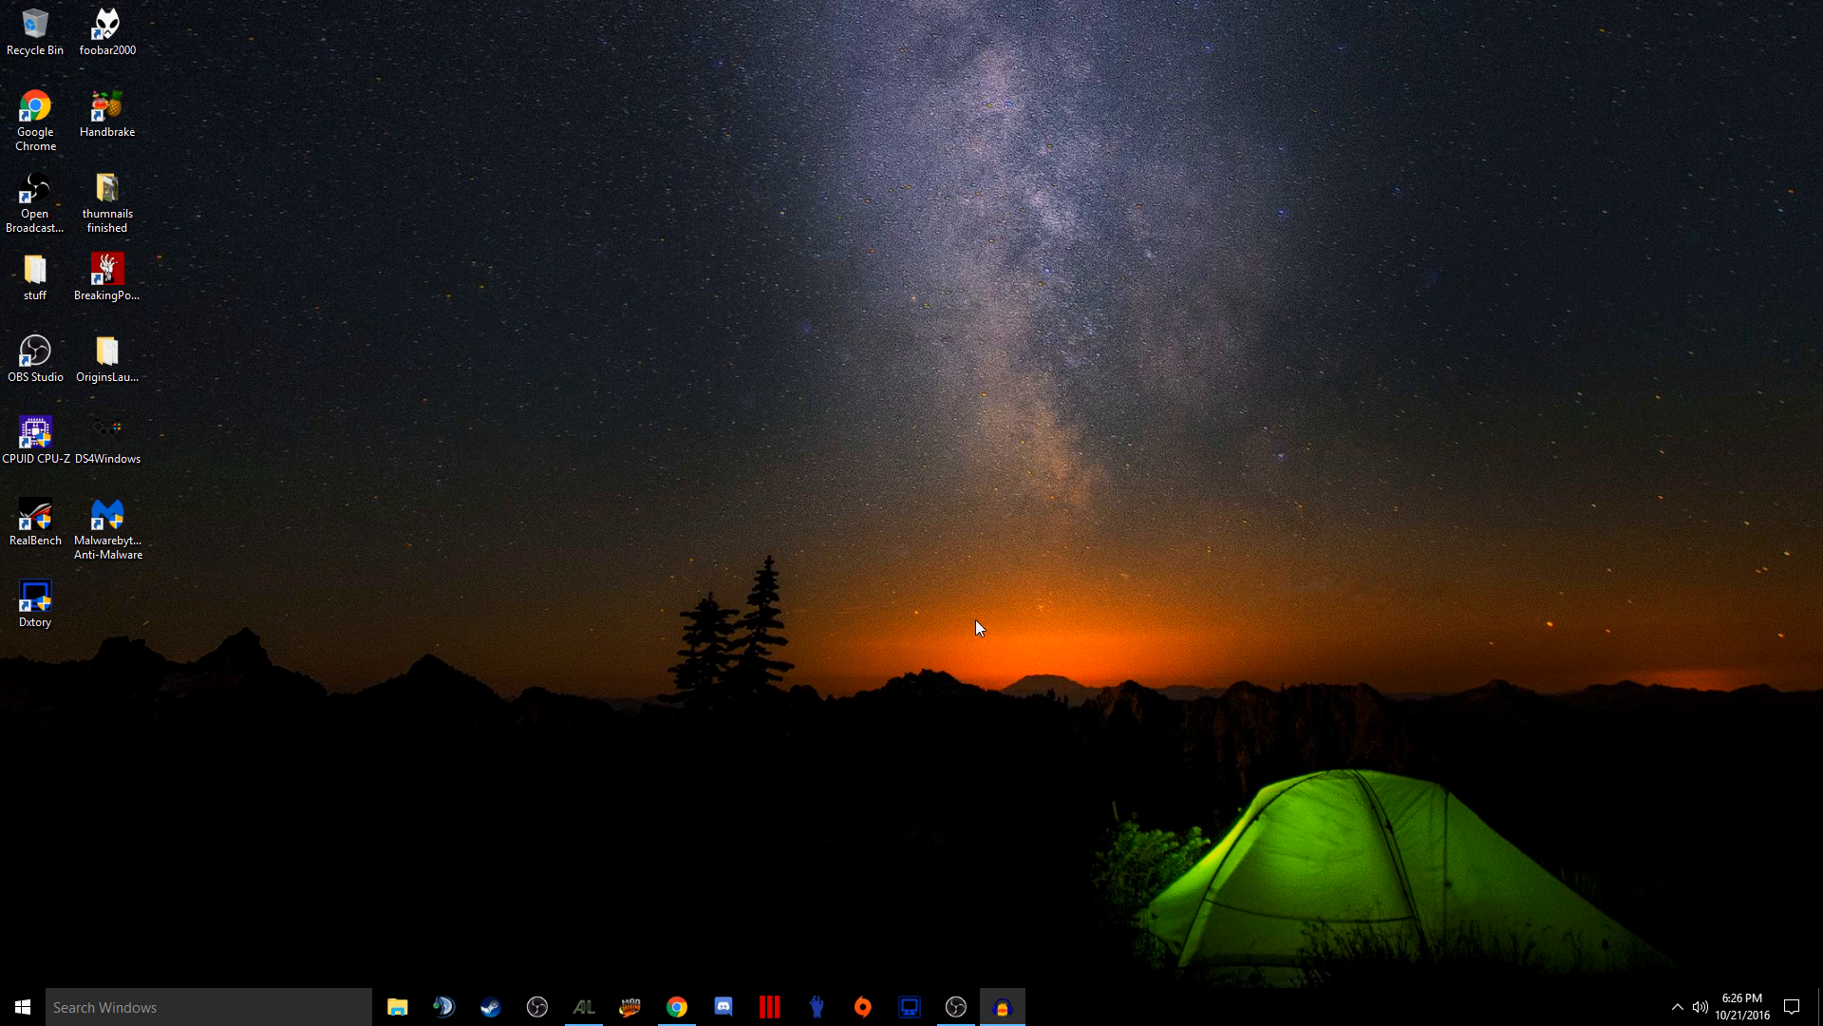
mouse_move(923, 602)
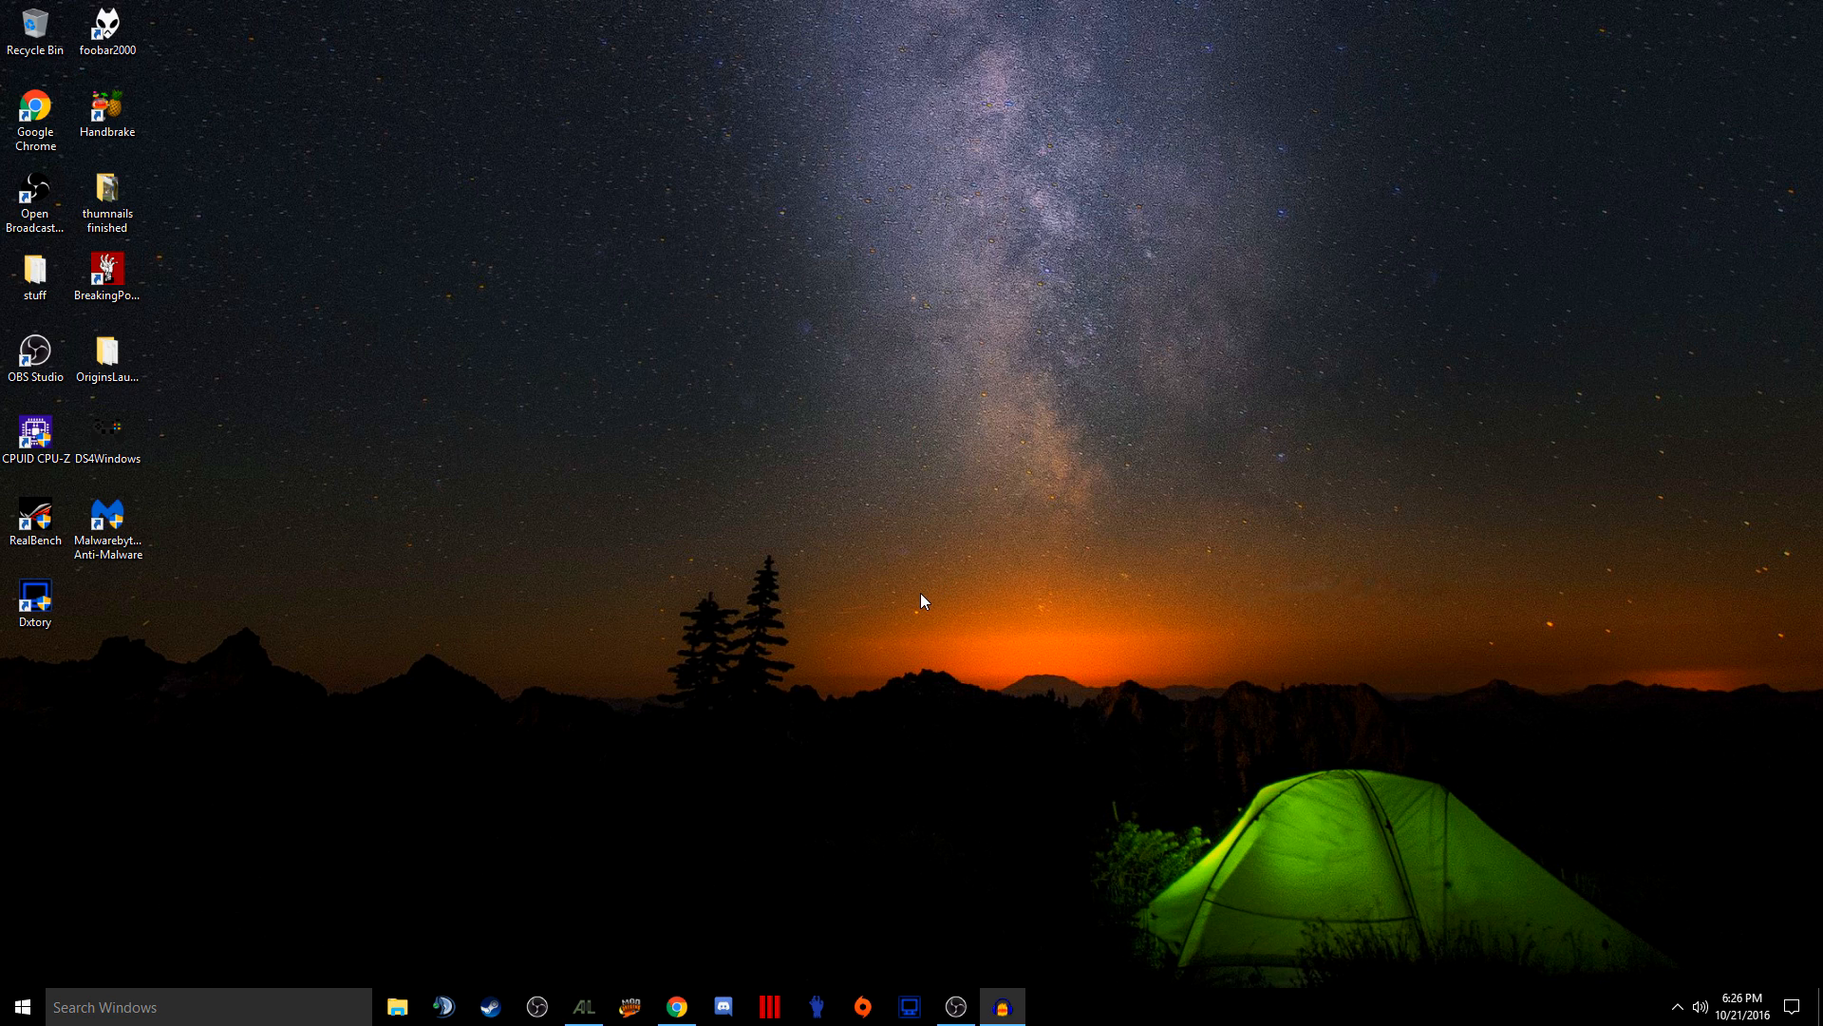
mouse_move(866, 659)
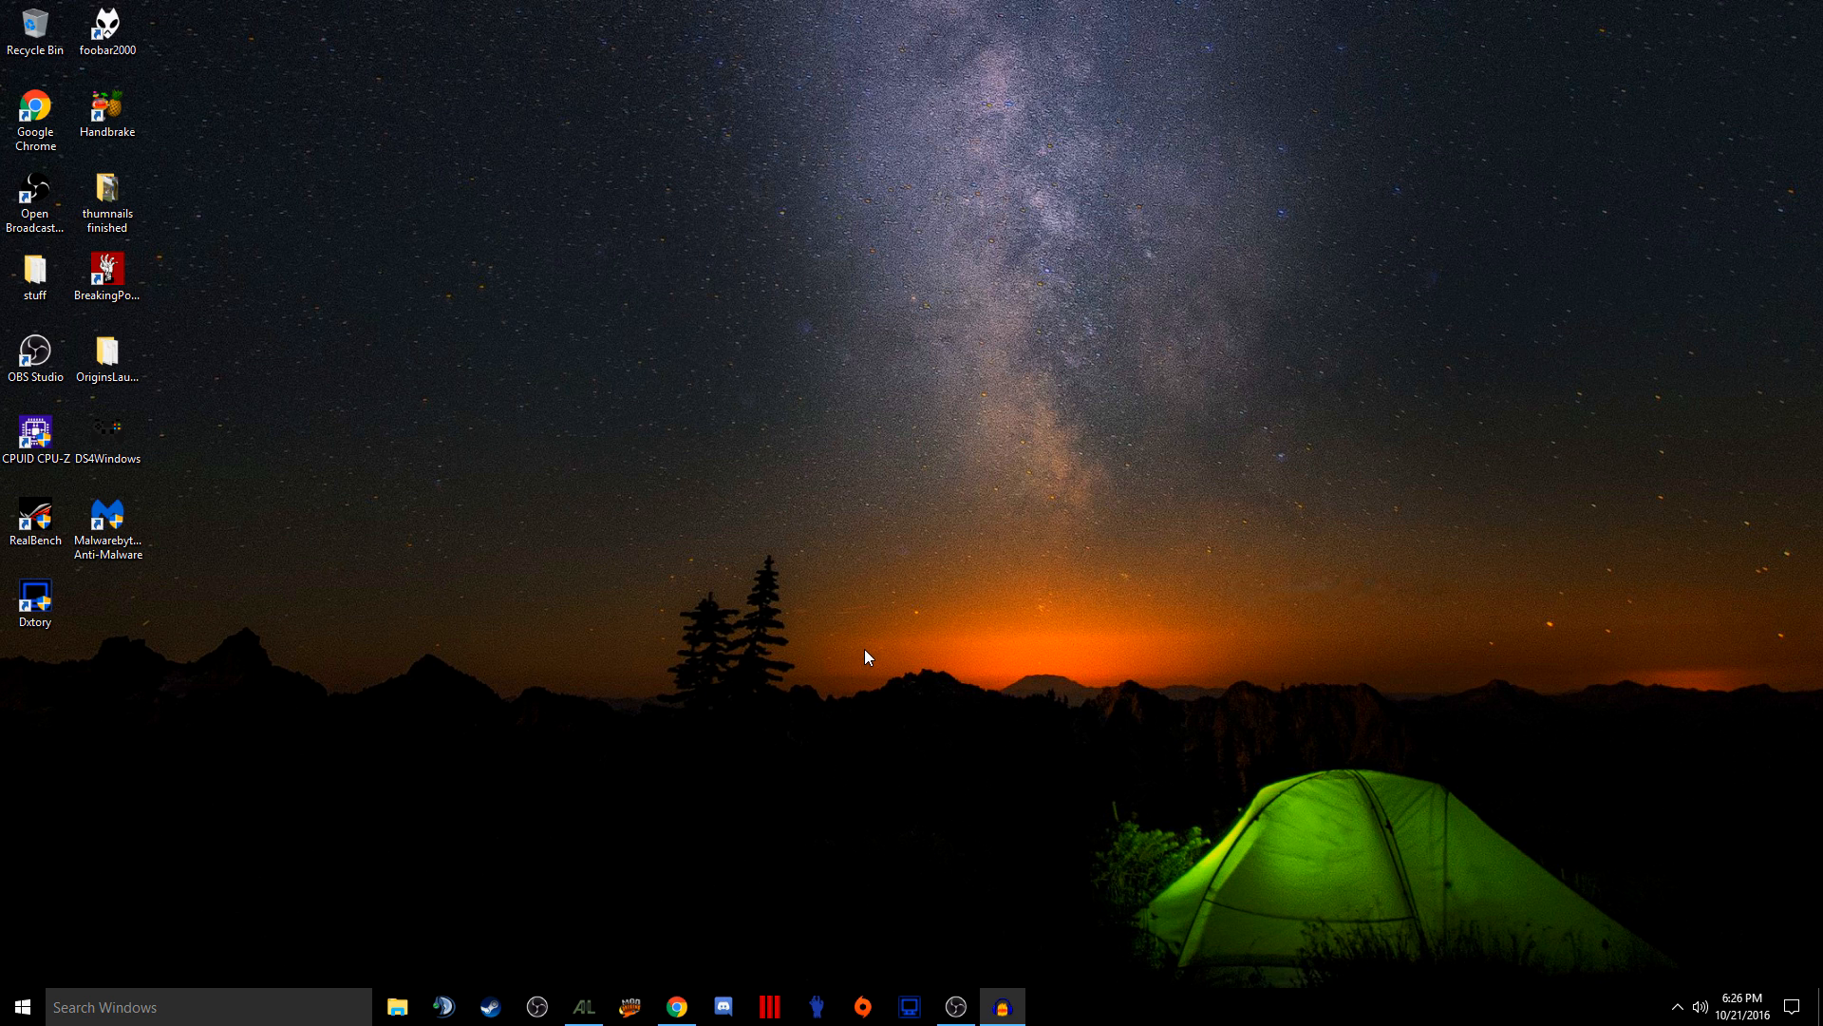
mouse_move(676, 1007)
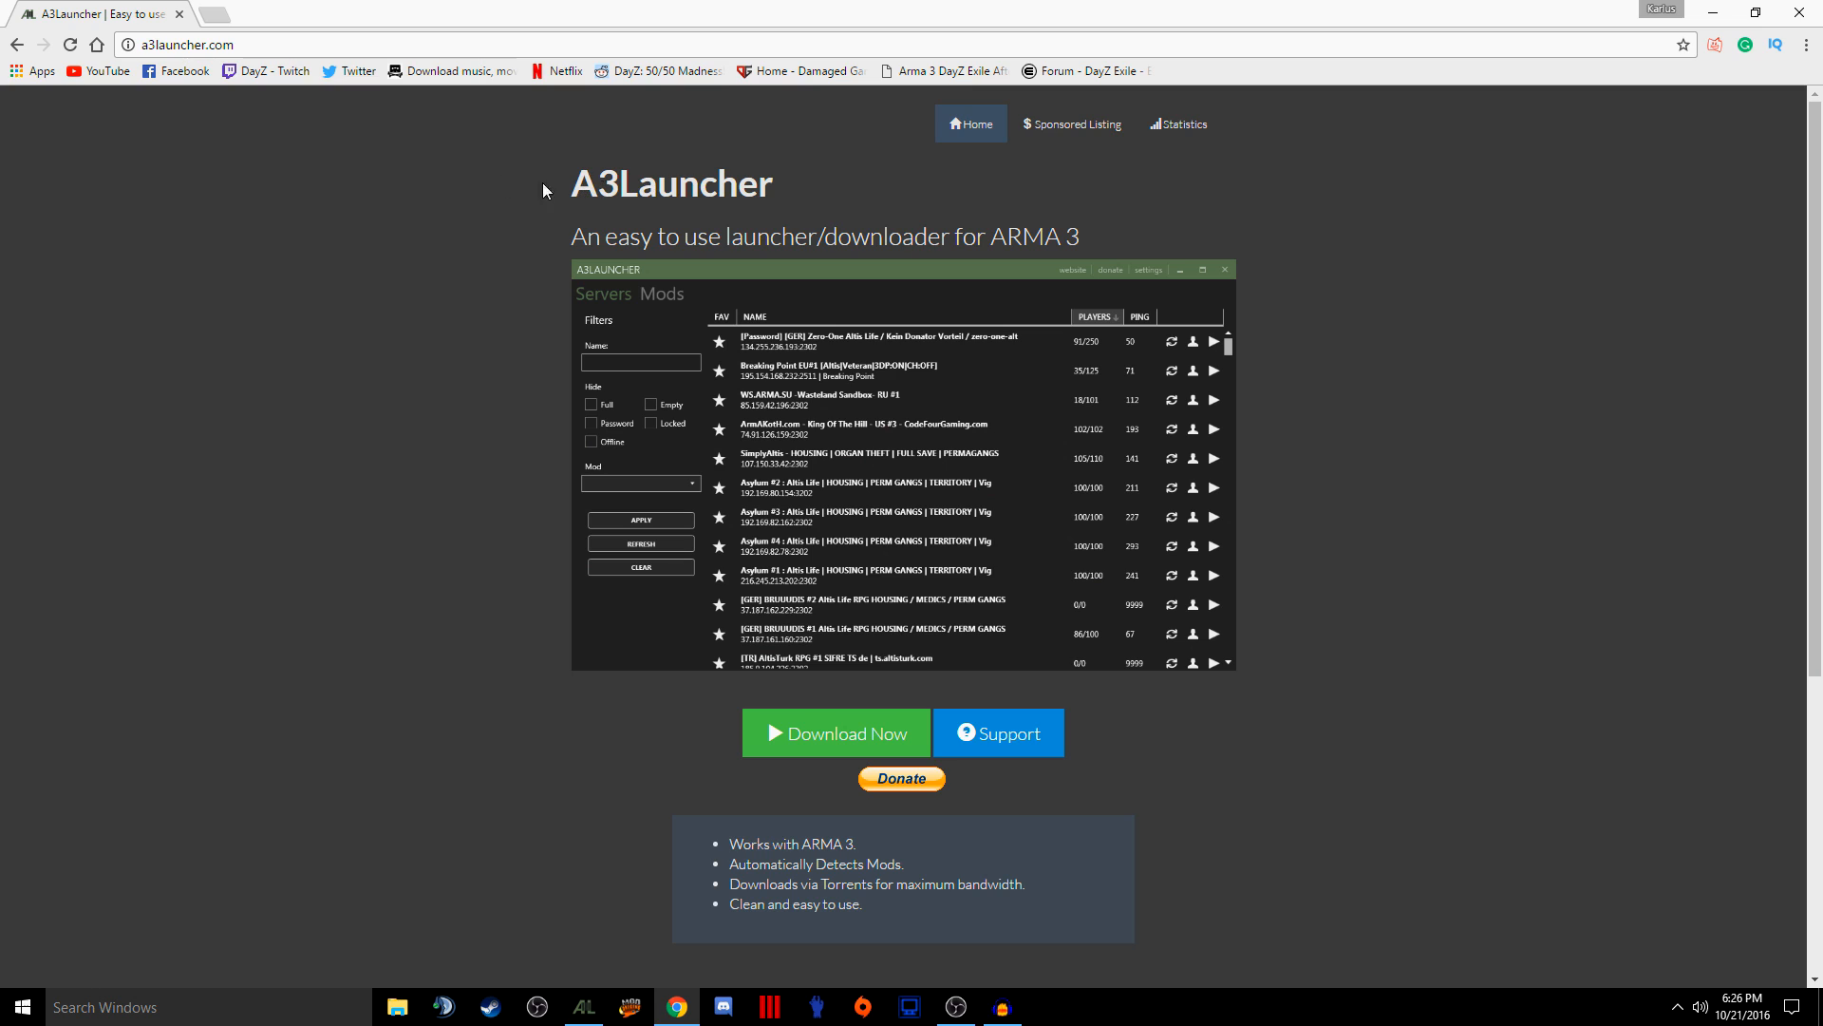
Download and run the A3Launcher installer from a3launcher.com, then cancel setup and close Chrome
click(661, 292)
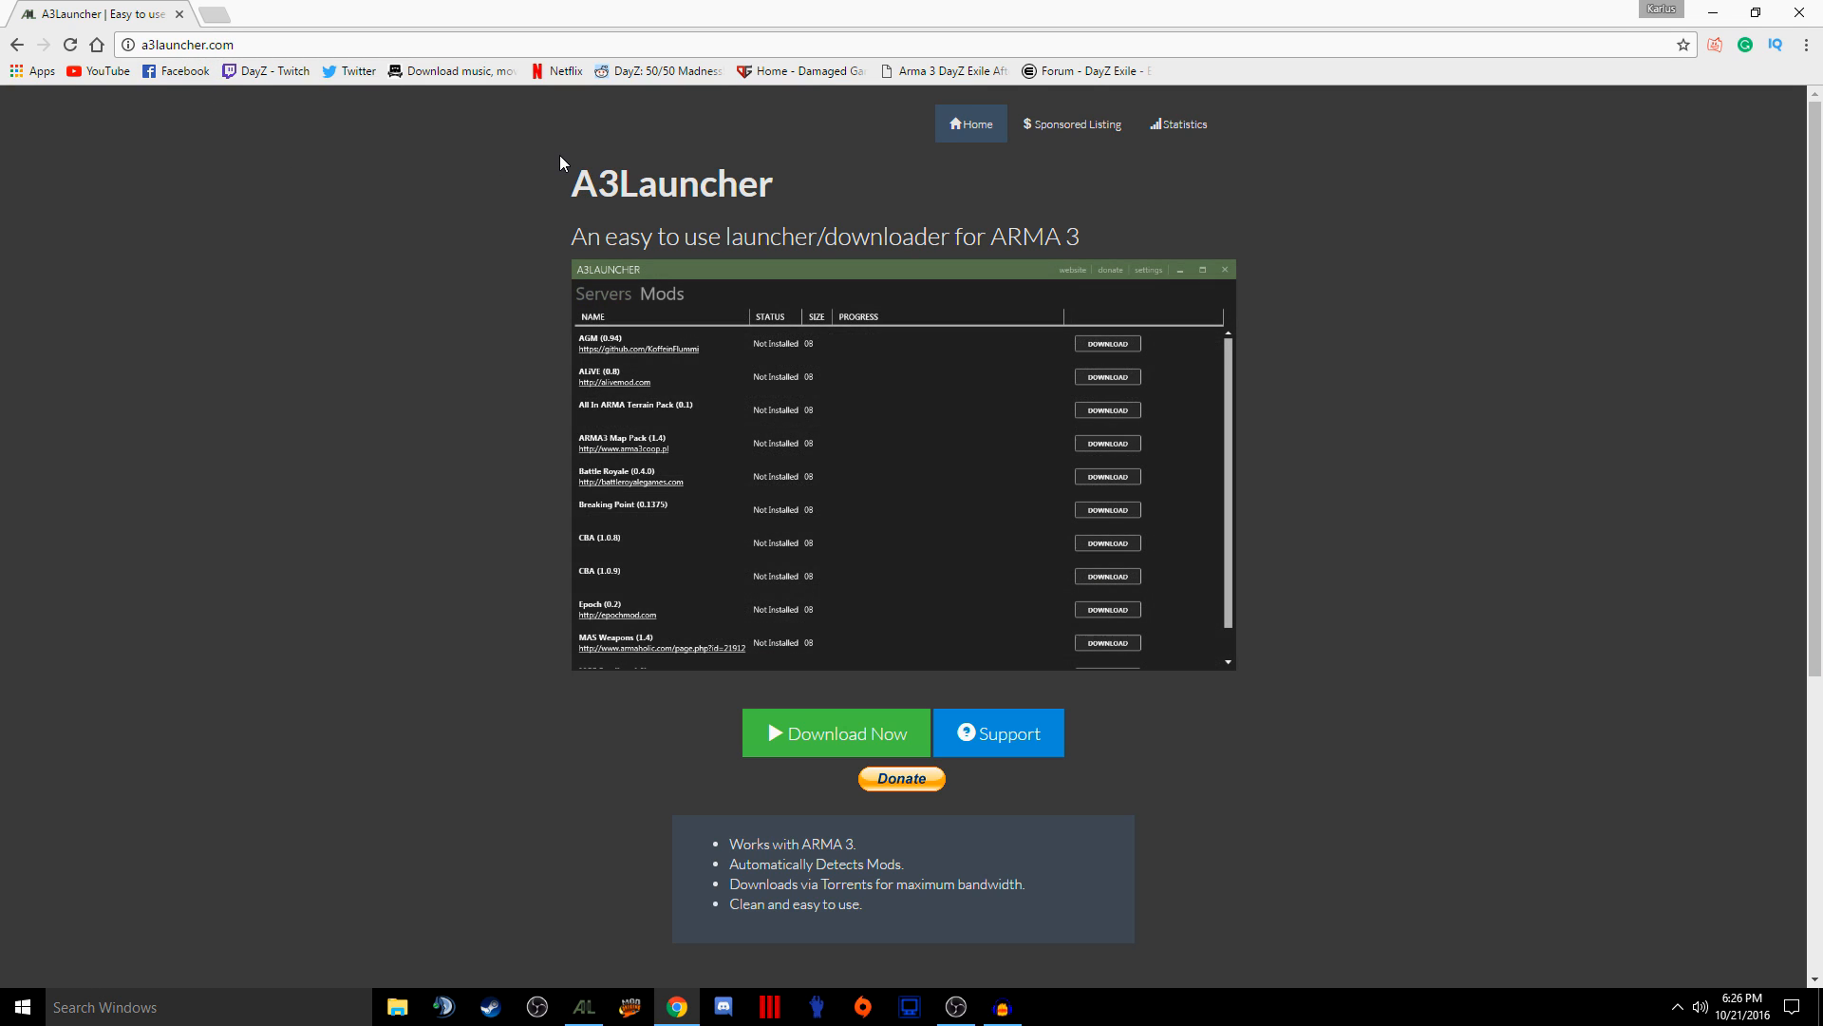
click(836, 733)
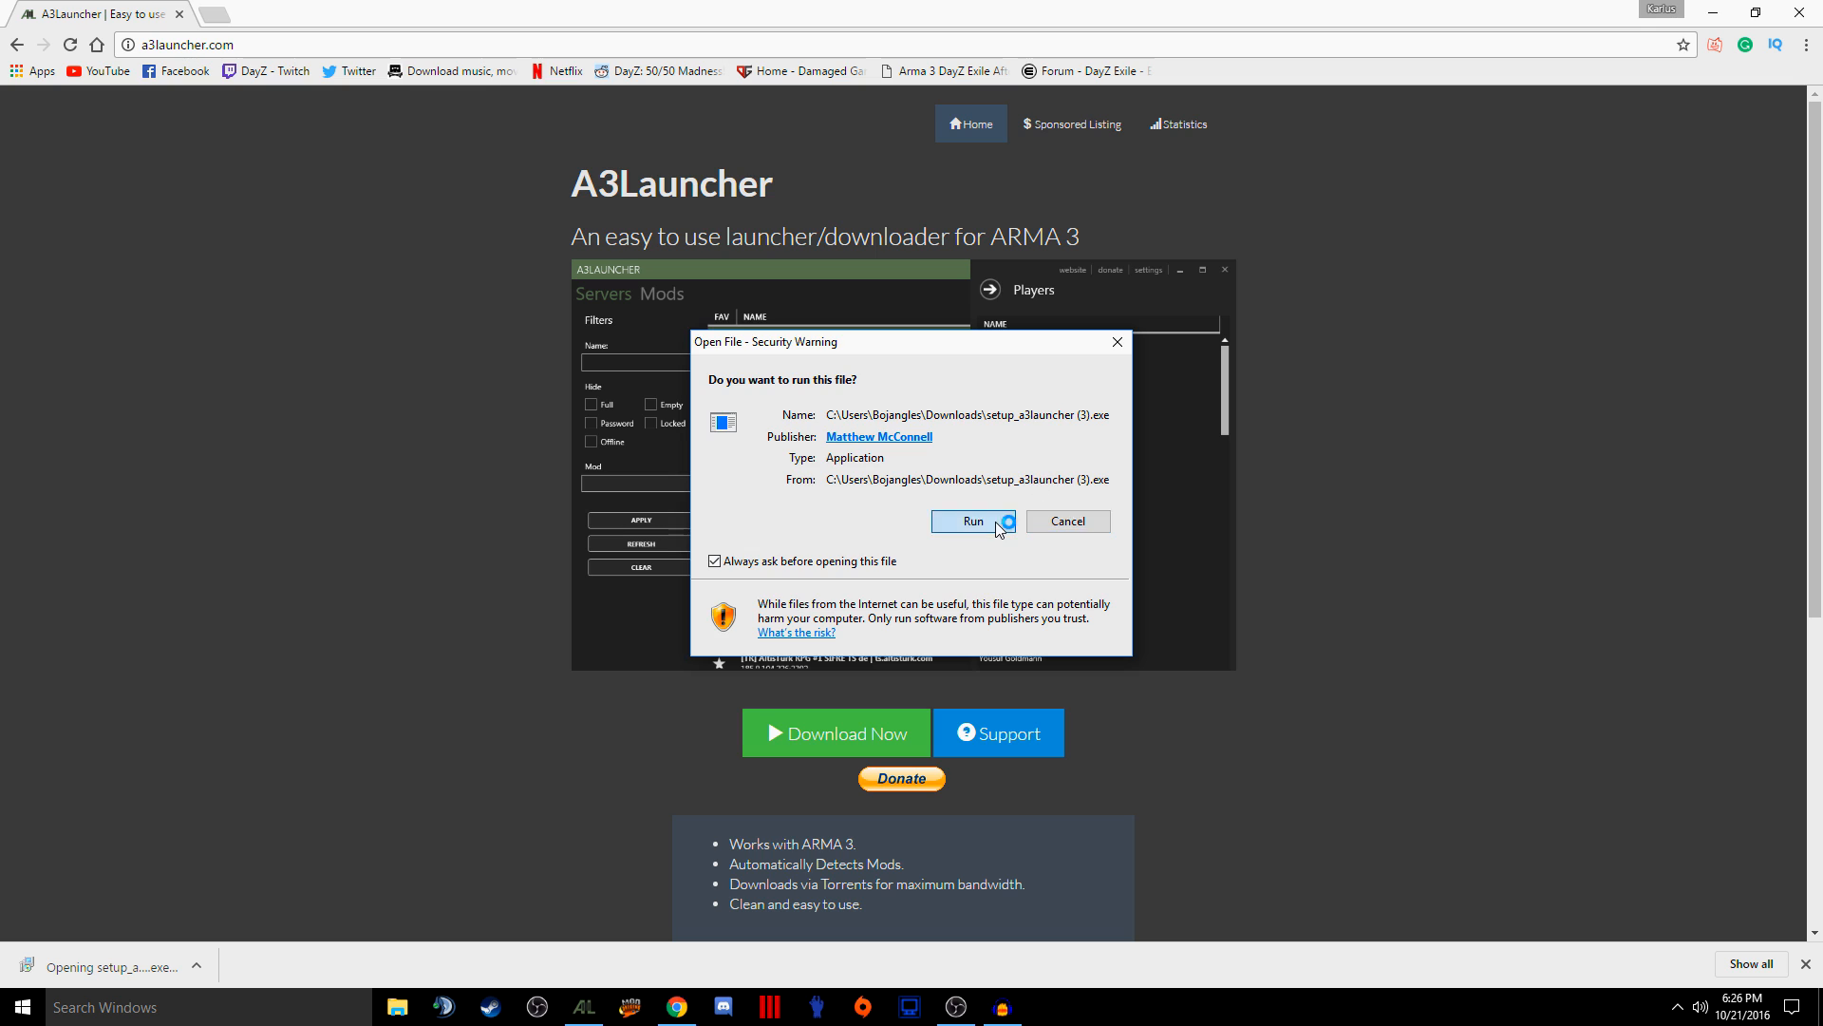
click(970, 520)
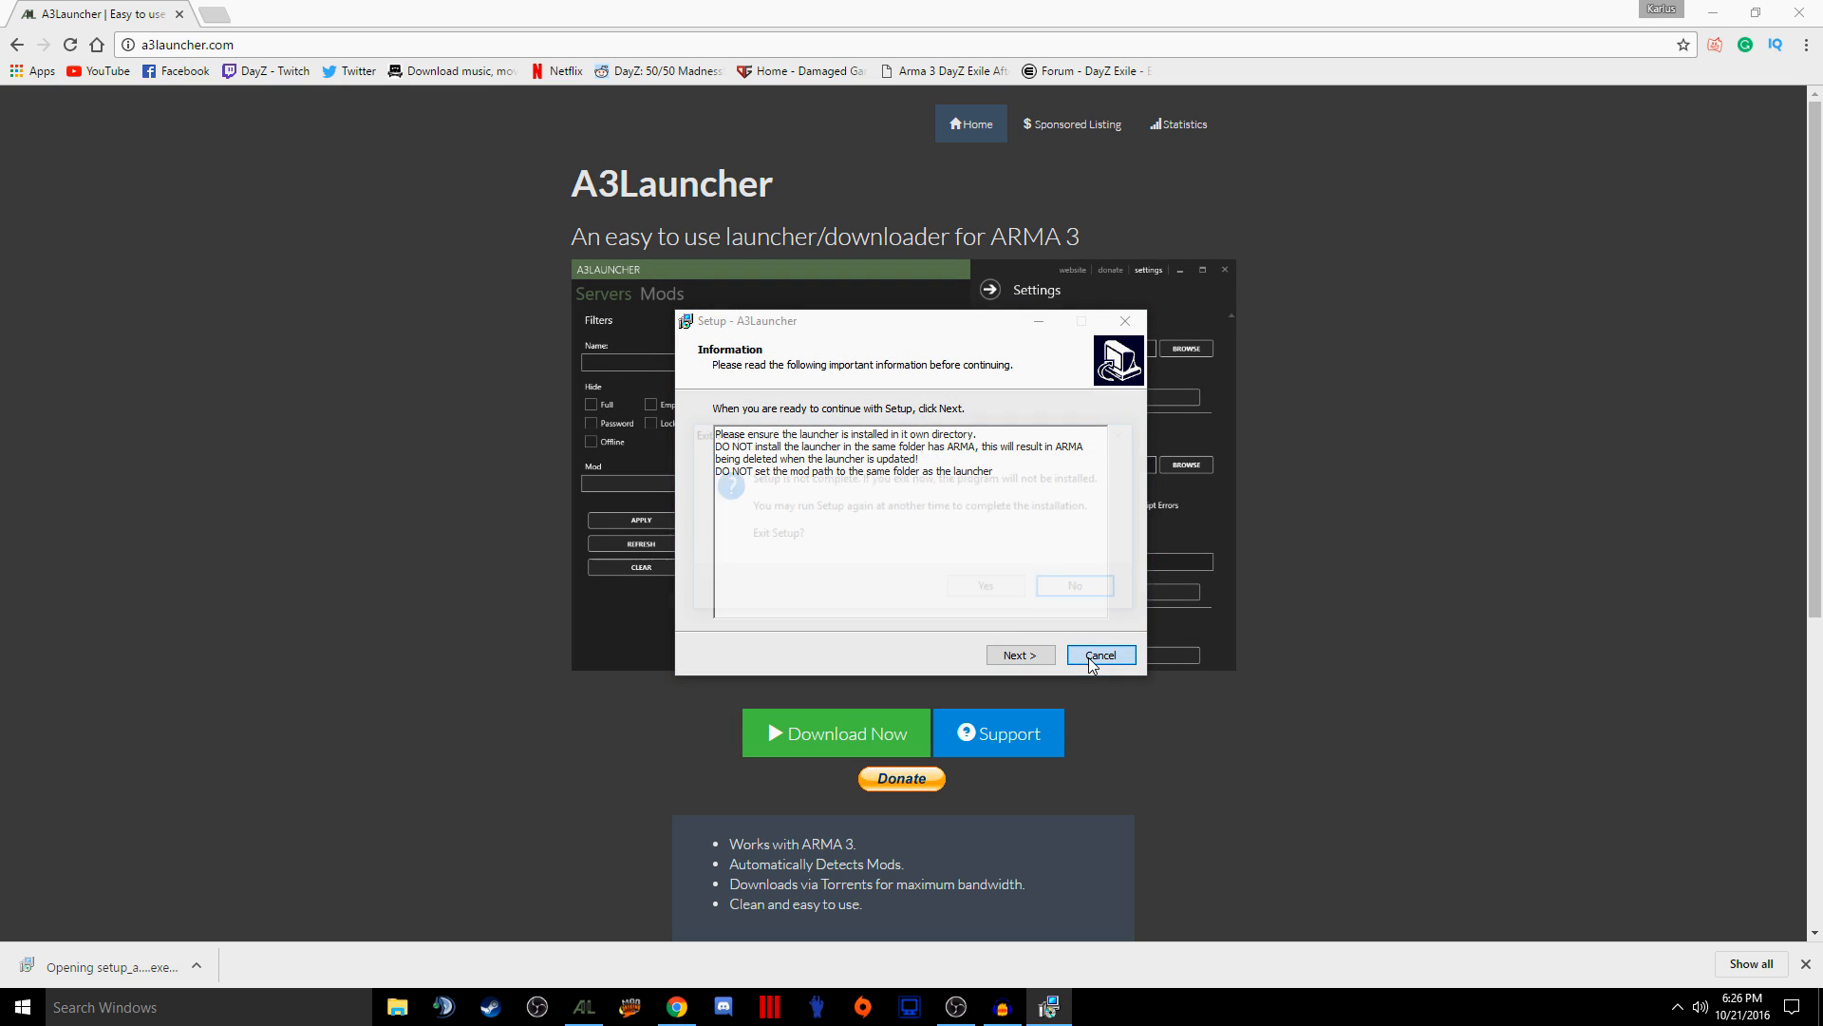
click(1100, 655)
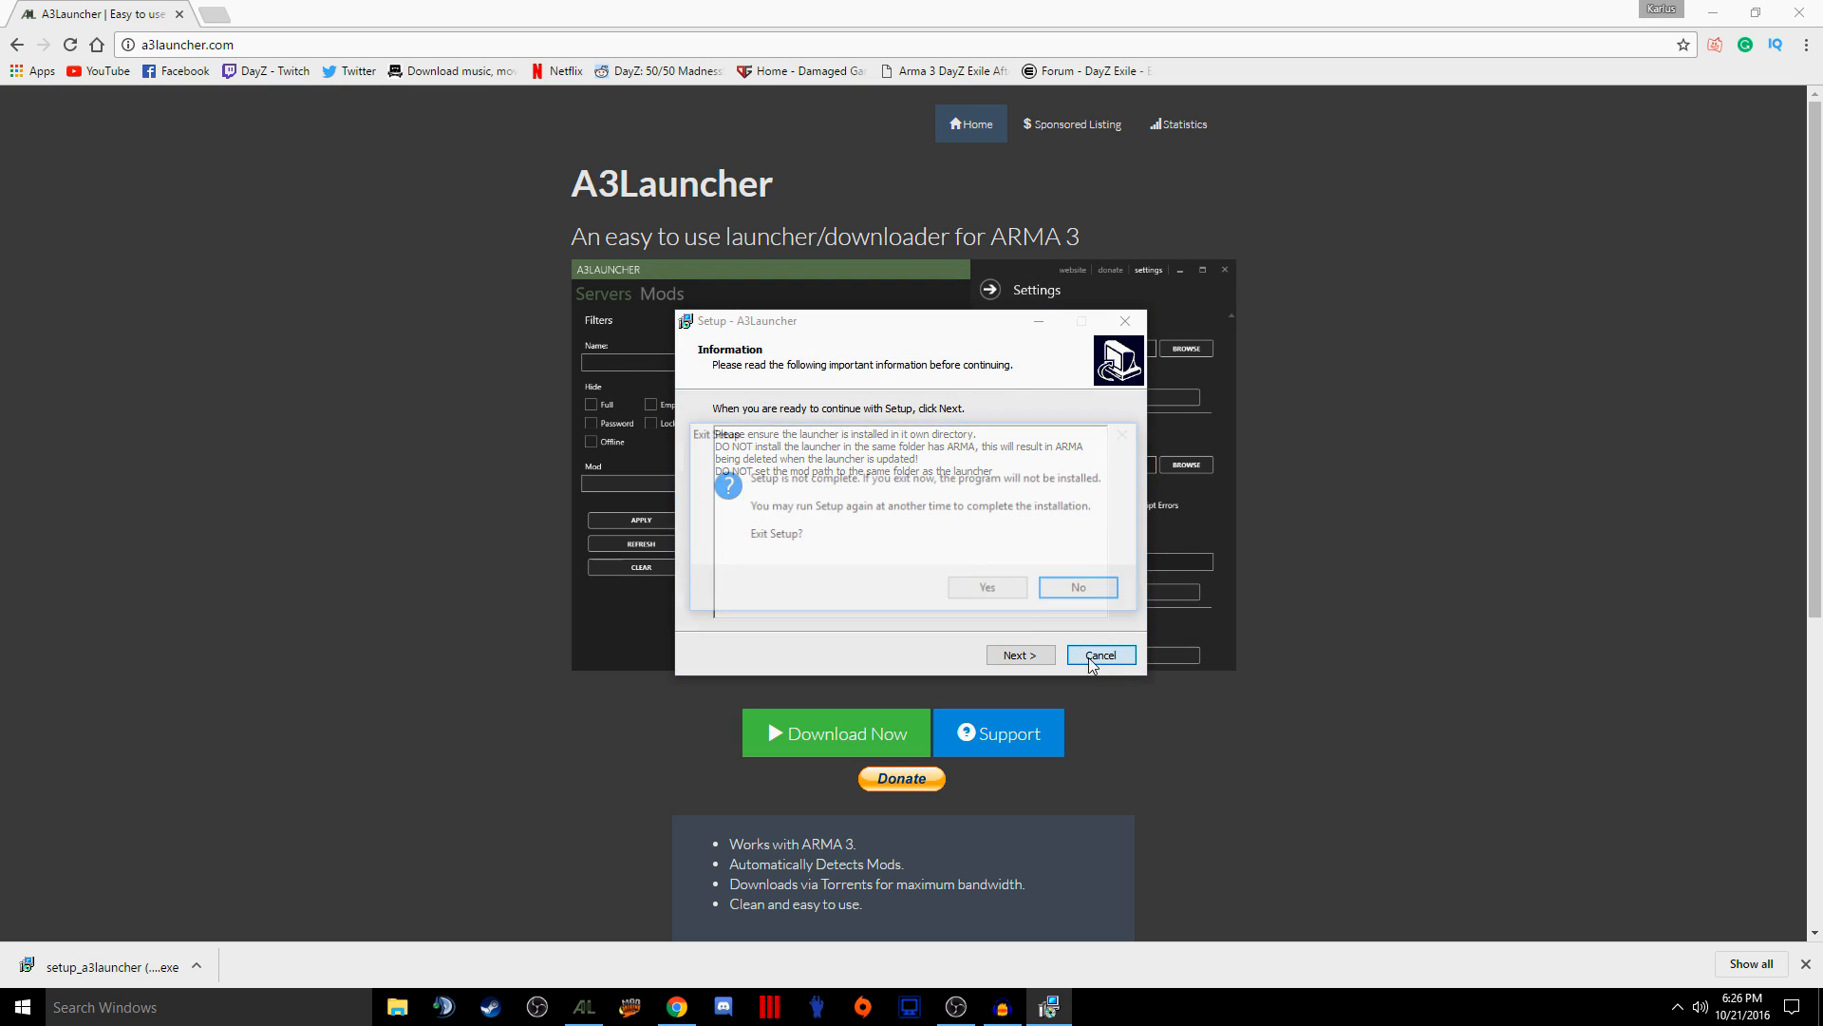
click(985, 587)
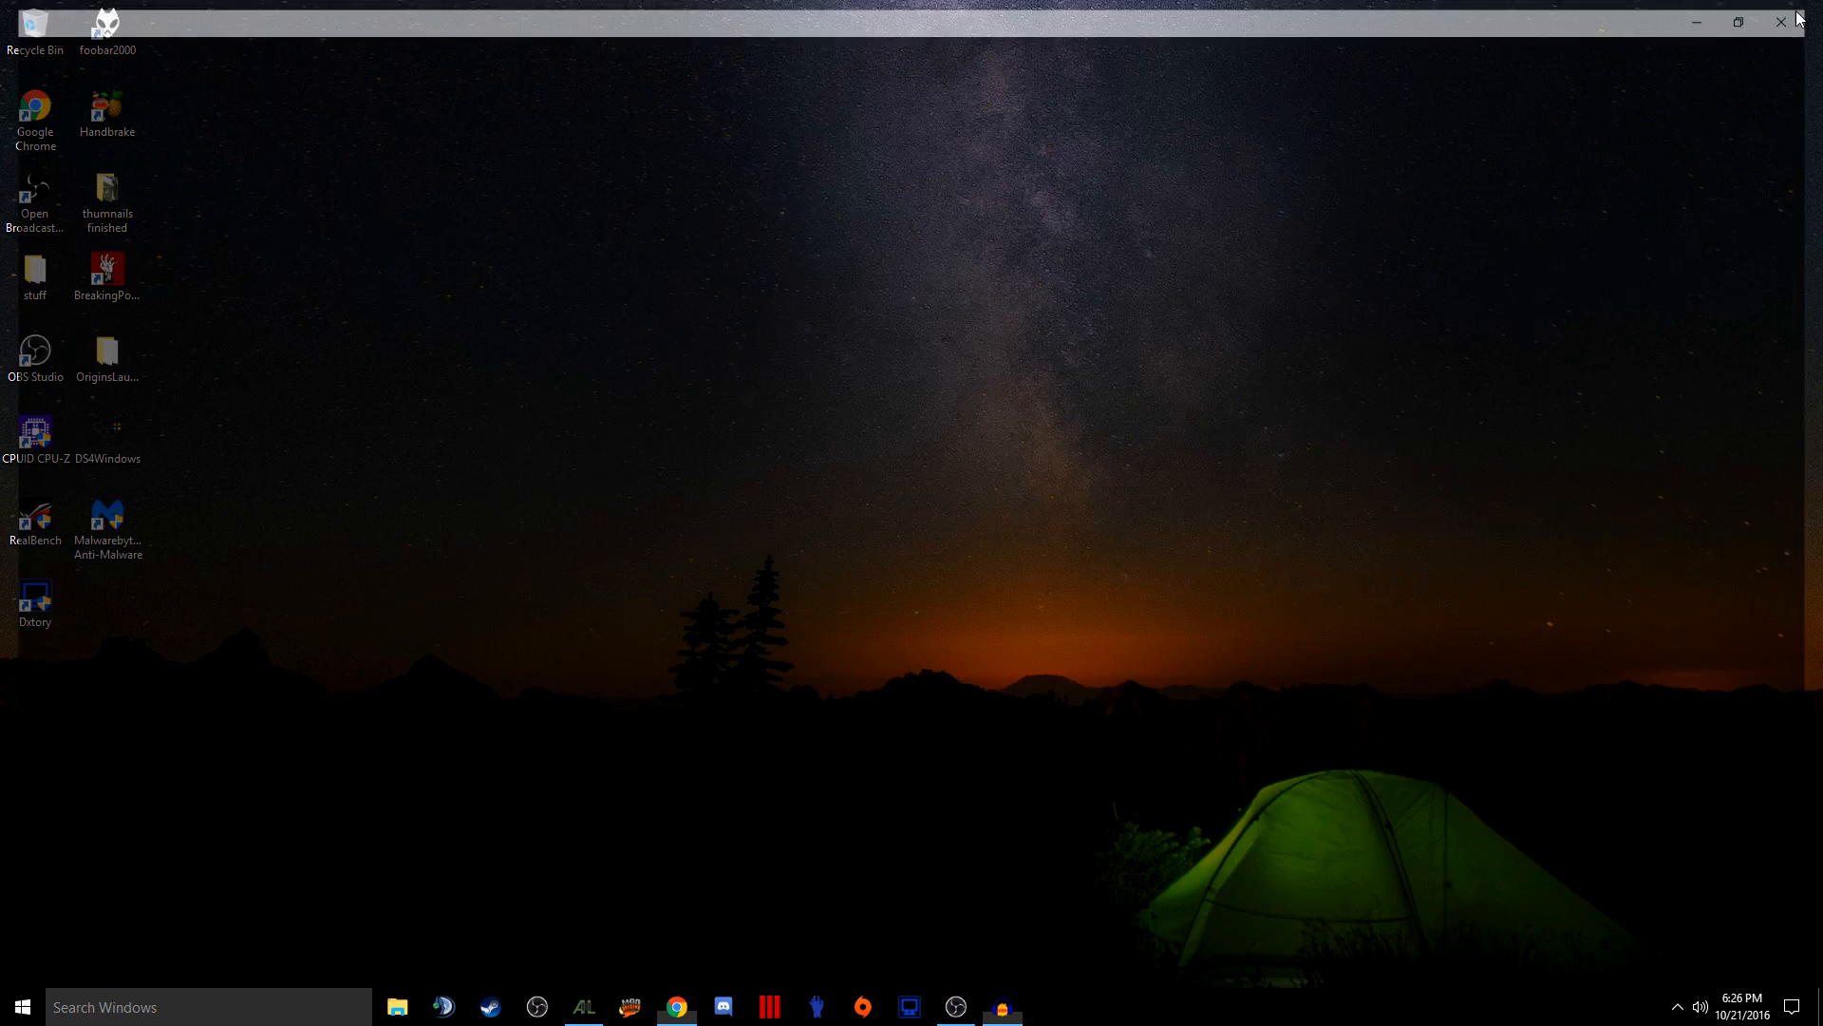
In launcher settings, set the Arma 3 path to E:\SteamLibrary2\SteamApps\common\Arma 3
click(583, 1007)
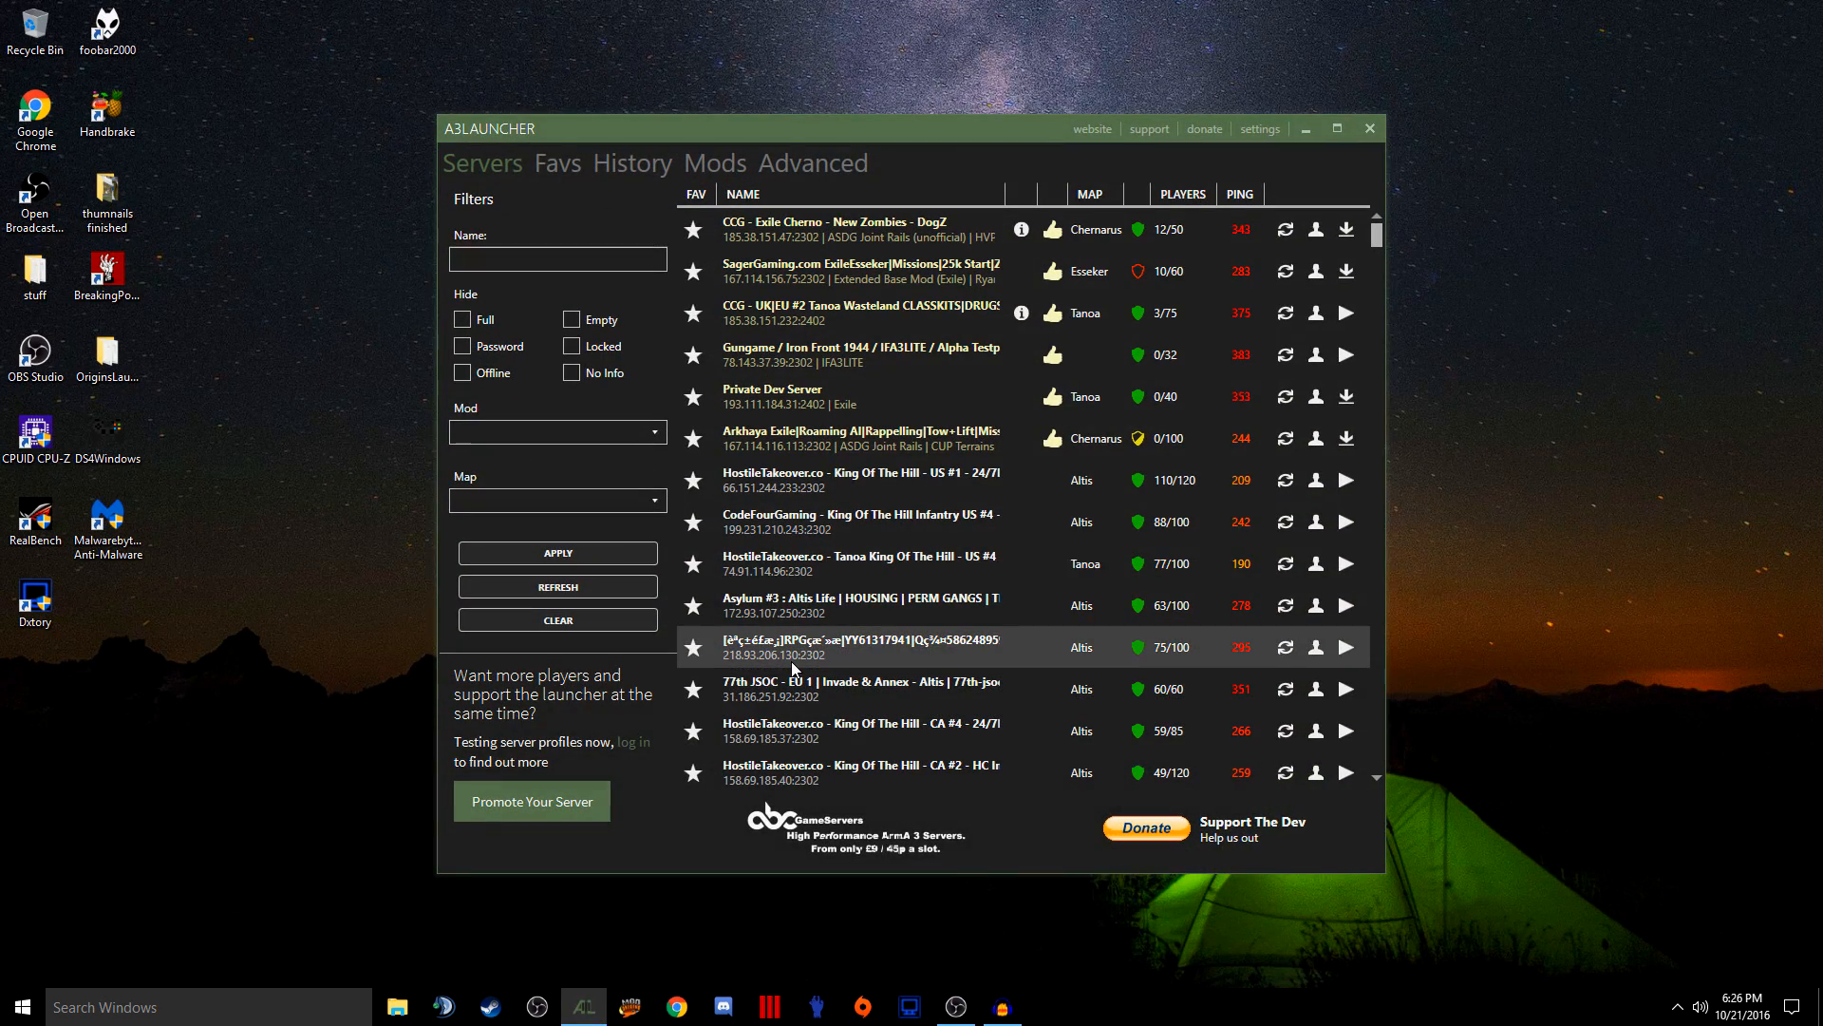
mouse_move(1265, 271)
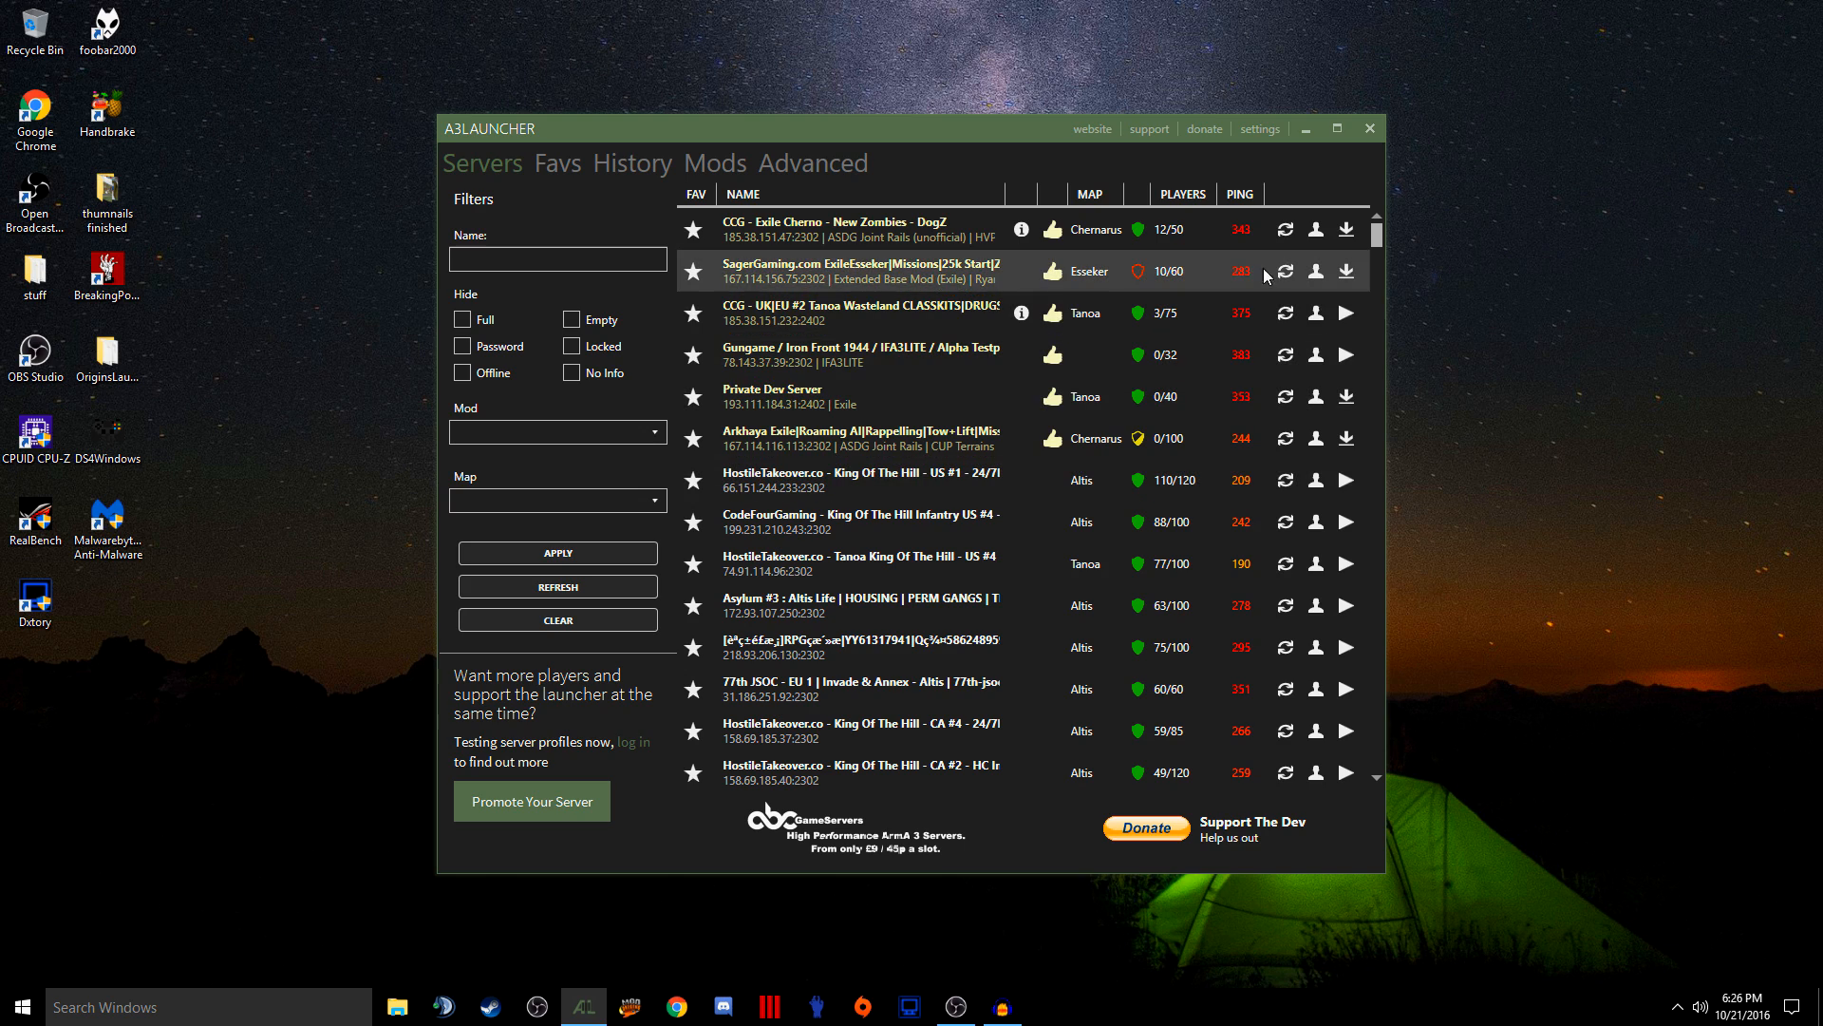
click(1259, 129)
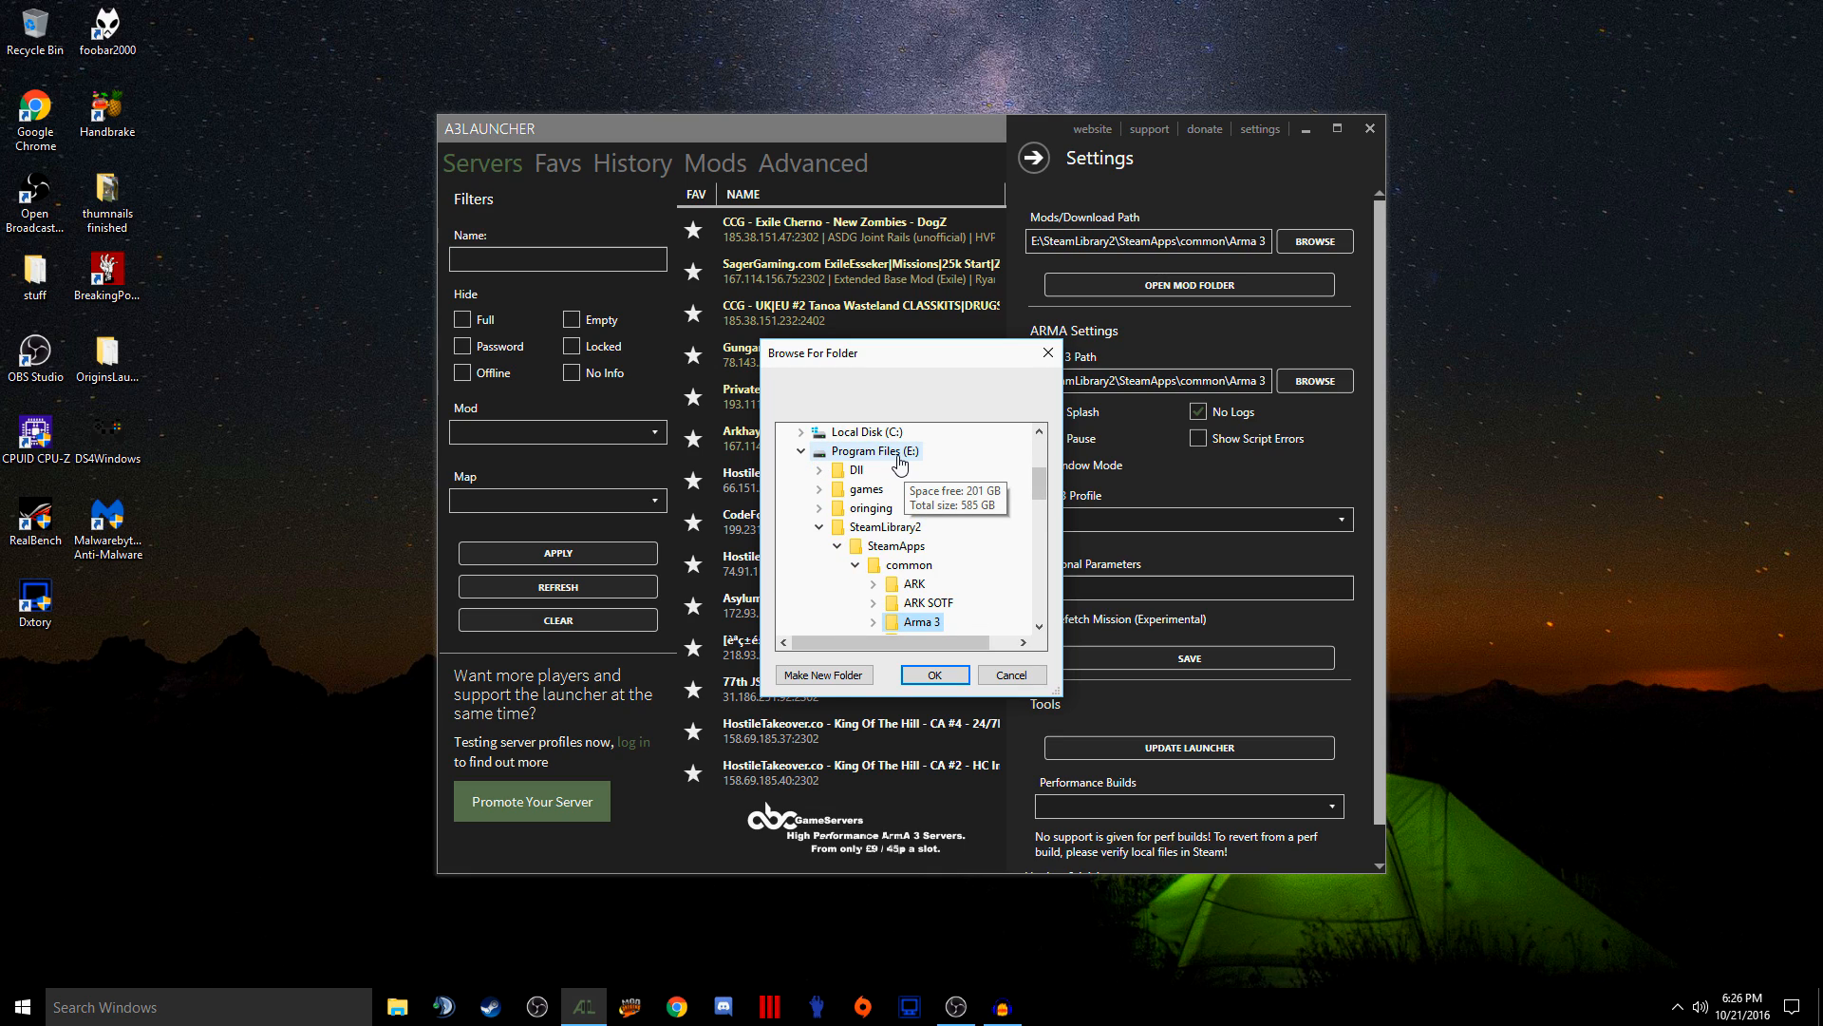
scroll(down, 3)
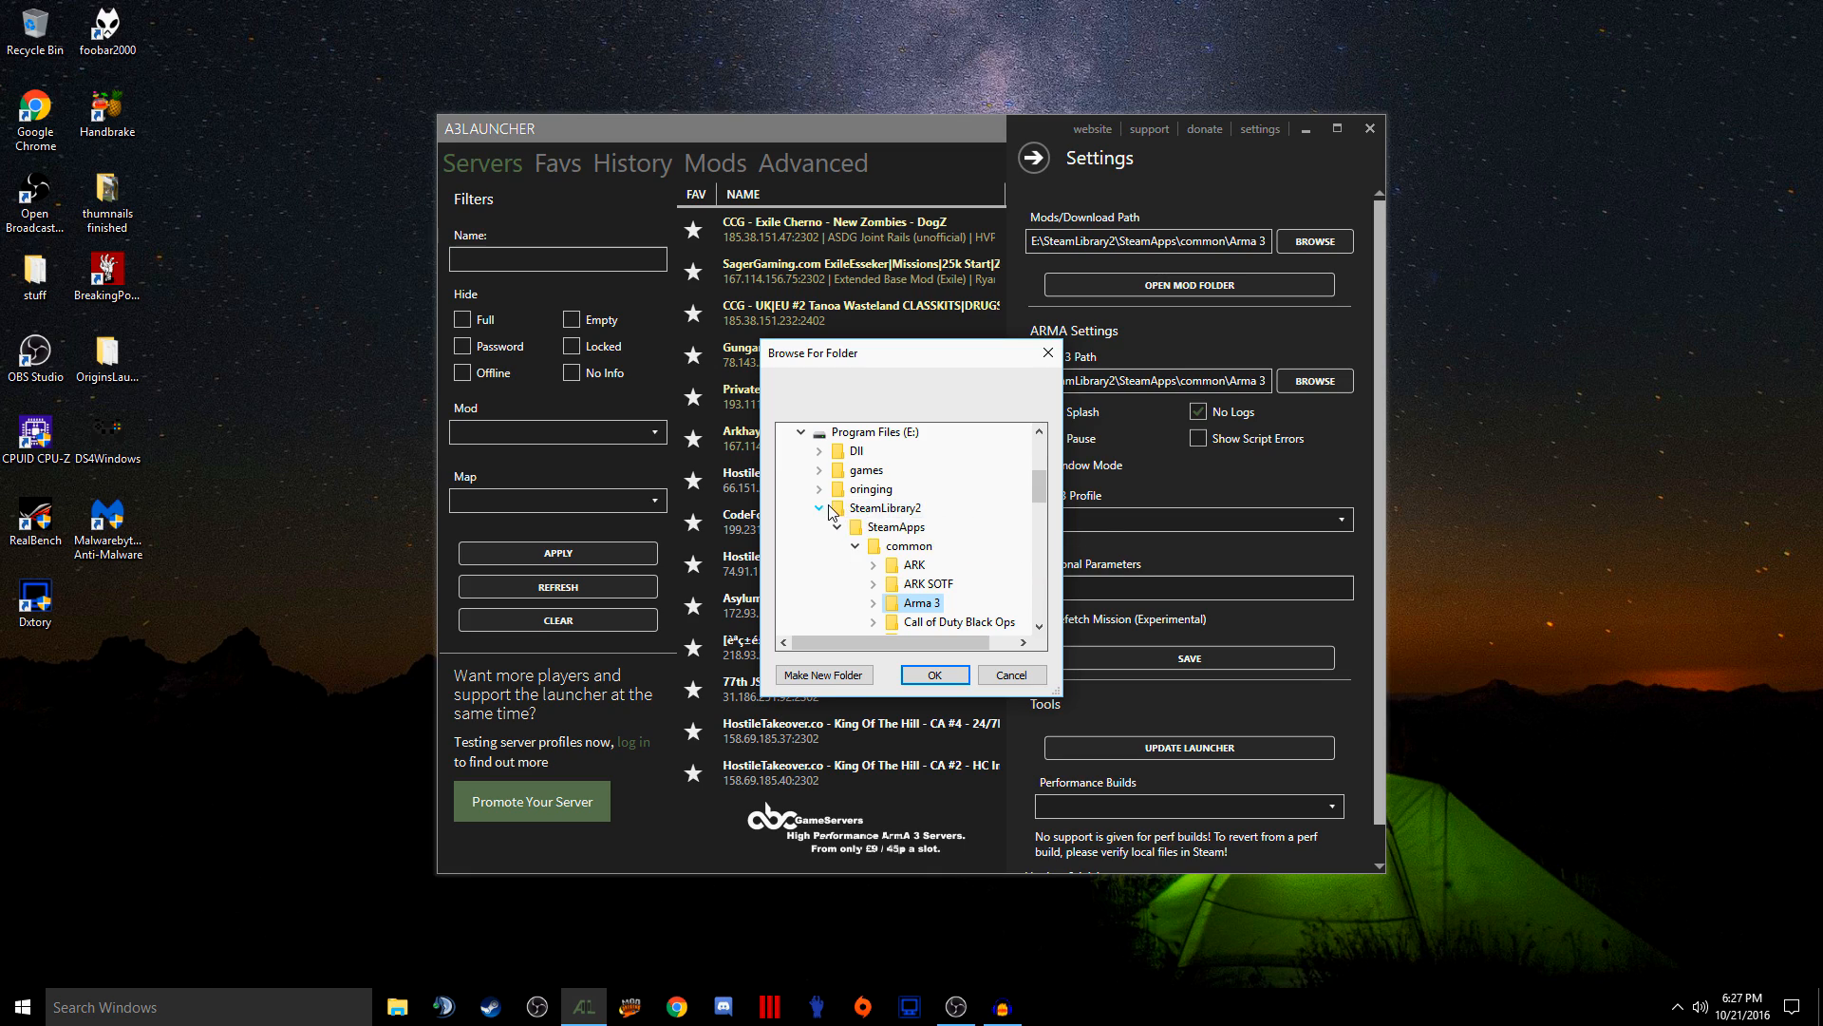
mouse_move(889, 509)
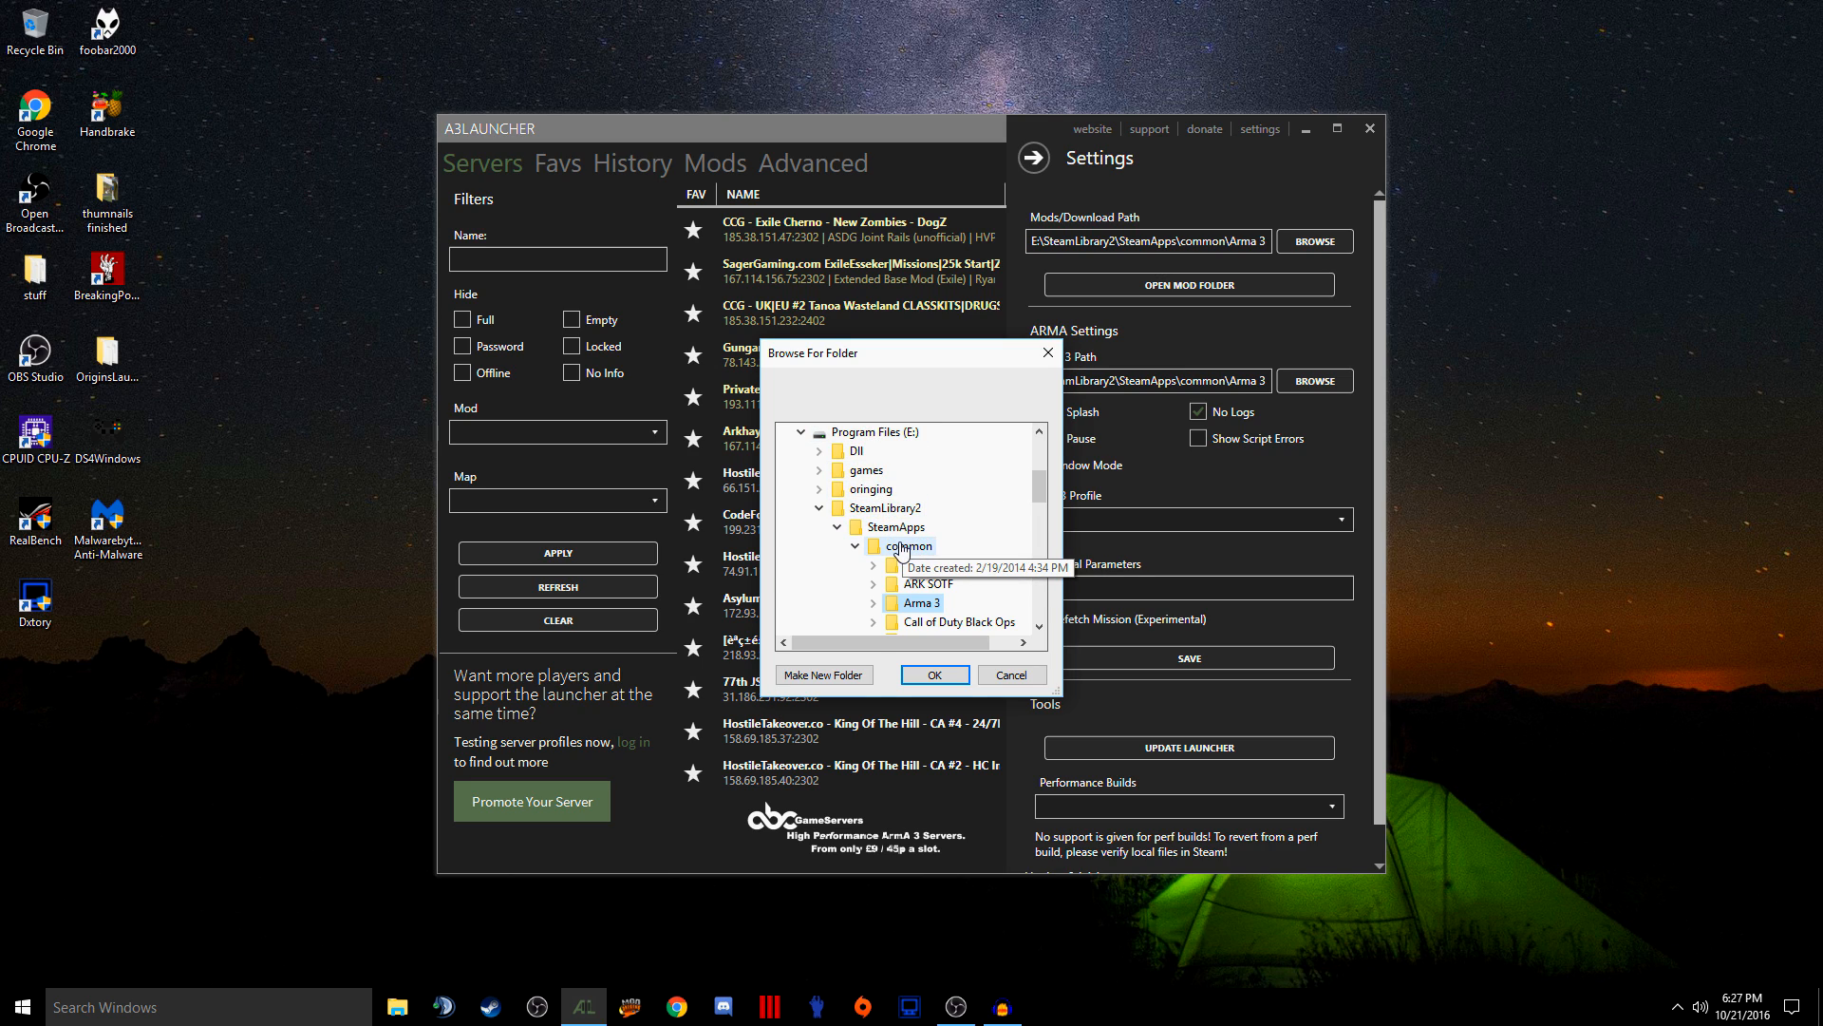
click(935, 675)
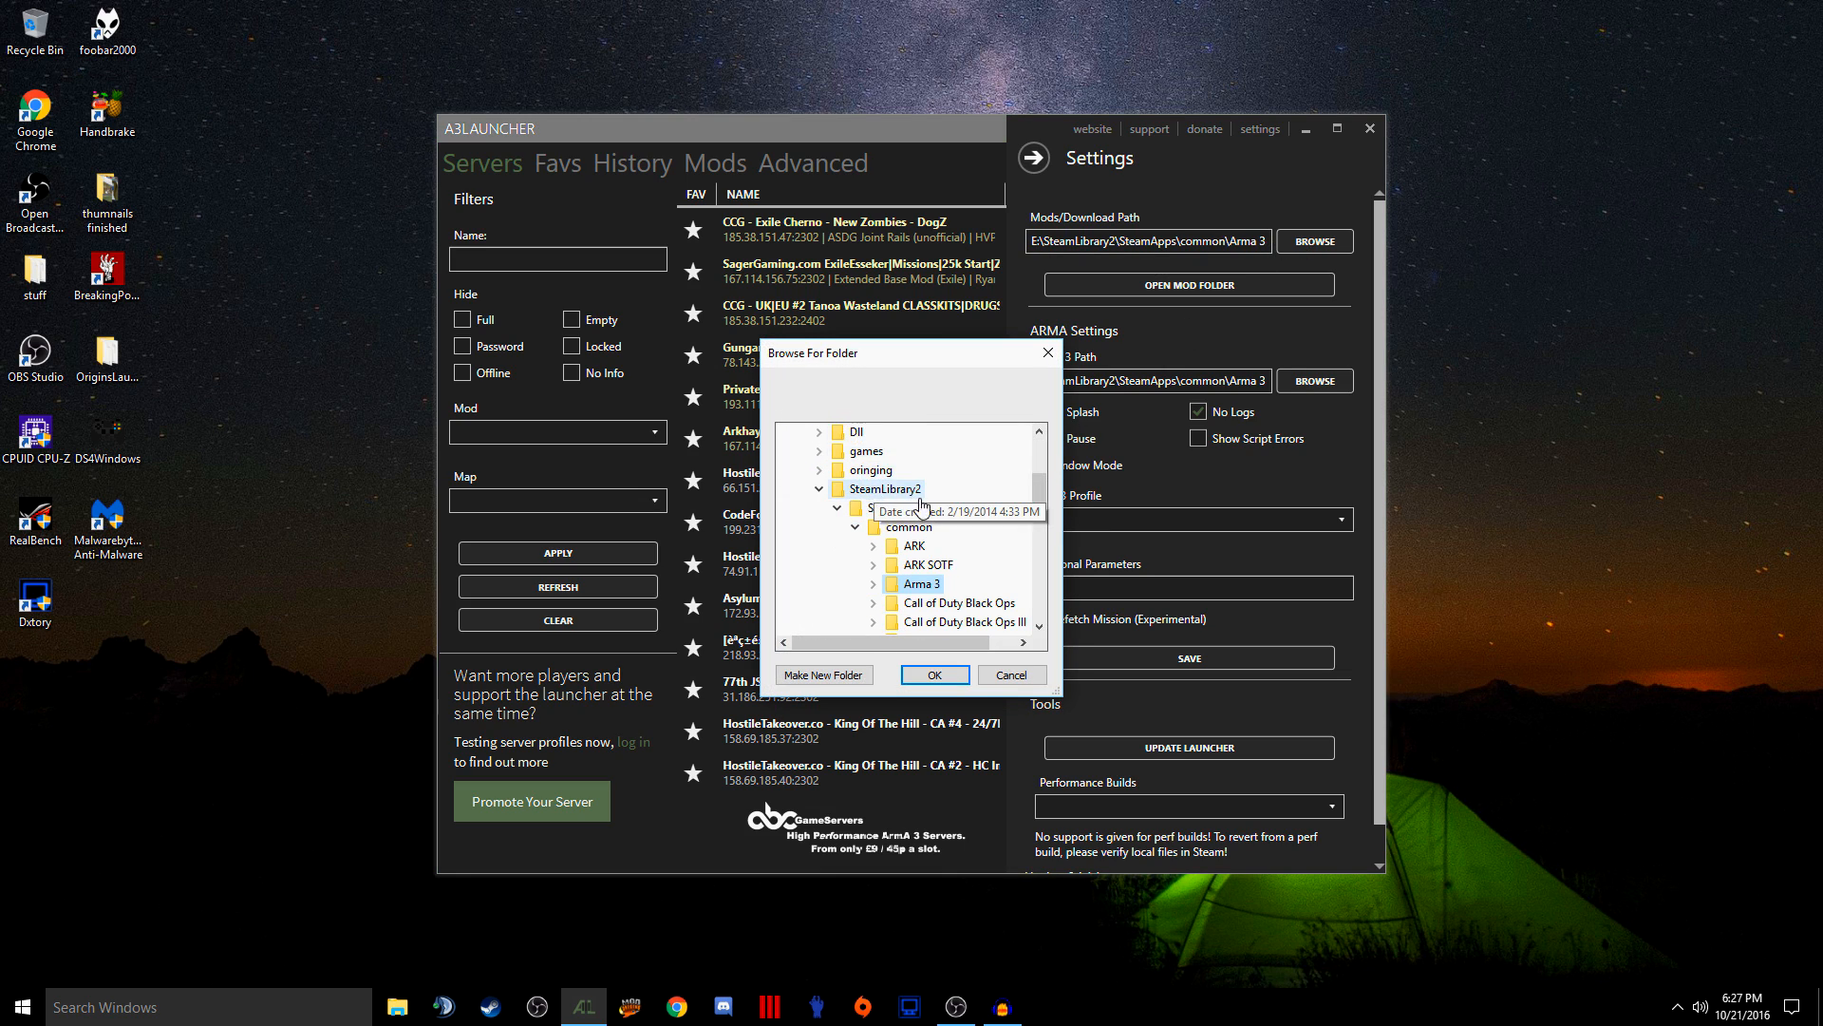
click(934, 675)
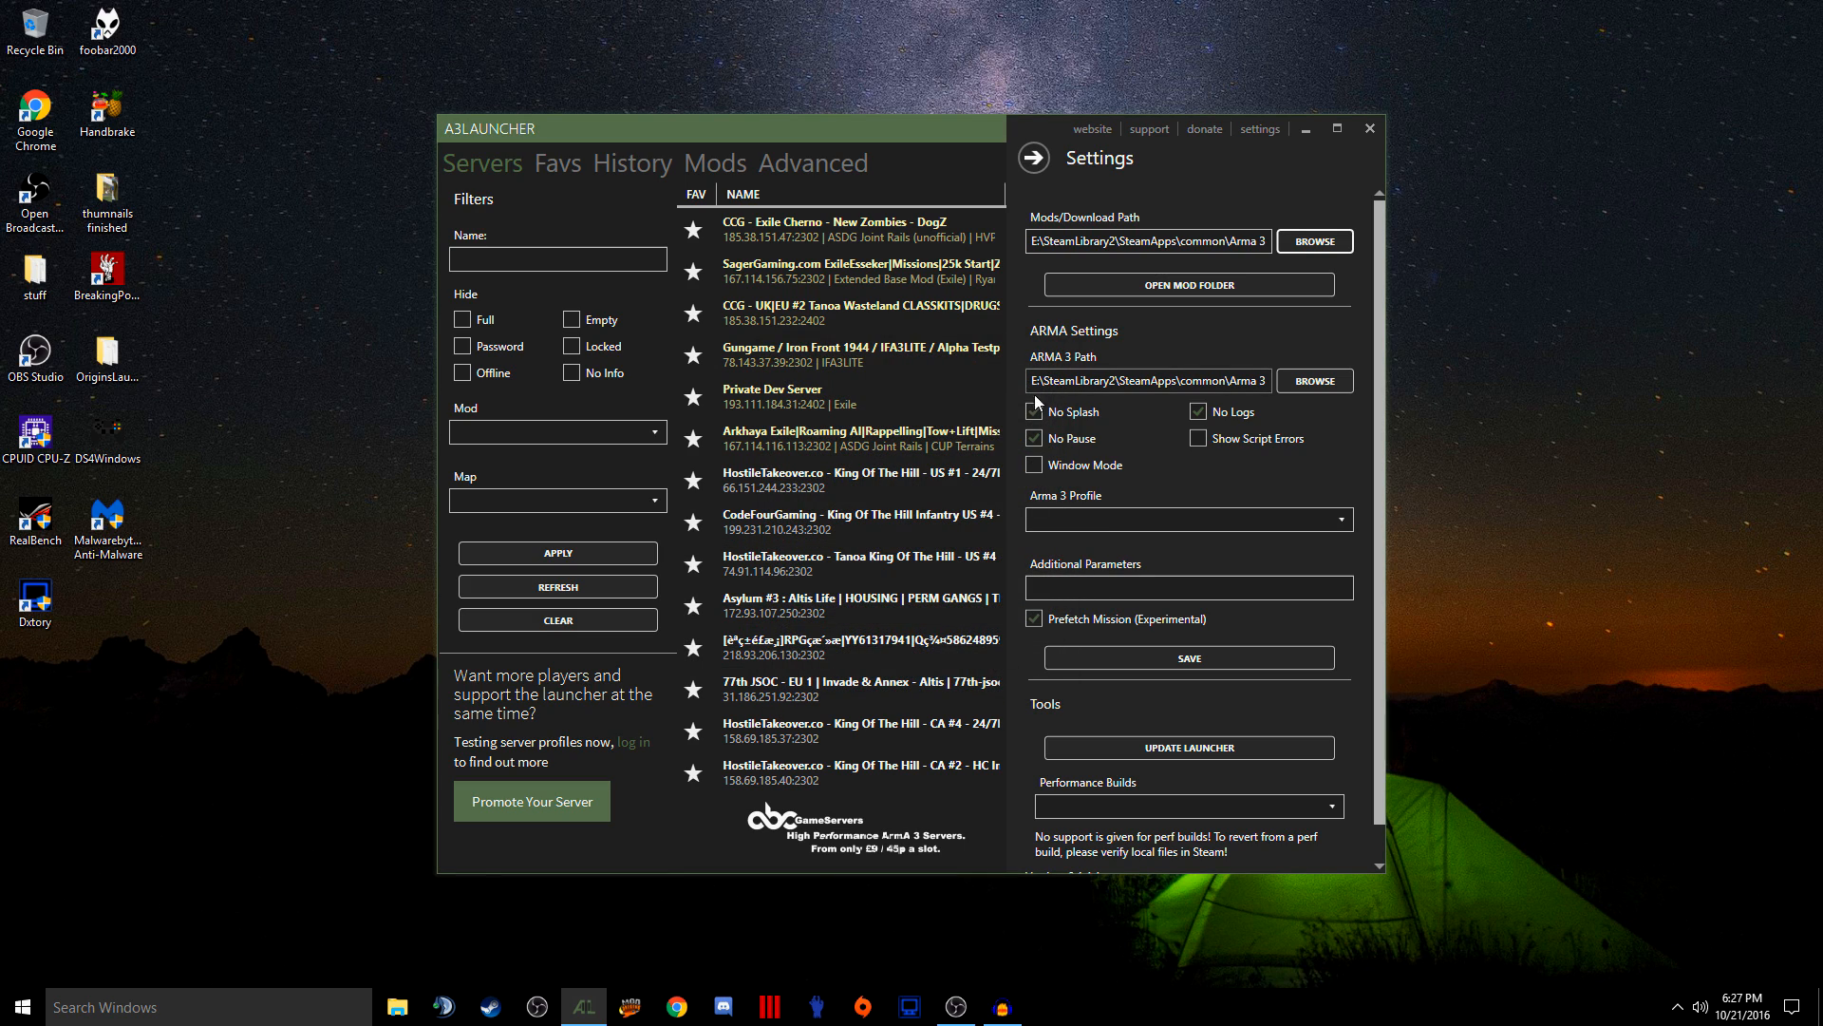
Enable No Splash and return from settings to the server list
click(1200, 412)
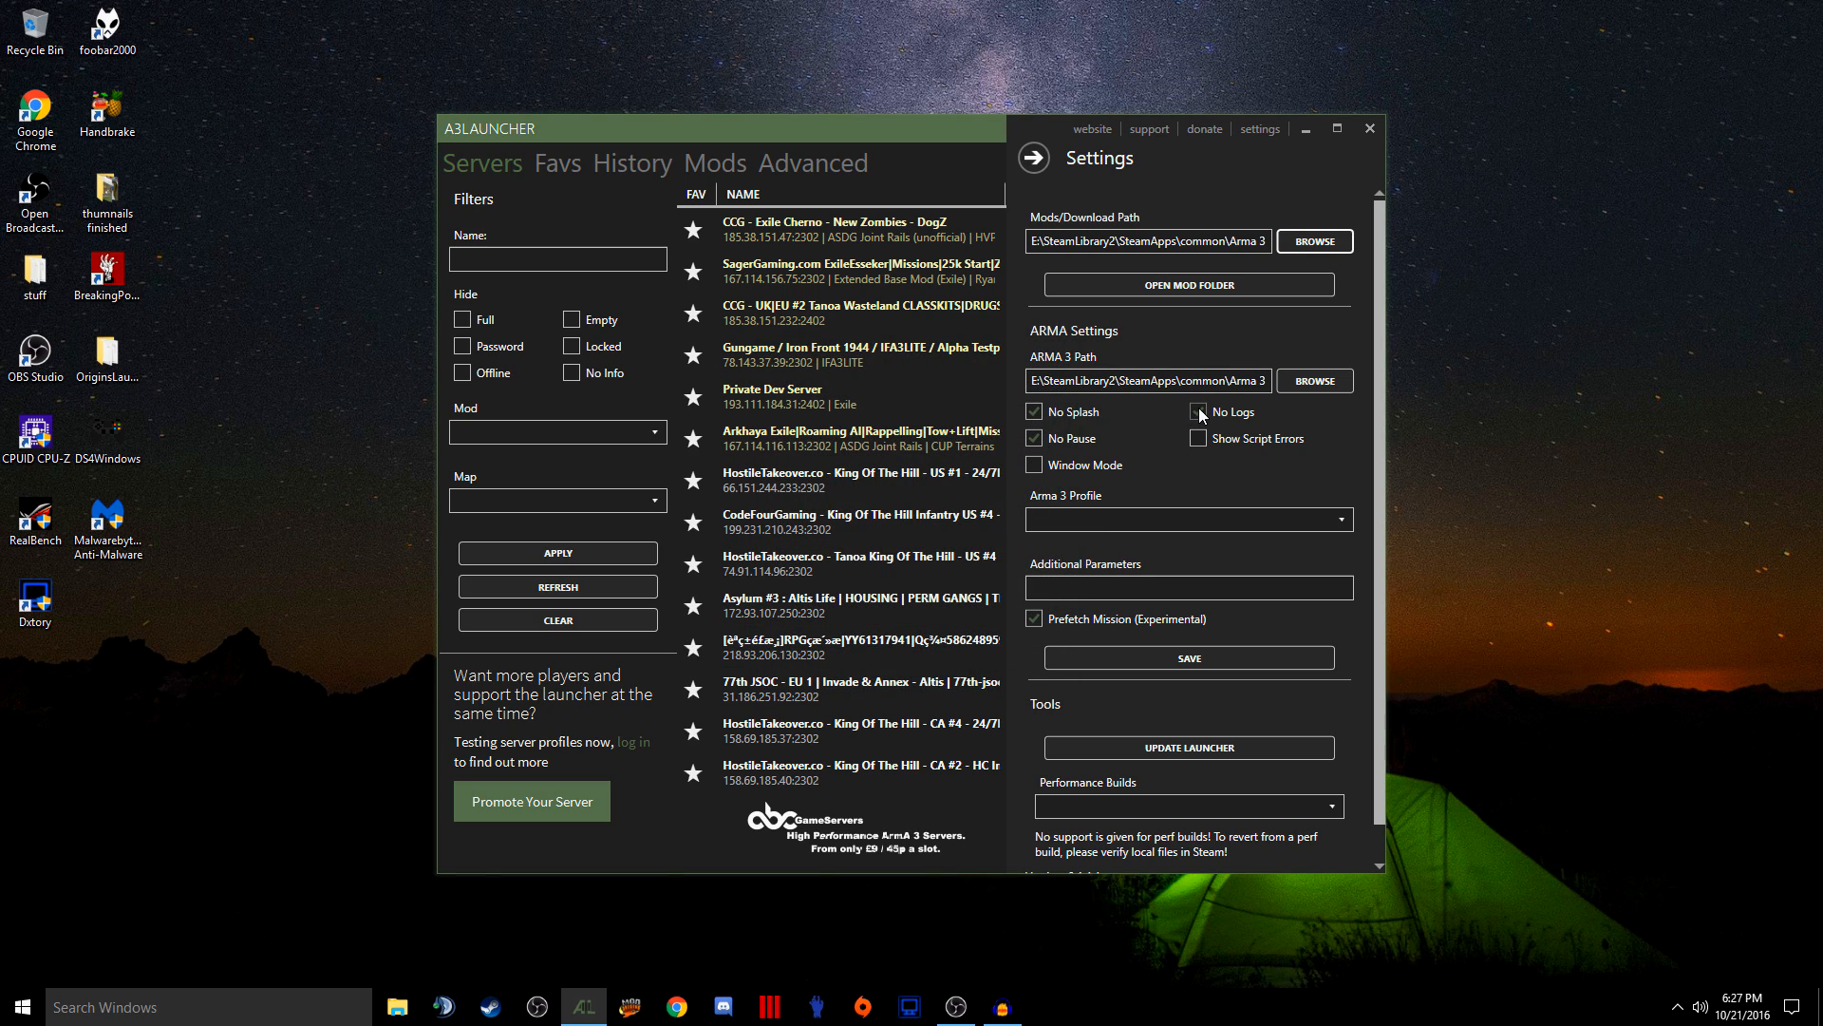
click(1200, 412)
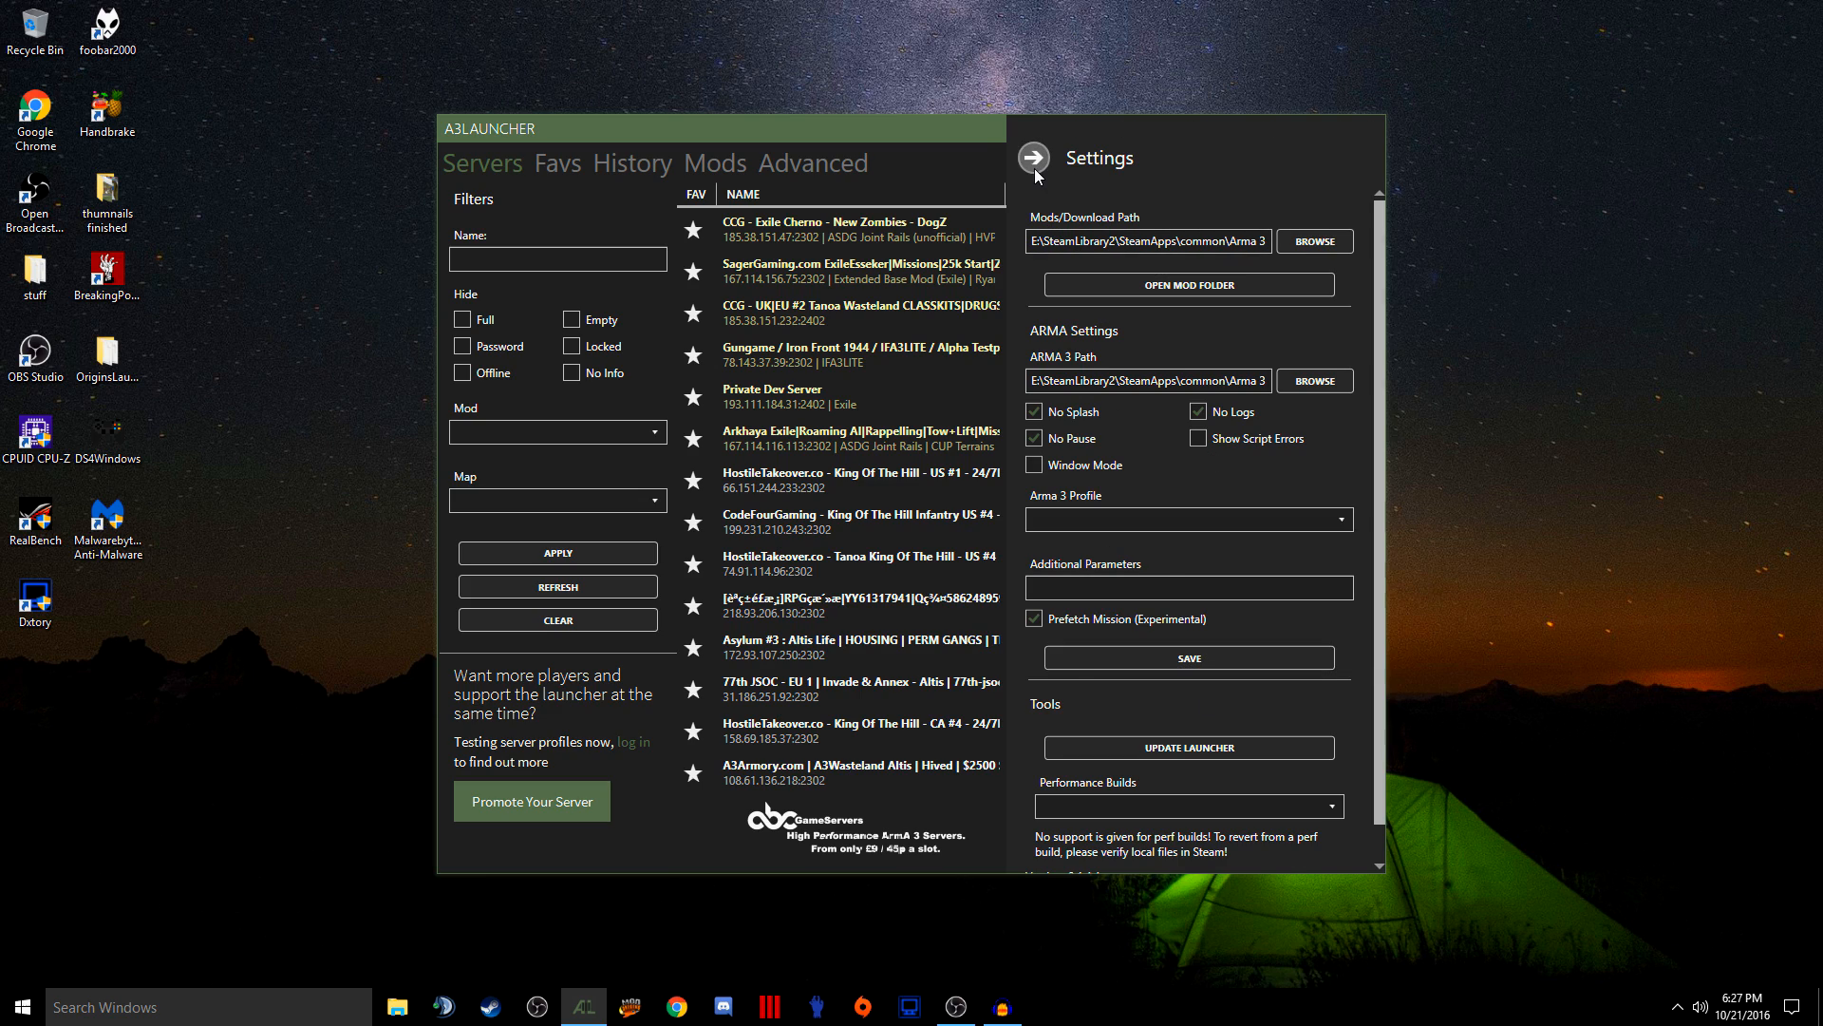
click(1031, 157)
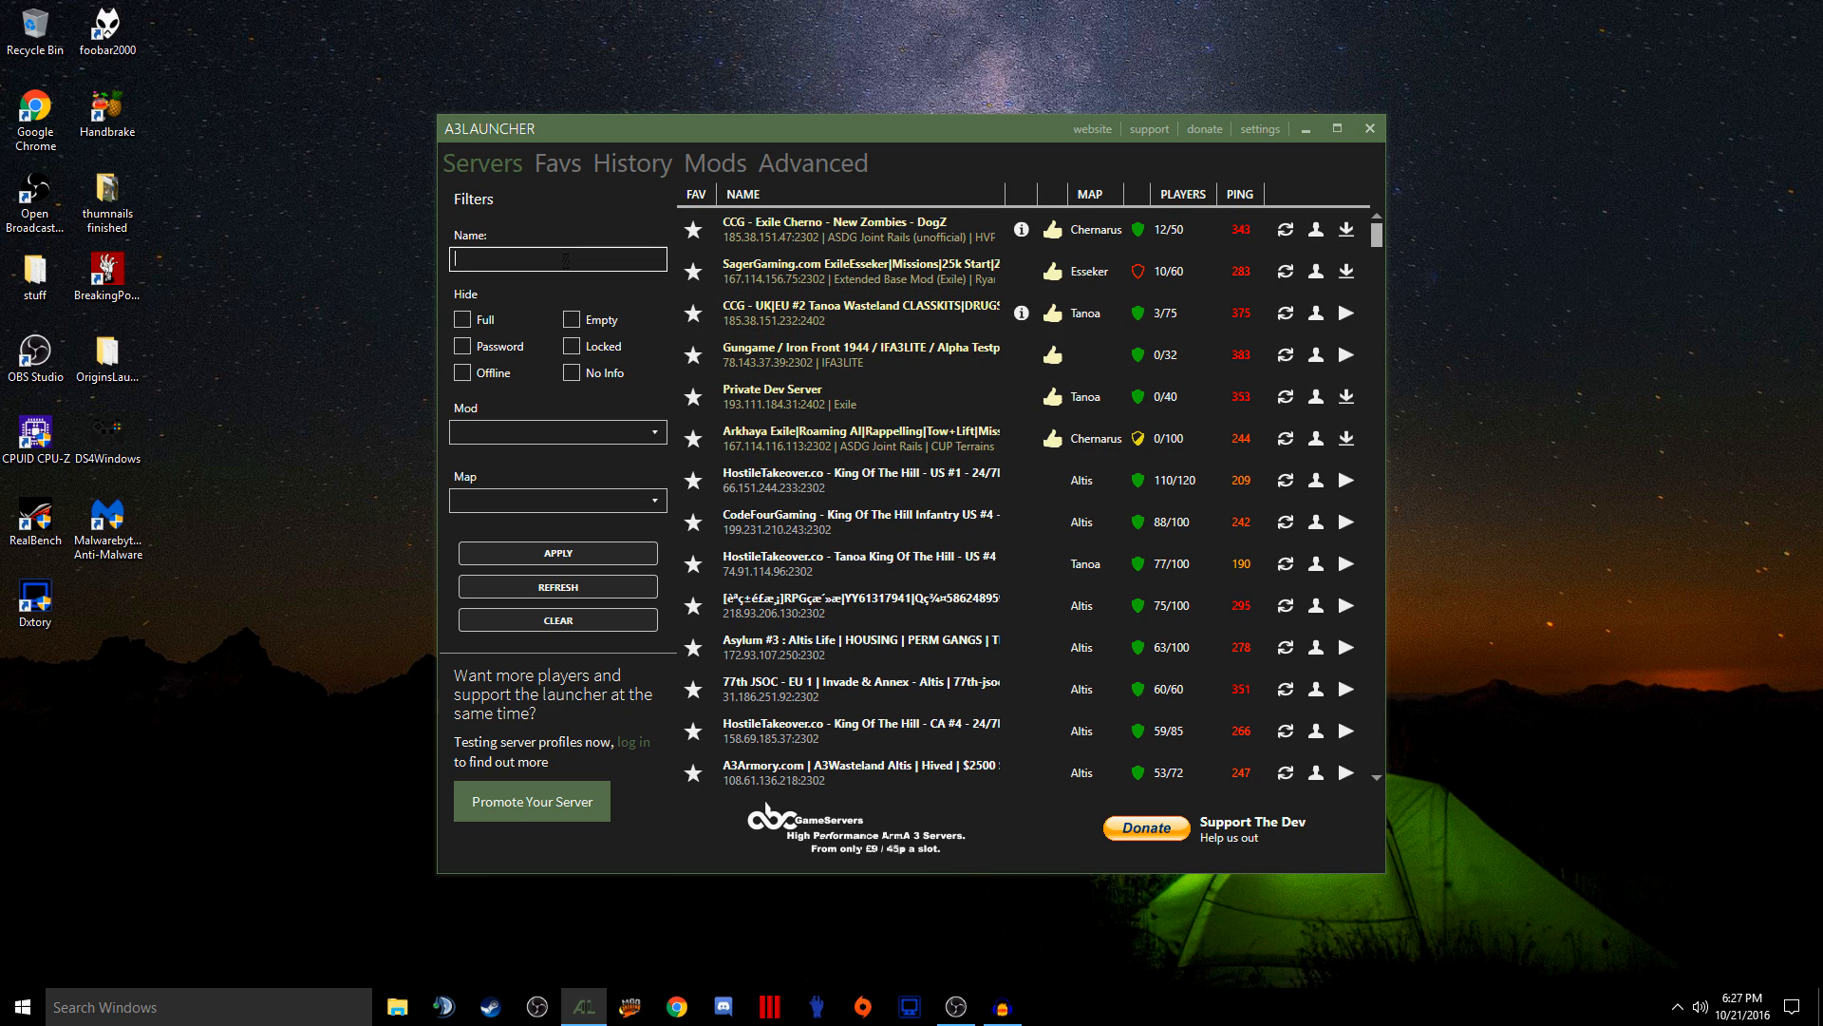
Filter servers by name 'ex' and accept installing the first Exile DayZ server's missing mods
text(exile dayz)
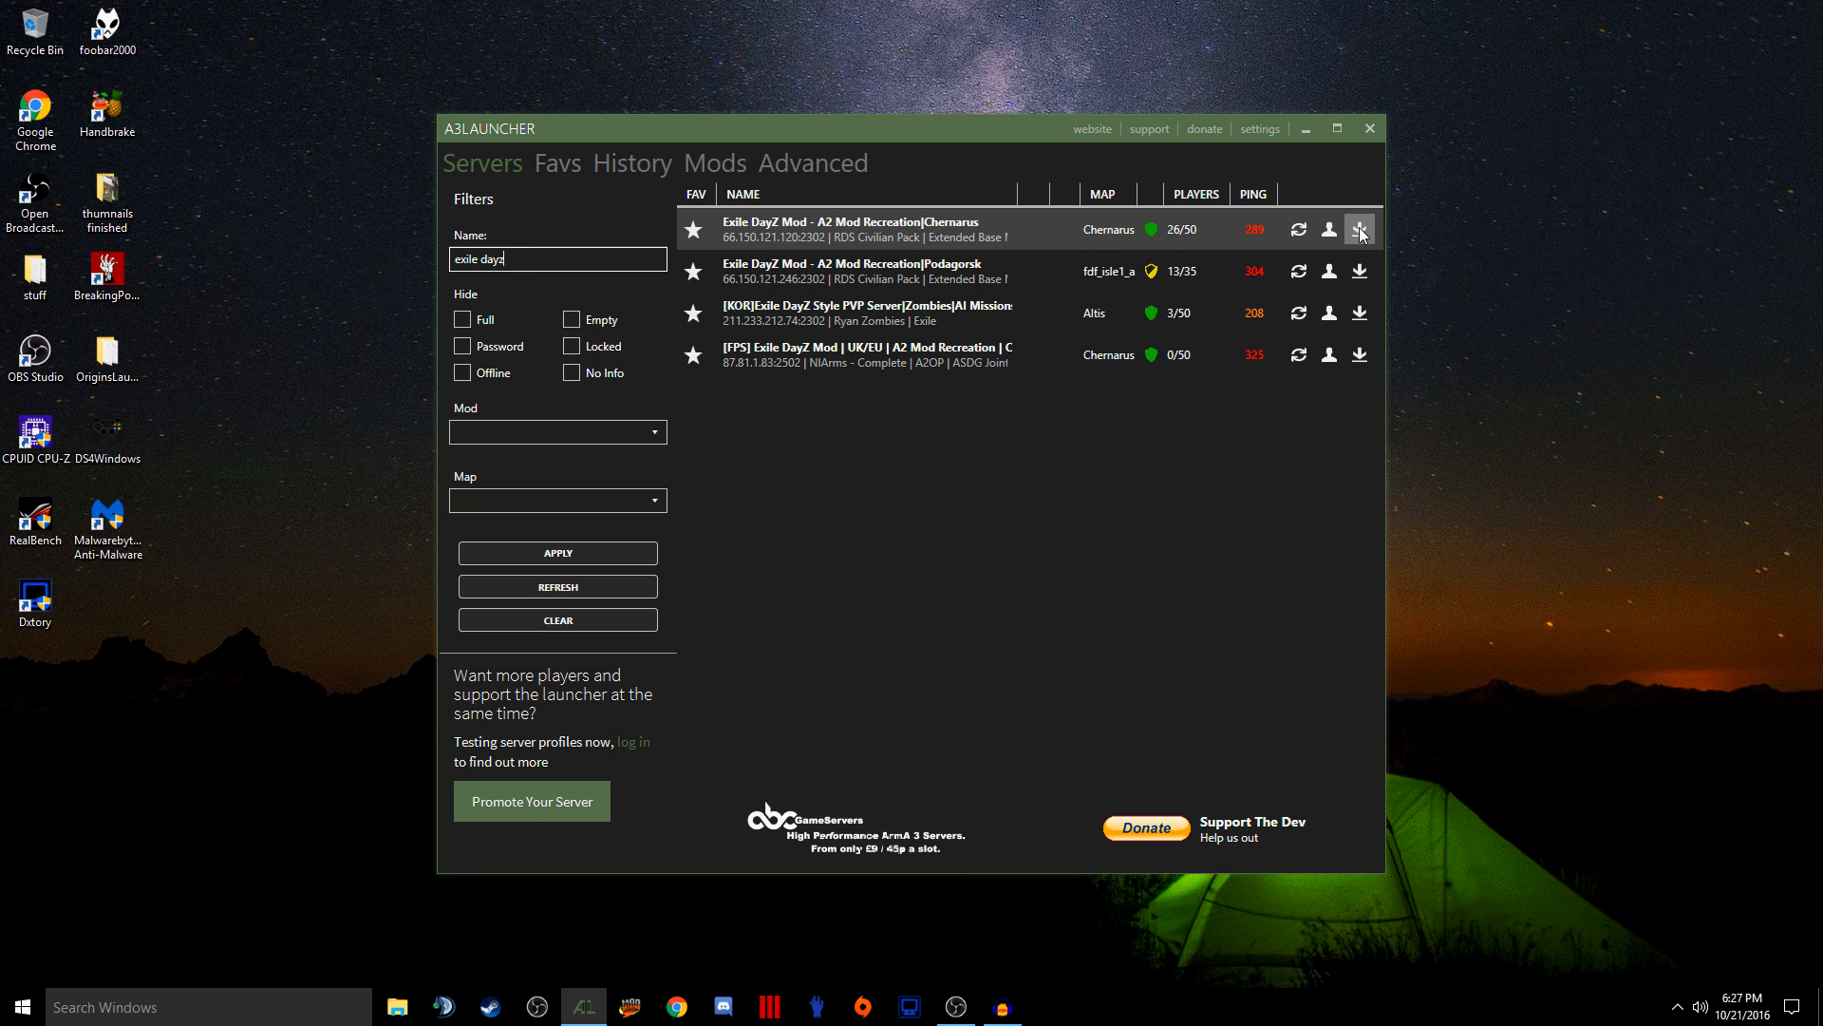
click(1358, 228)
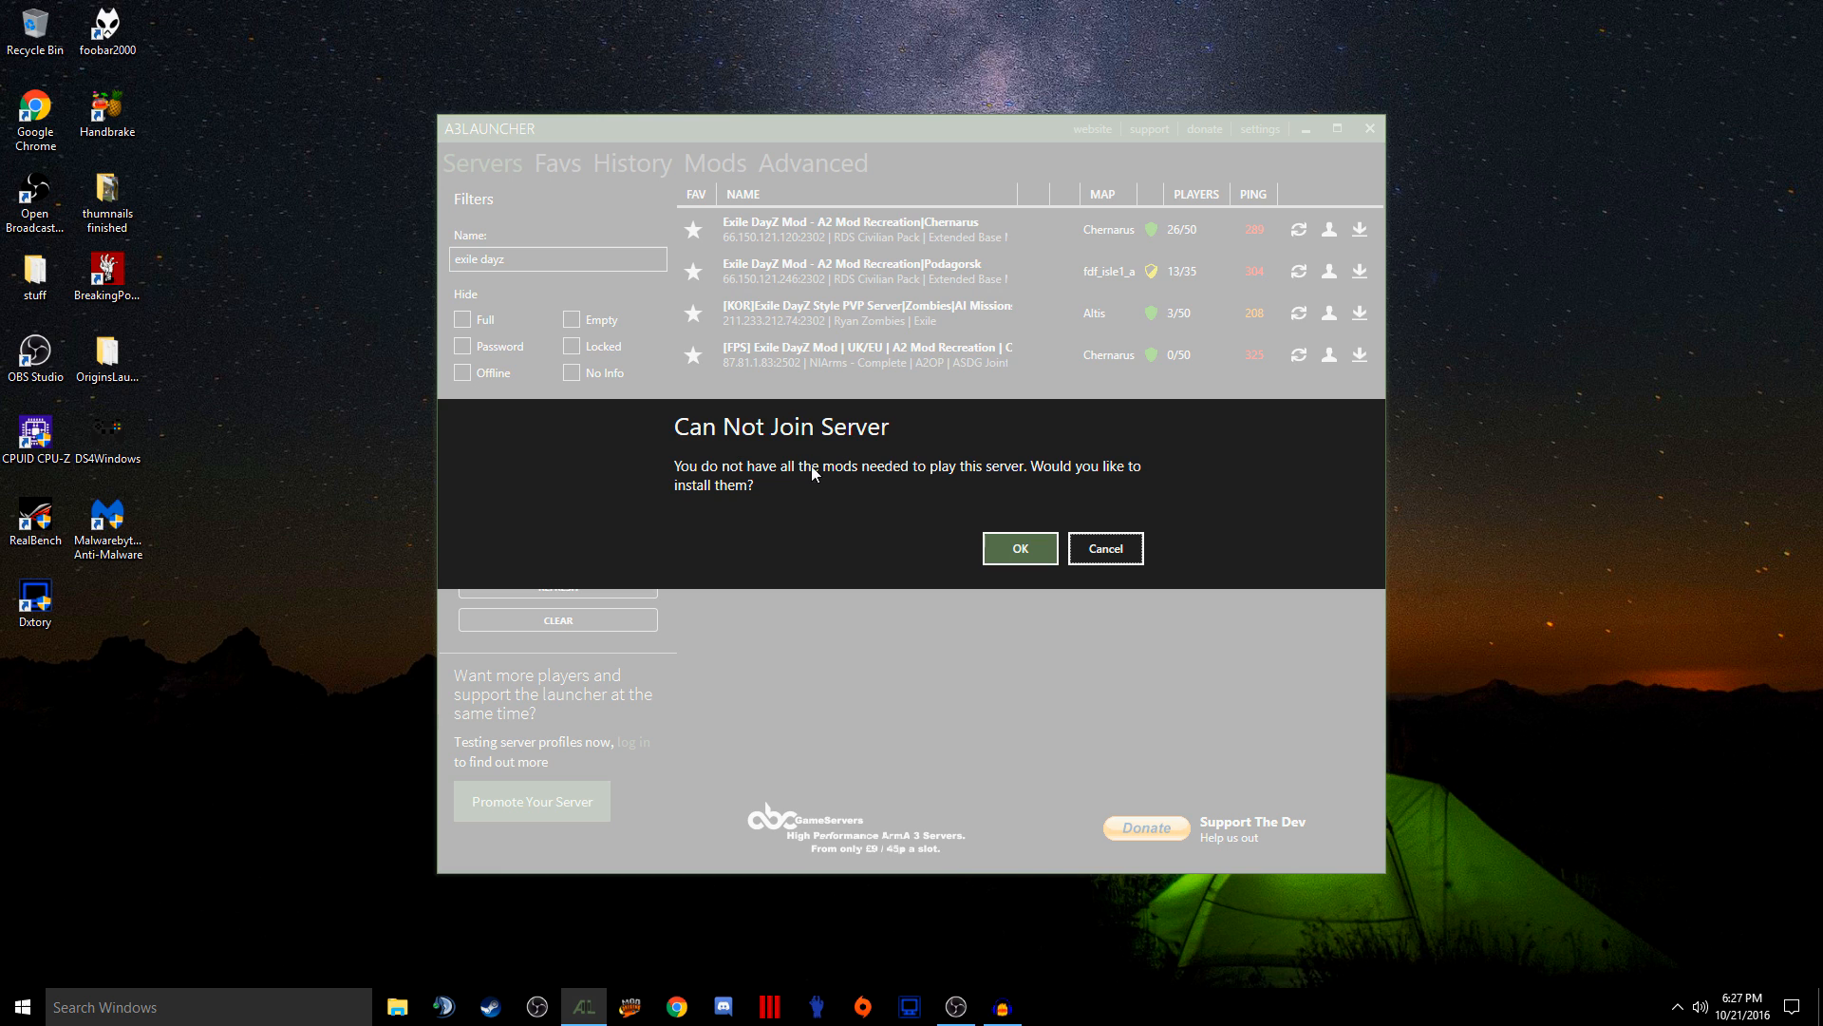
mouse_move(832, 502)
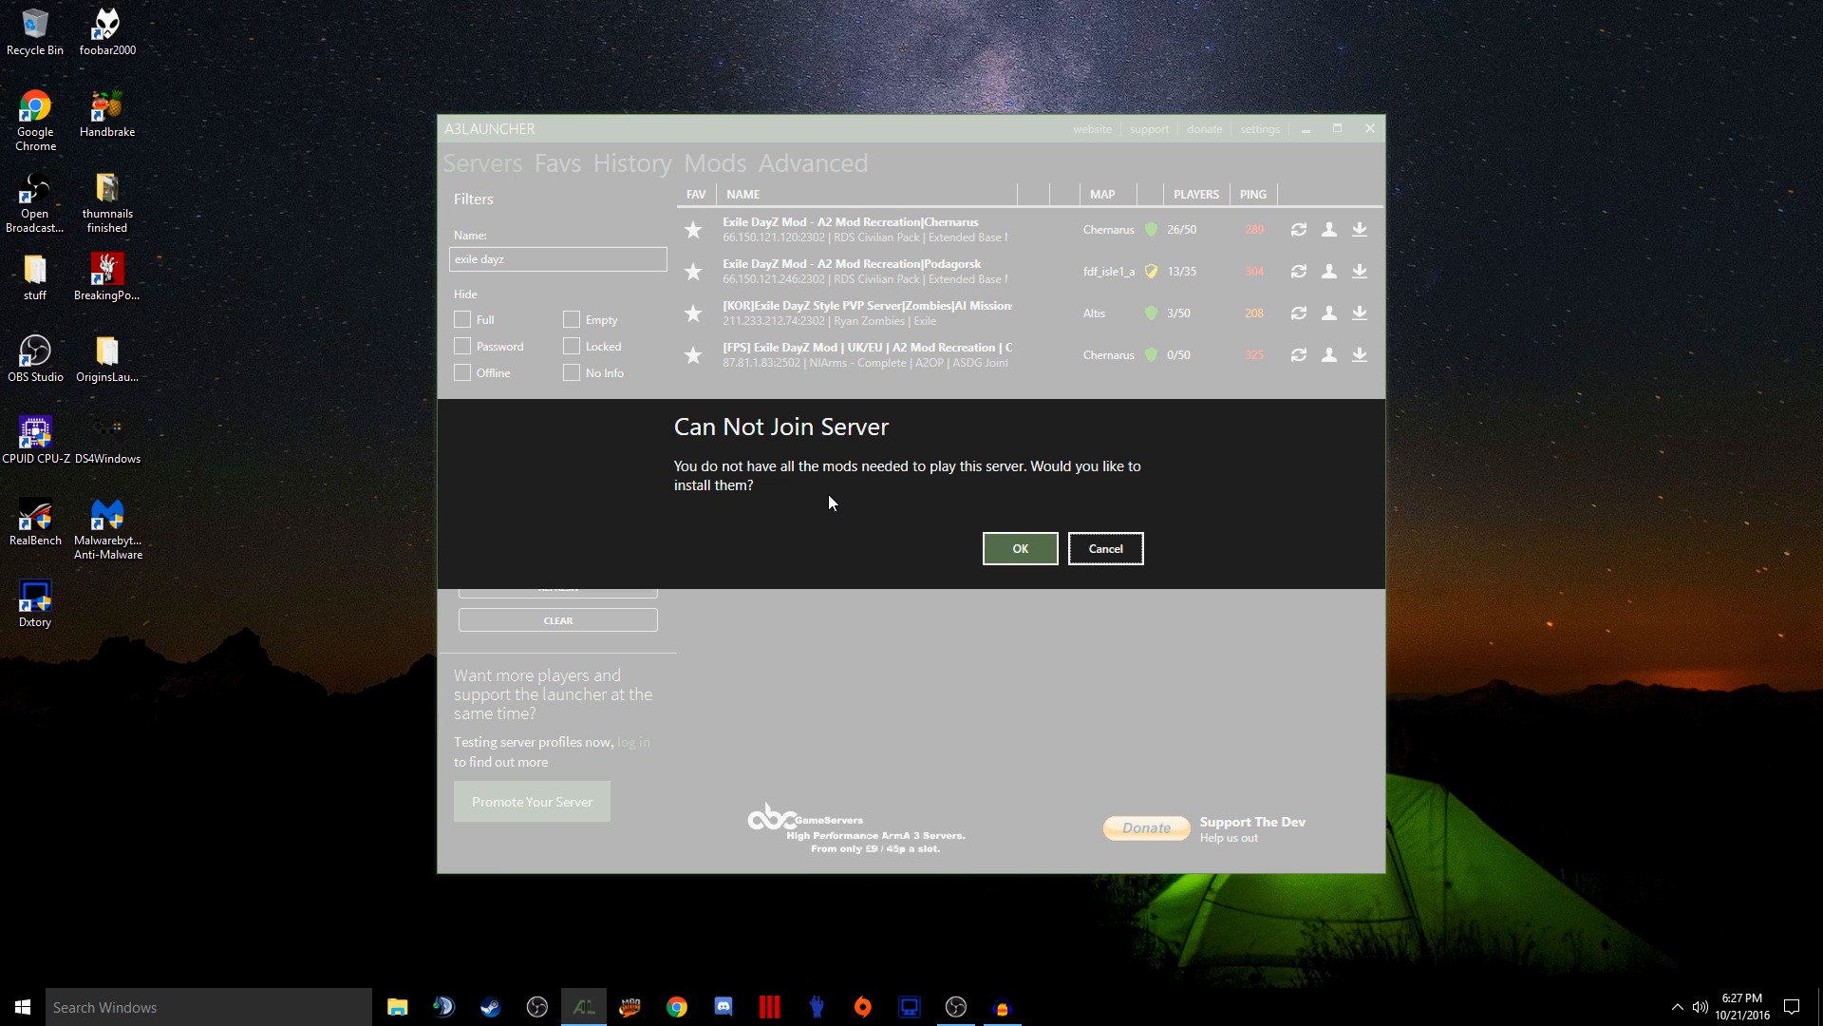
click(1018, 547)
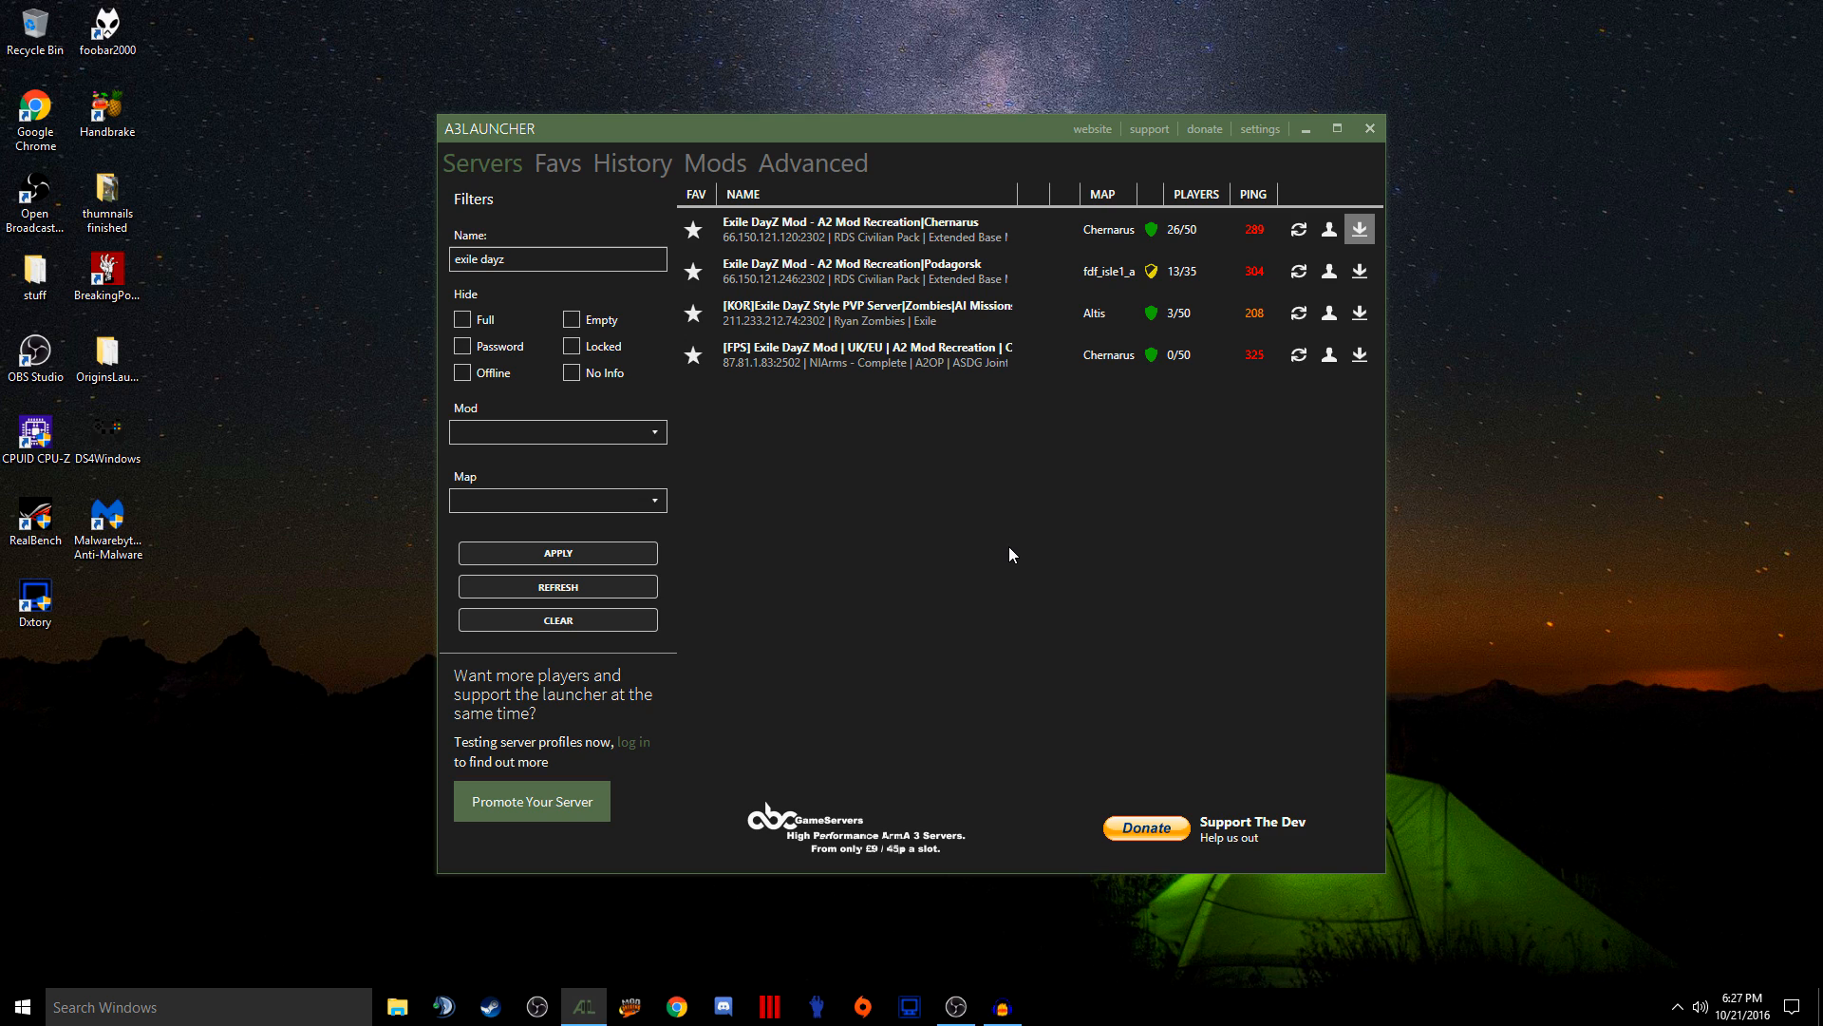
mouse_move(697, 171)
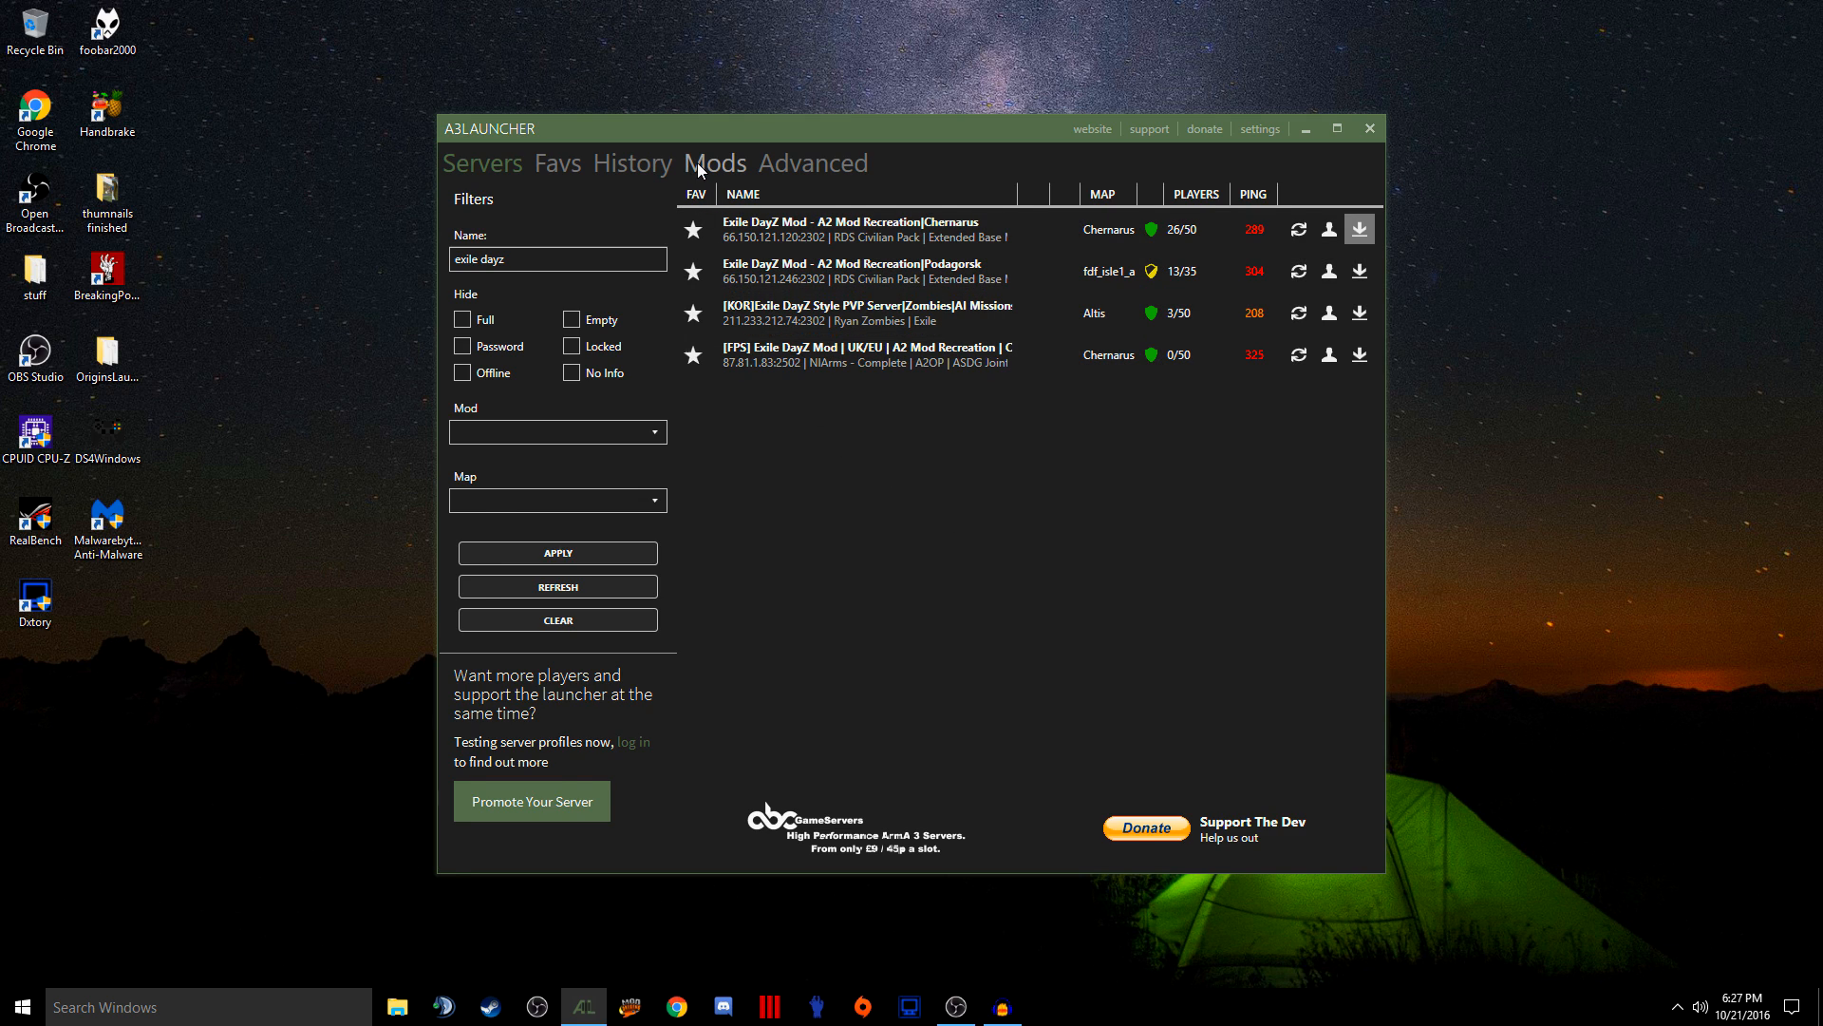
Check Exile 1.0.2 downloading in the Mods list, then clear the server name filter
click(716, 164)
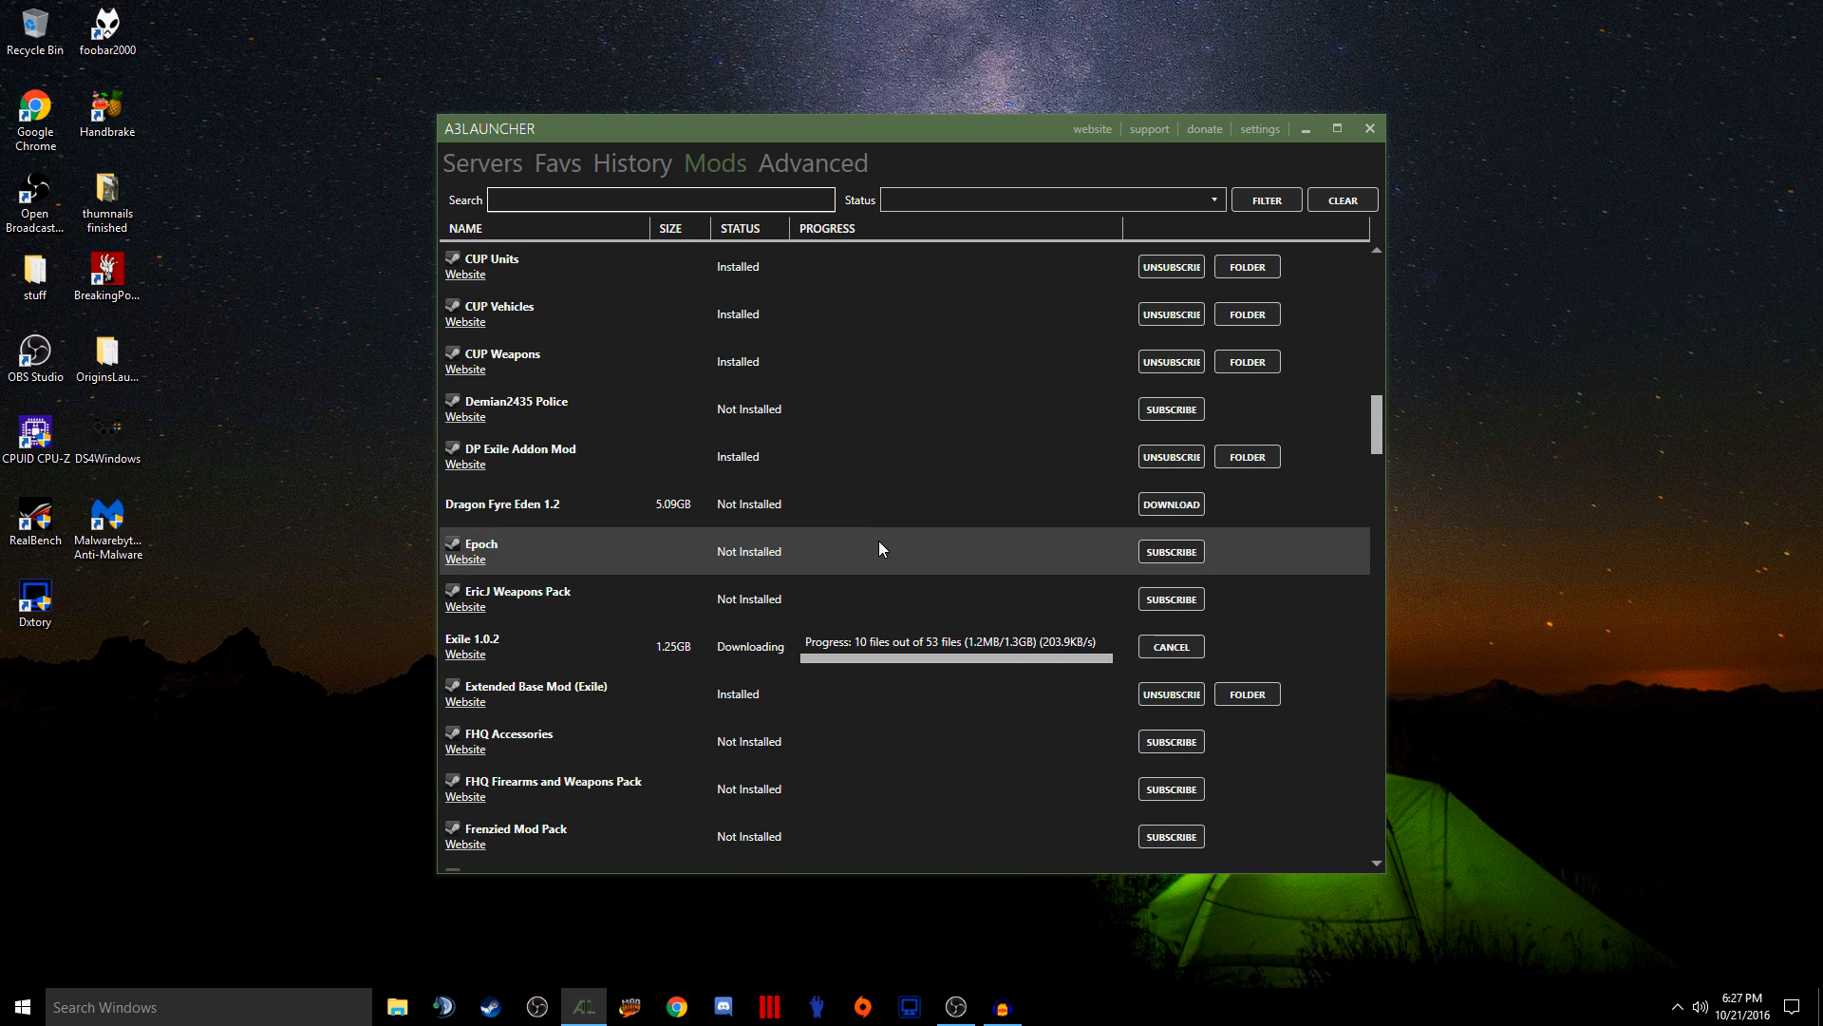
scroll(down, 3)
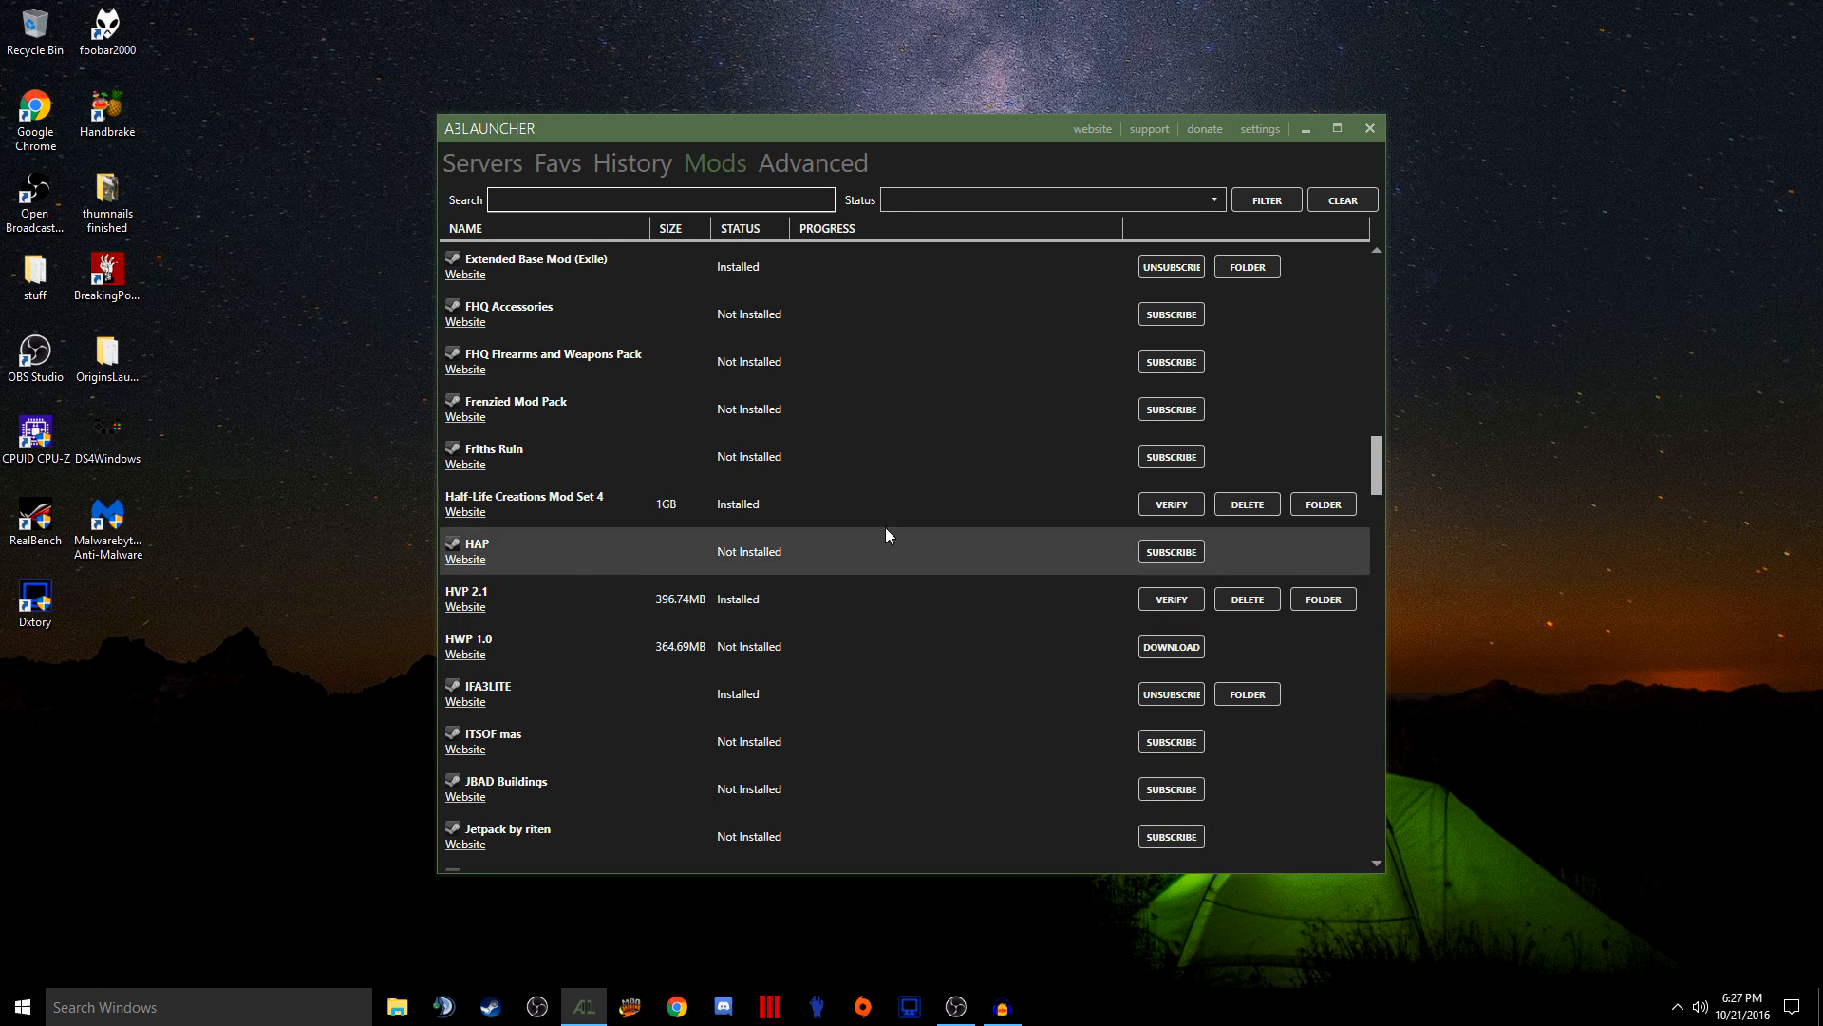
scroll(down, 3)
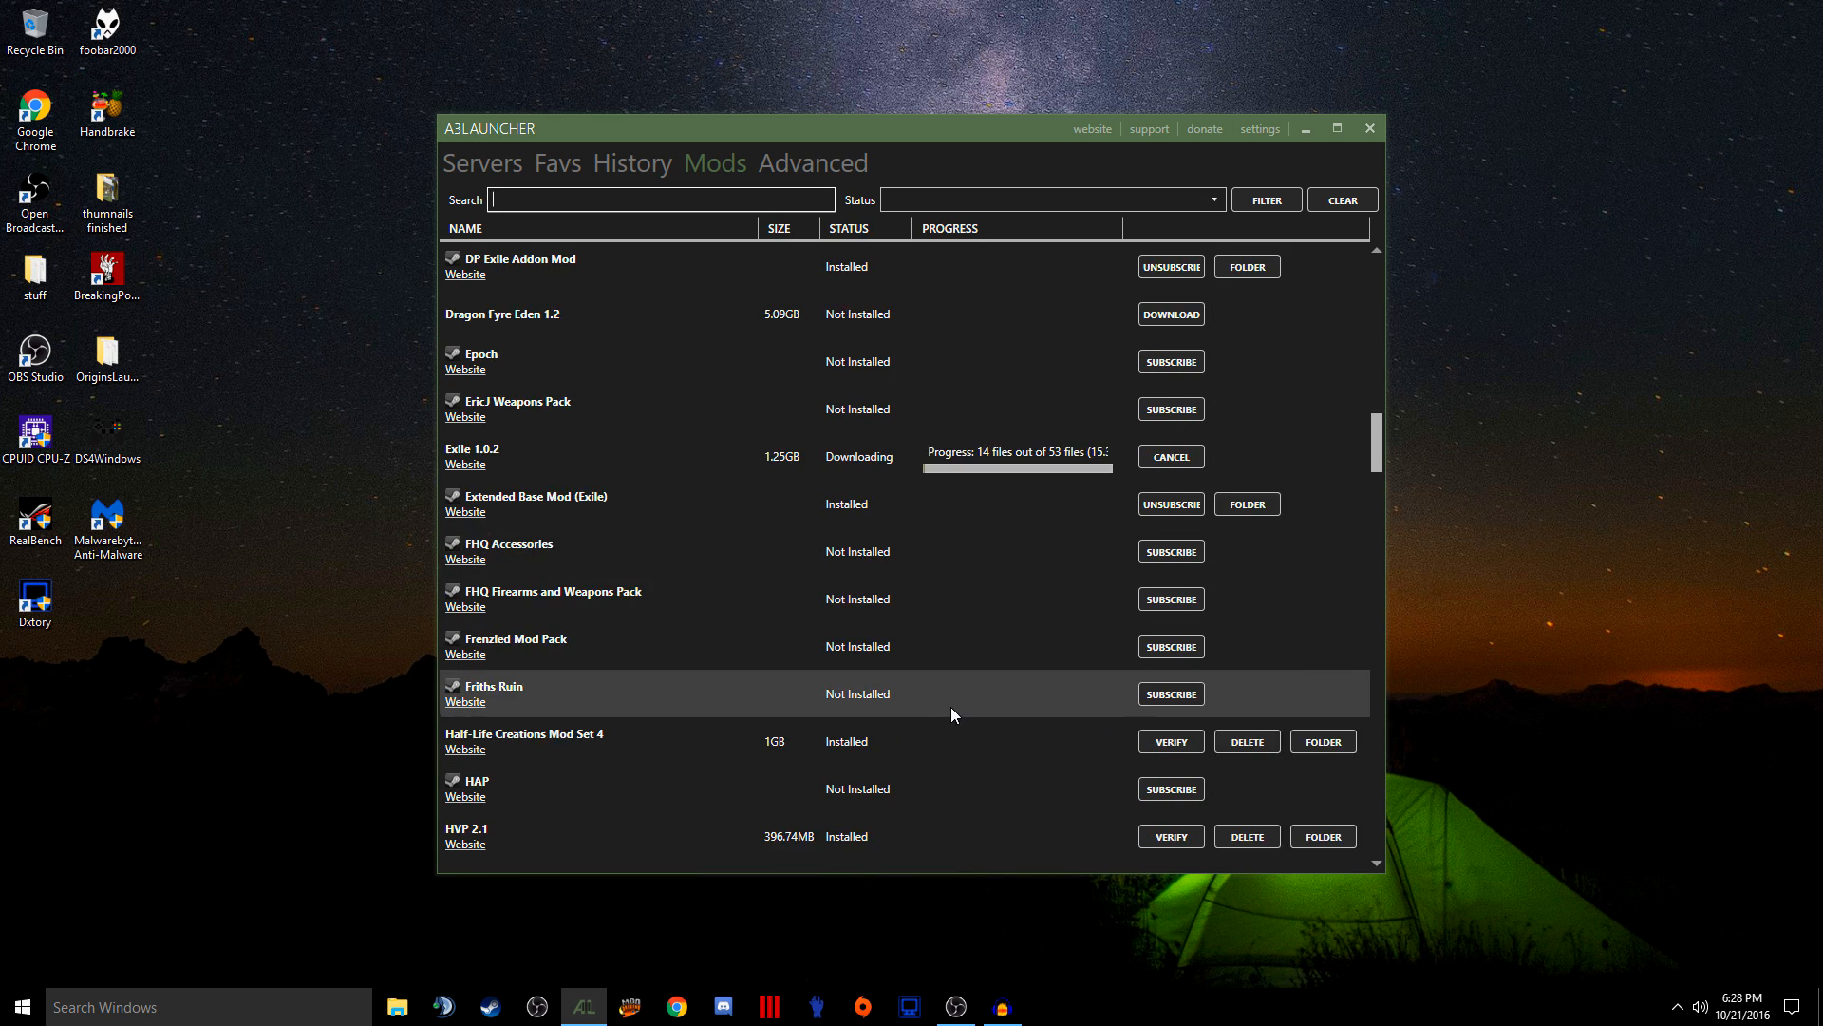
scroll(down, 3)
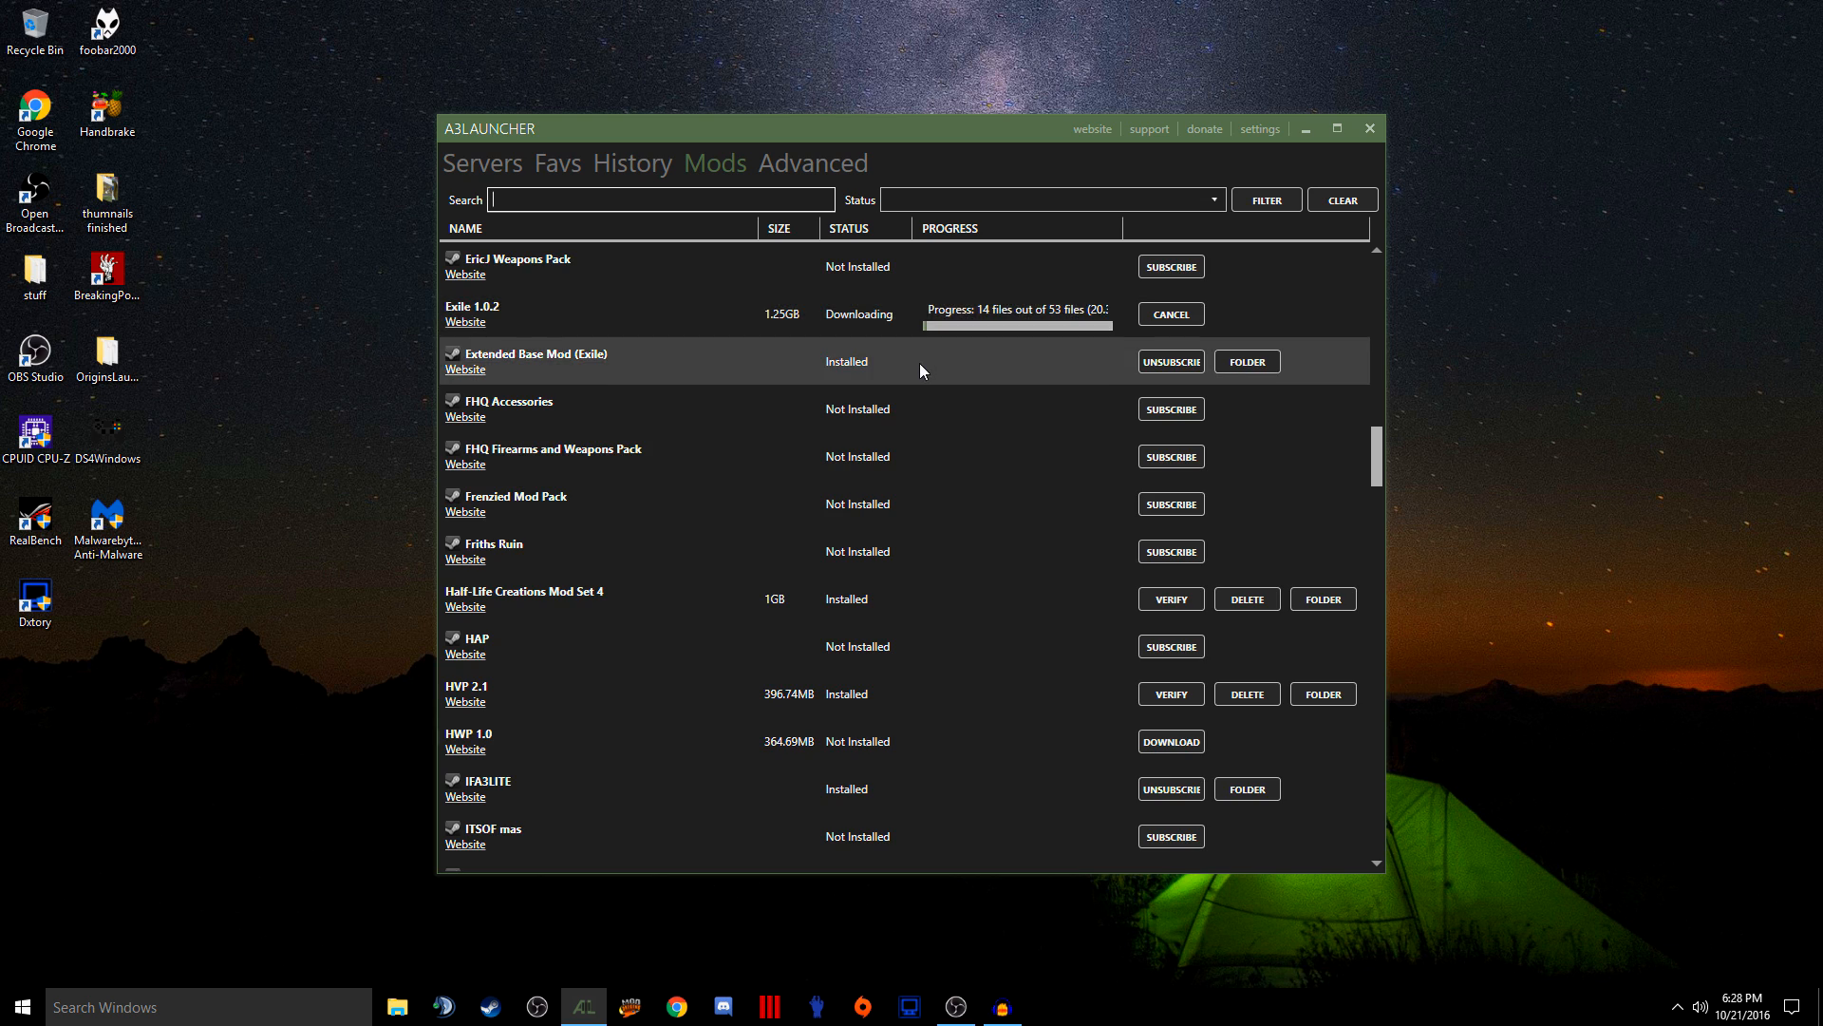
click(481, 163)
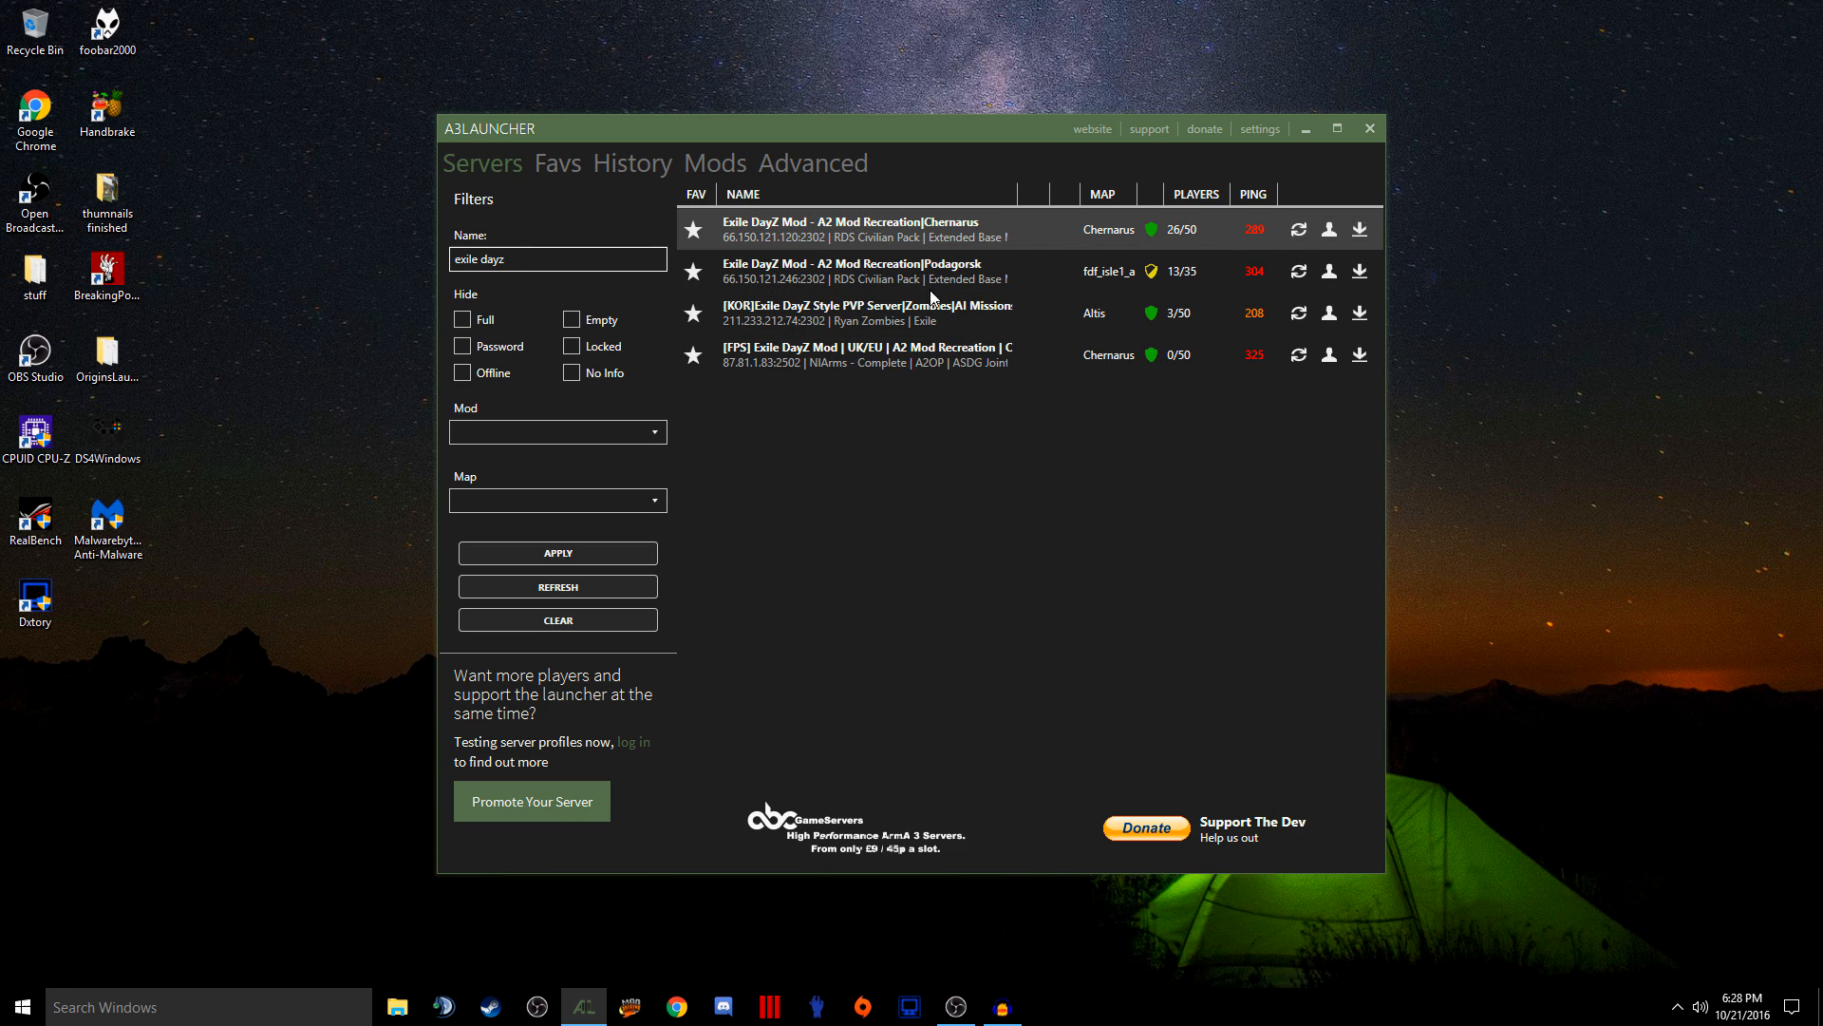
click(556, 619)
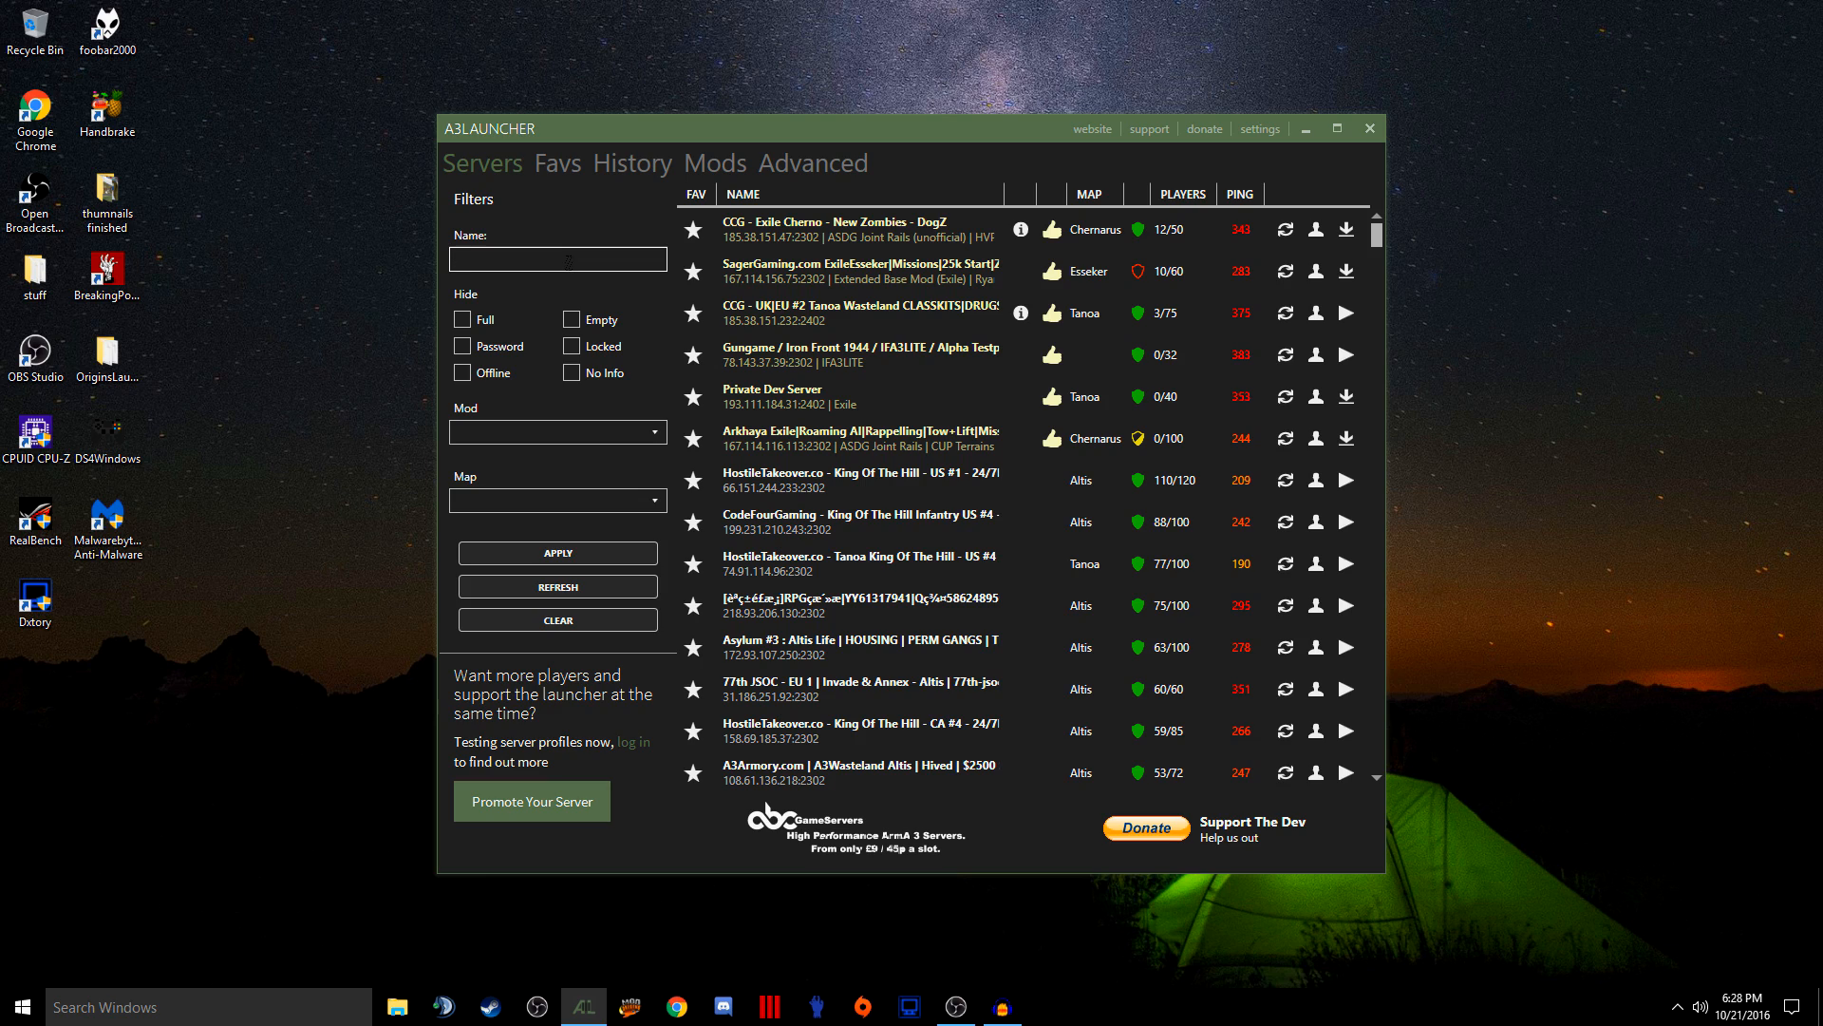
Filter servers by 'ccg' and accept installing the CCG Frankie's Tanoa US server's missing mods
text(ccg)
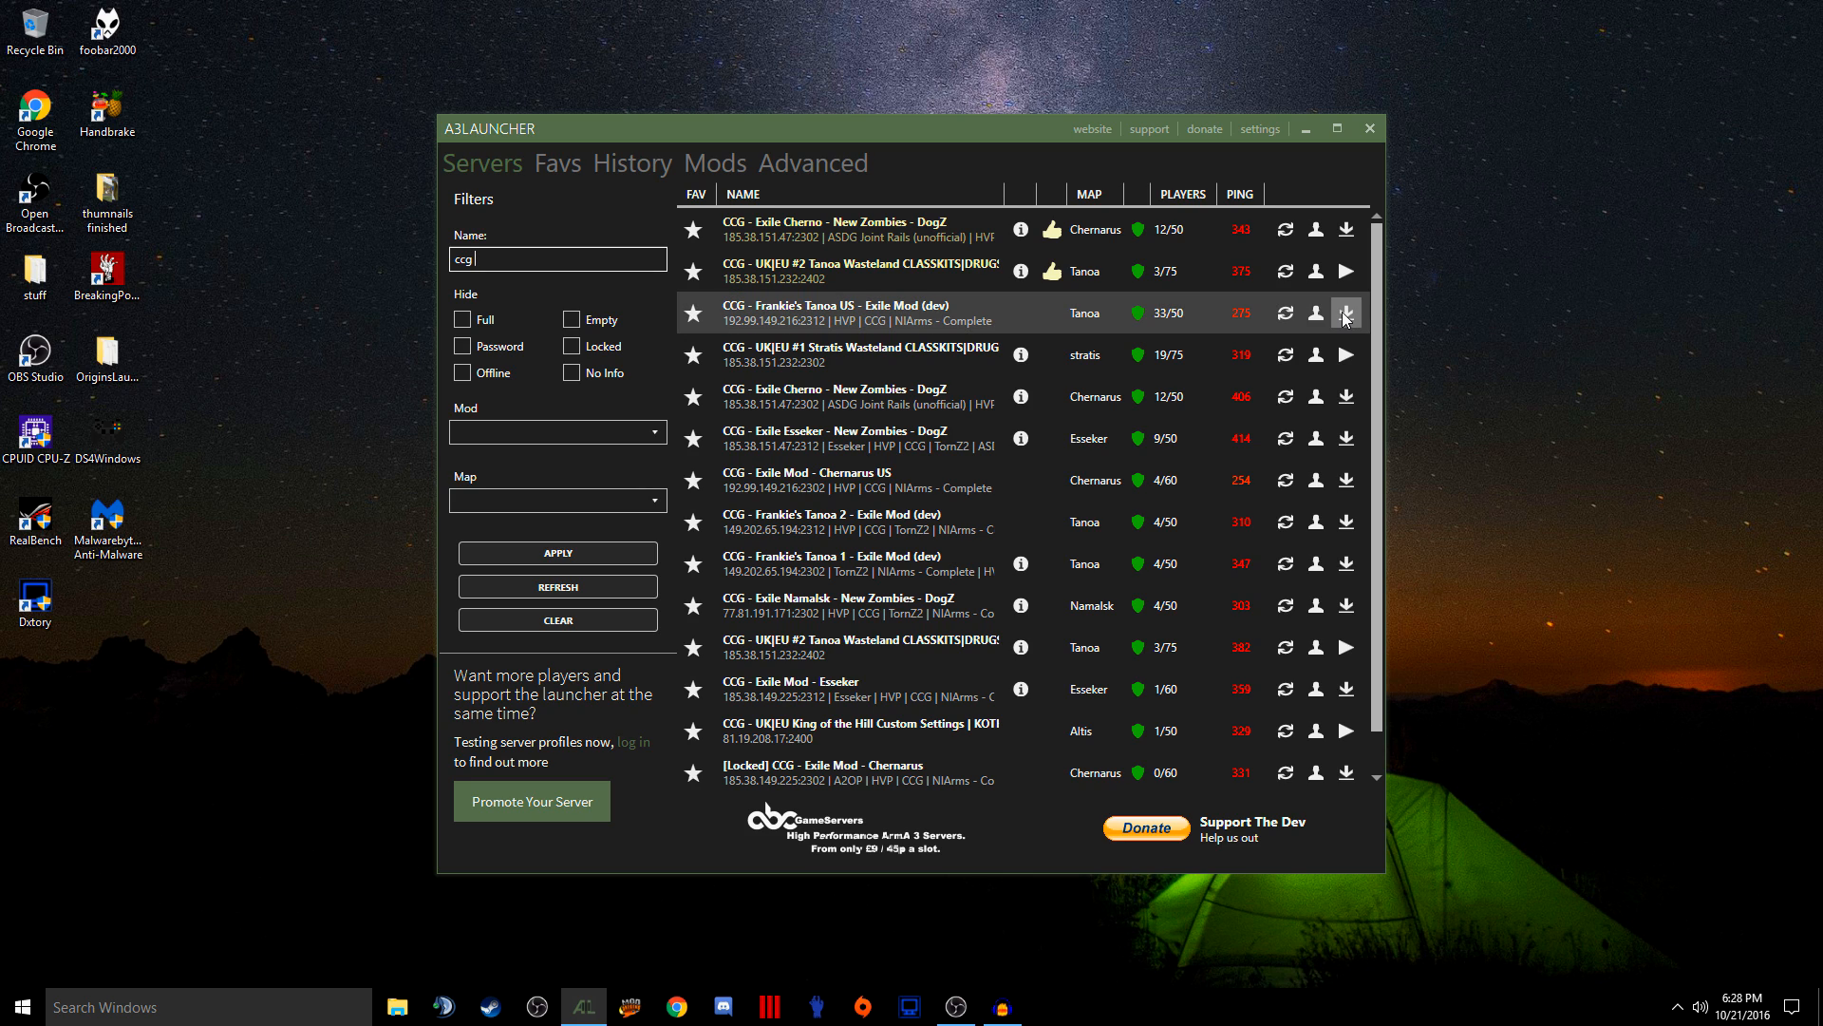
click(1346, 312)
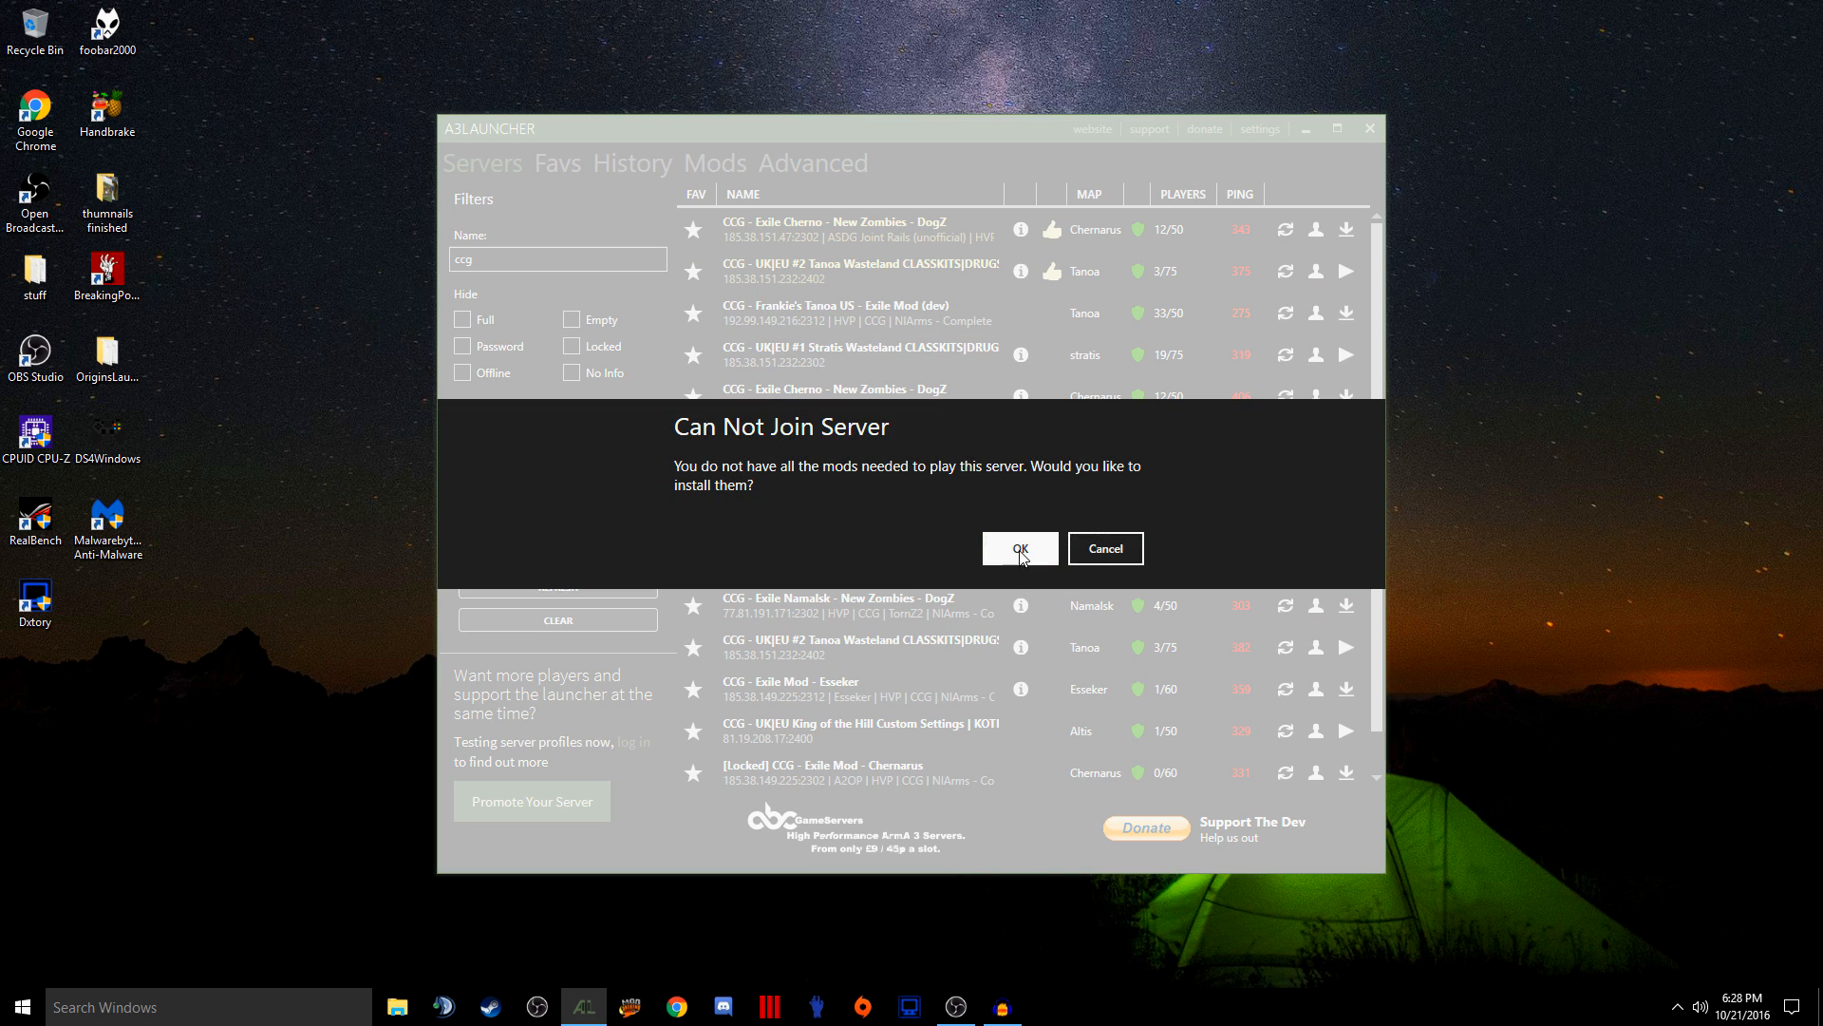
click(1103, 547)
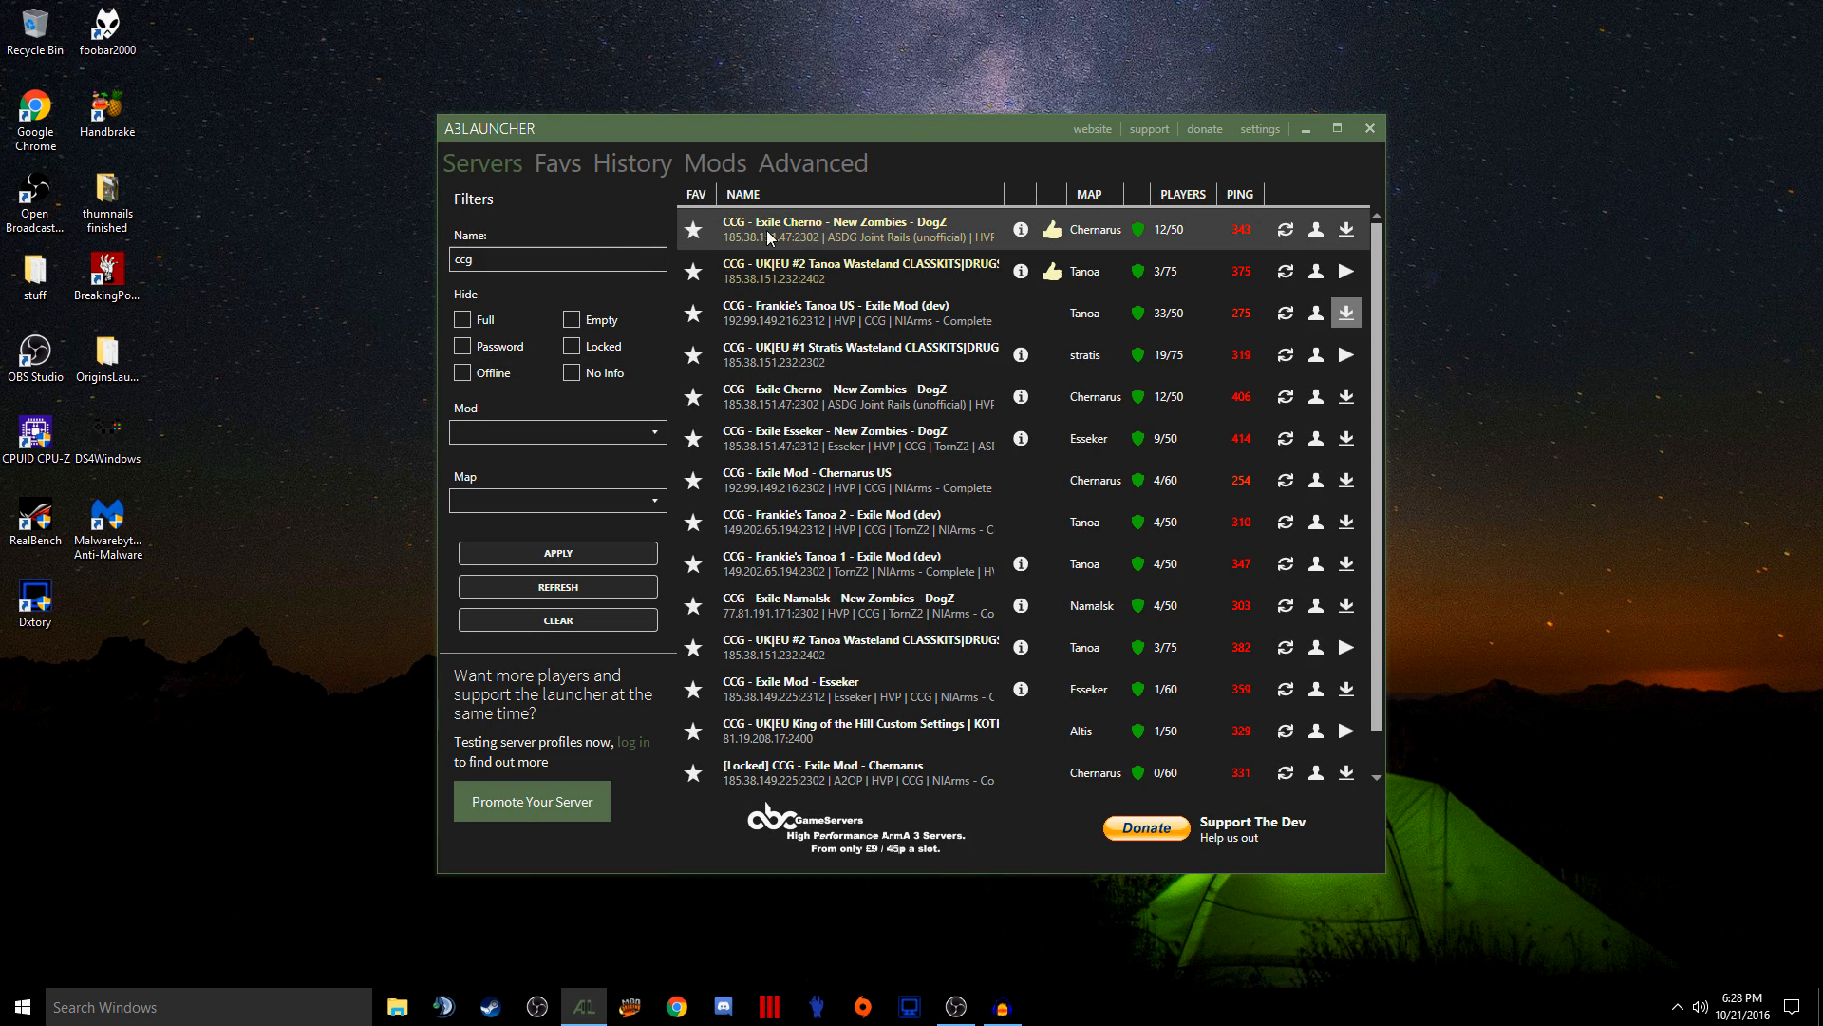
Filter servers by name 'exile escape', then by 'battle royal'
text(exile escape)
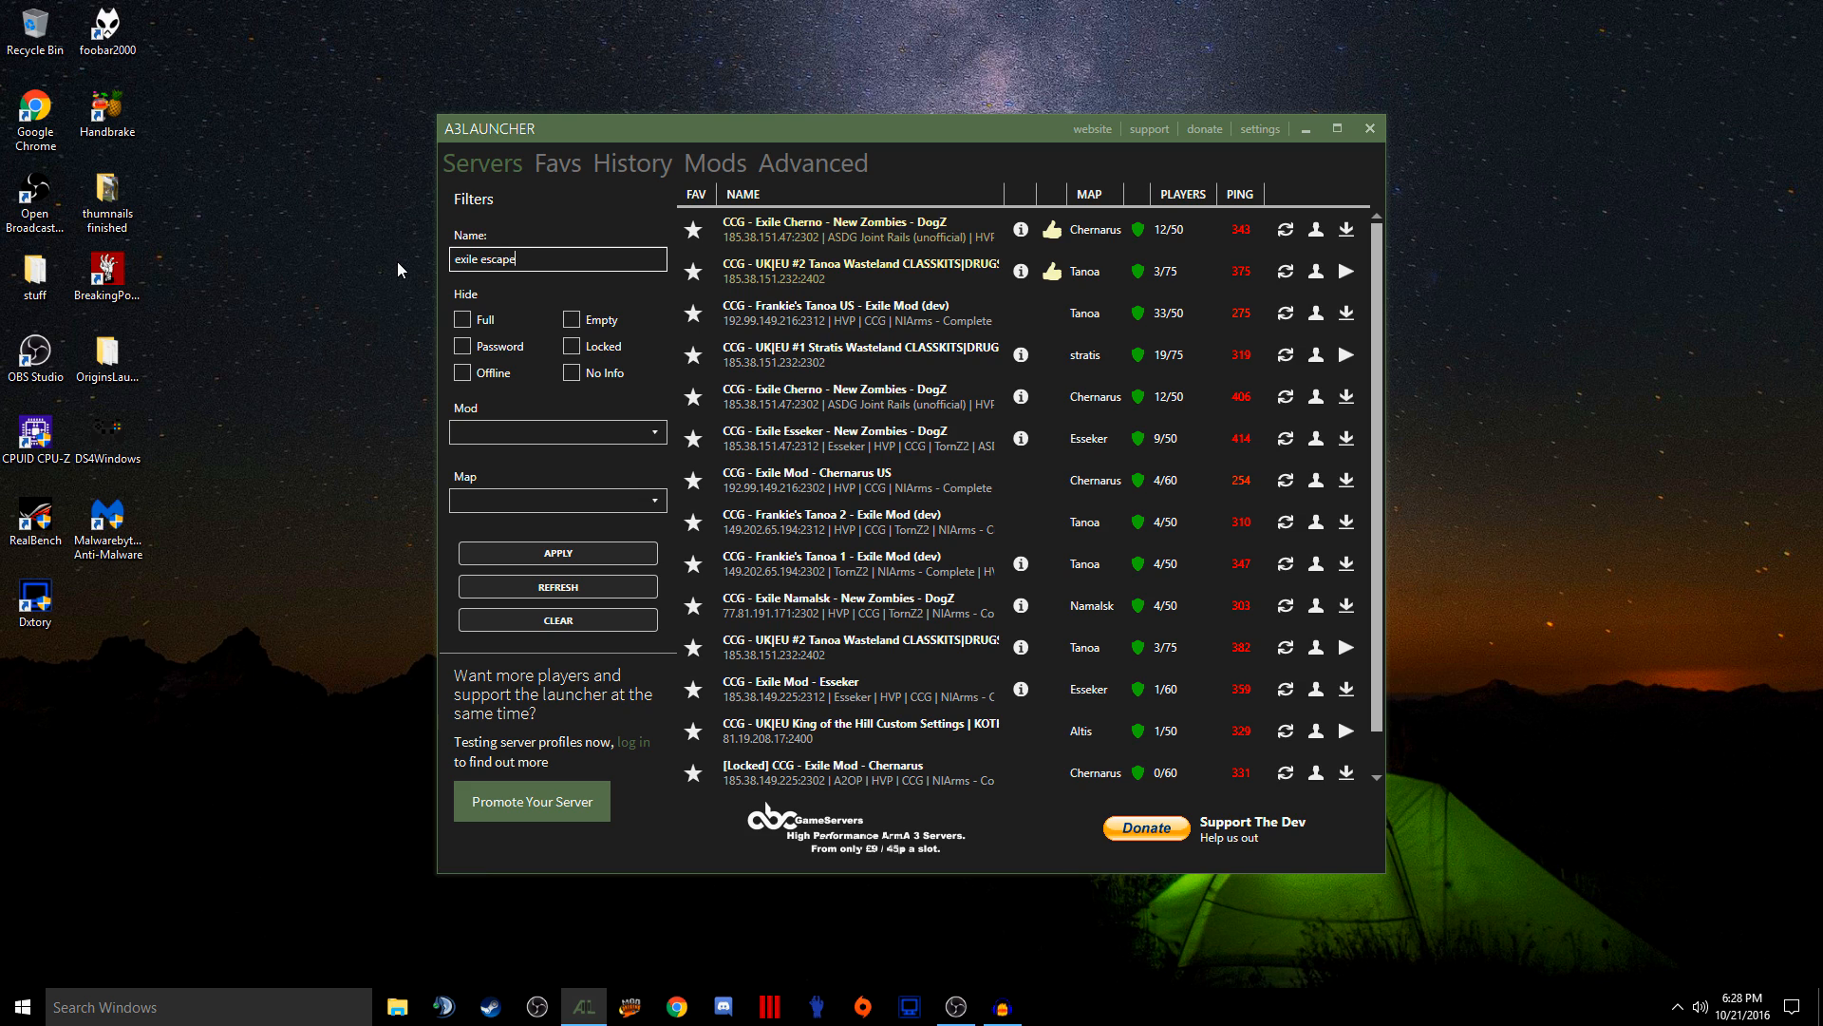
click(556, 553)
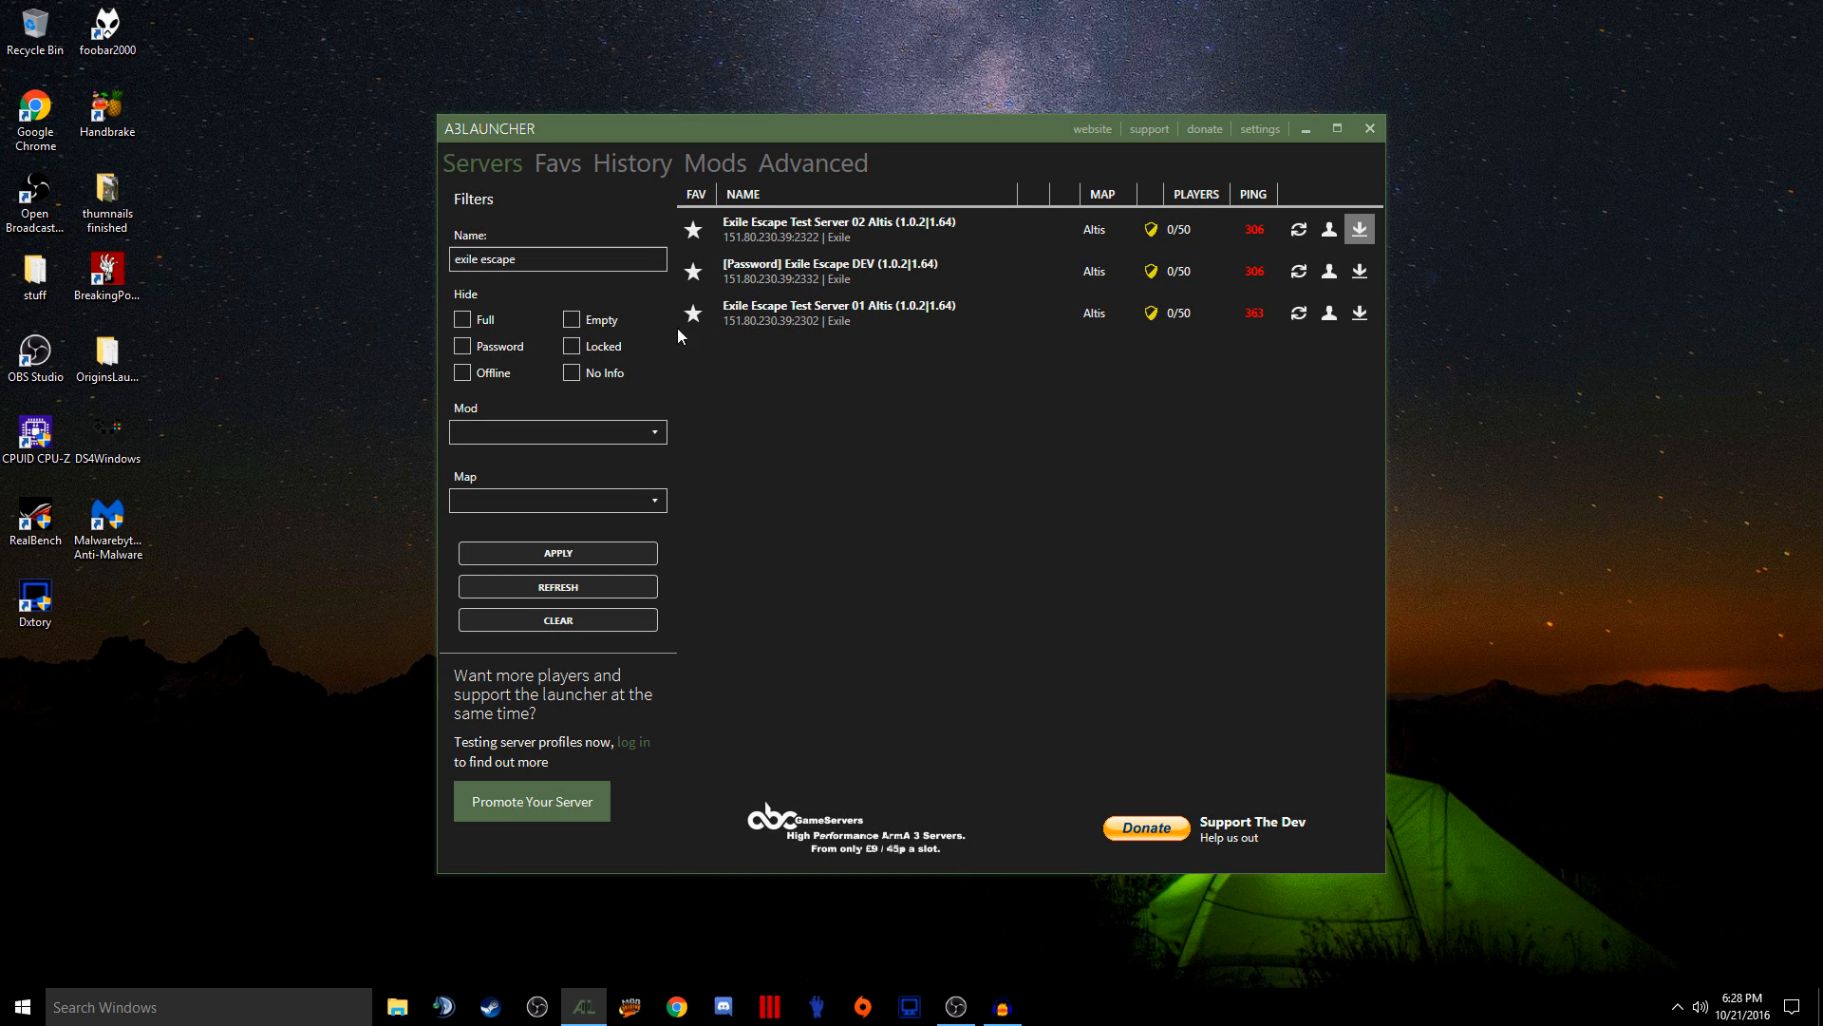
click(556, 258)
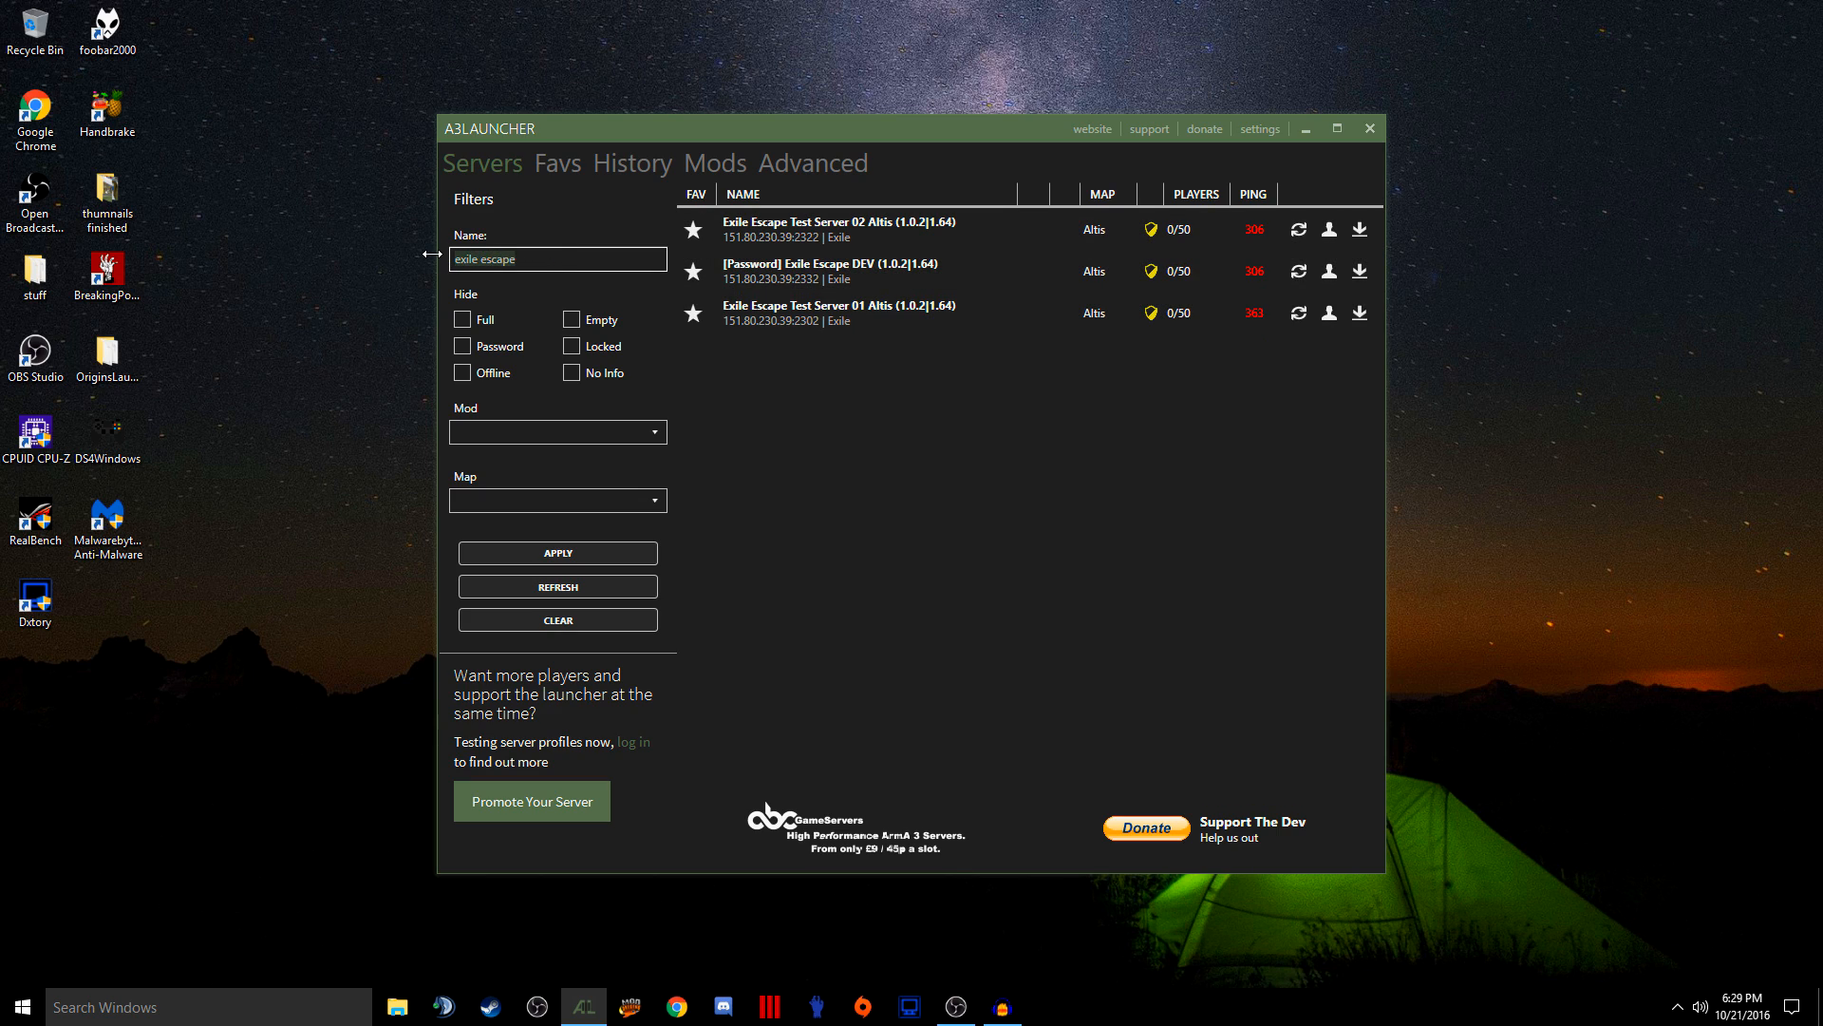
text(battle royal)
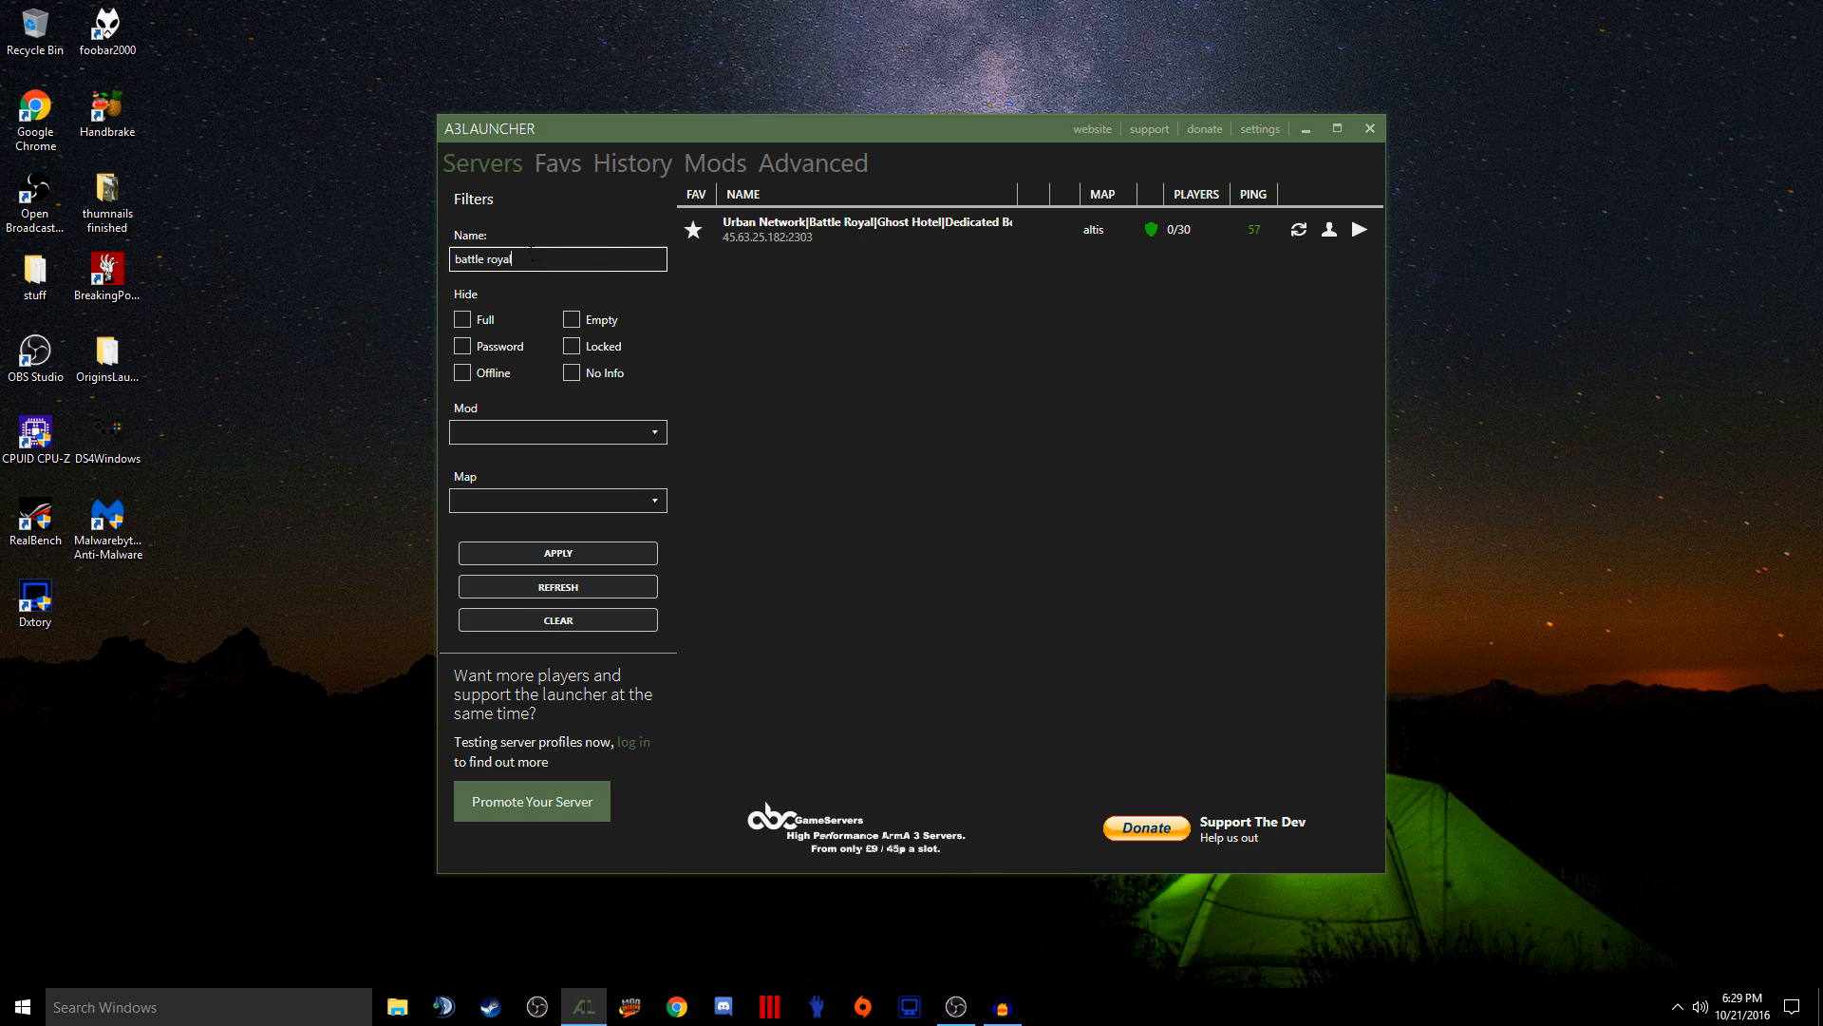
Shorten the name filter to 'battle' to list the battleroyalegames.com servers
key(BackSpace)
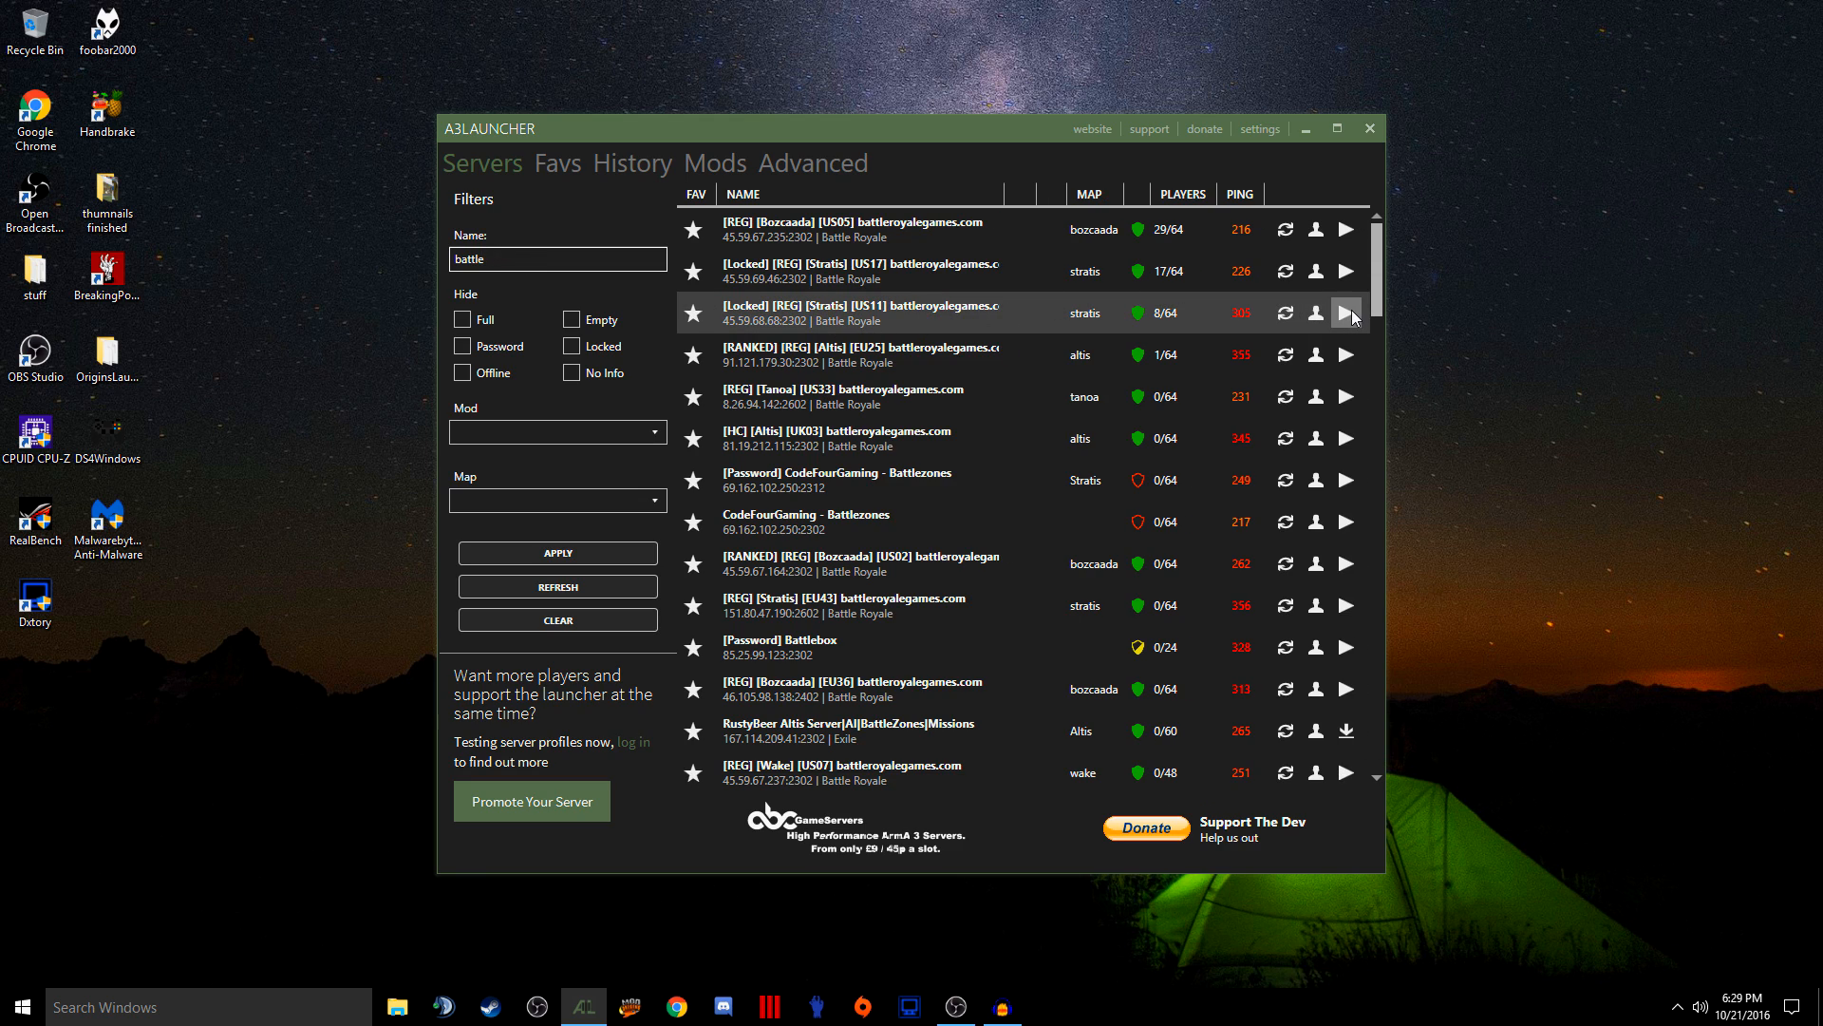
mouse_move(942, 319)
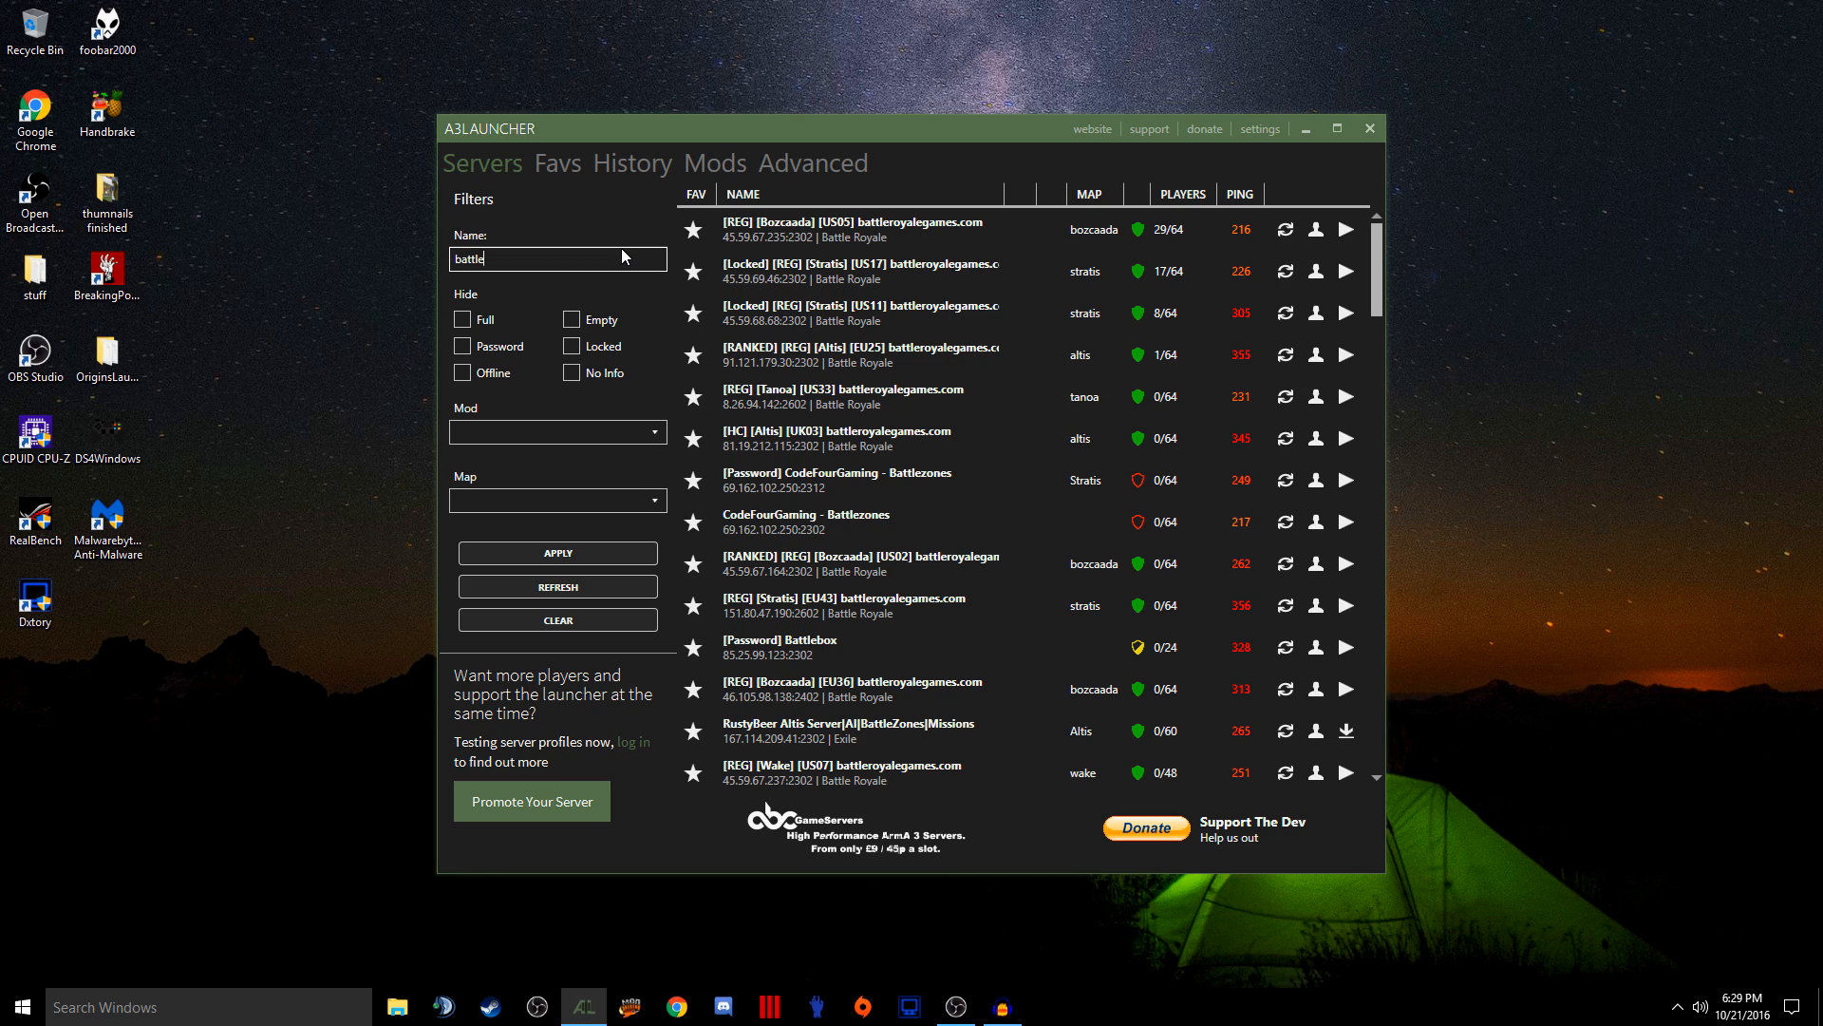
mouse_move(610, 235)
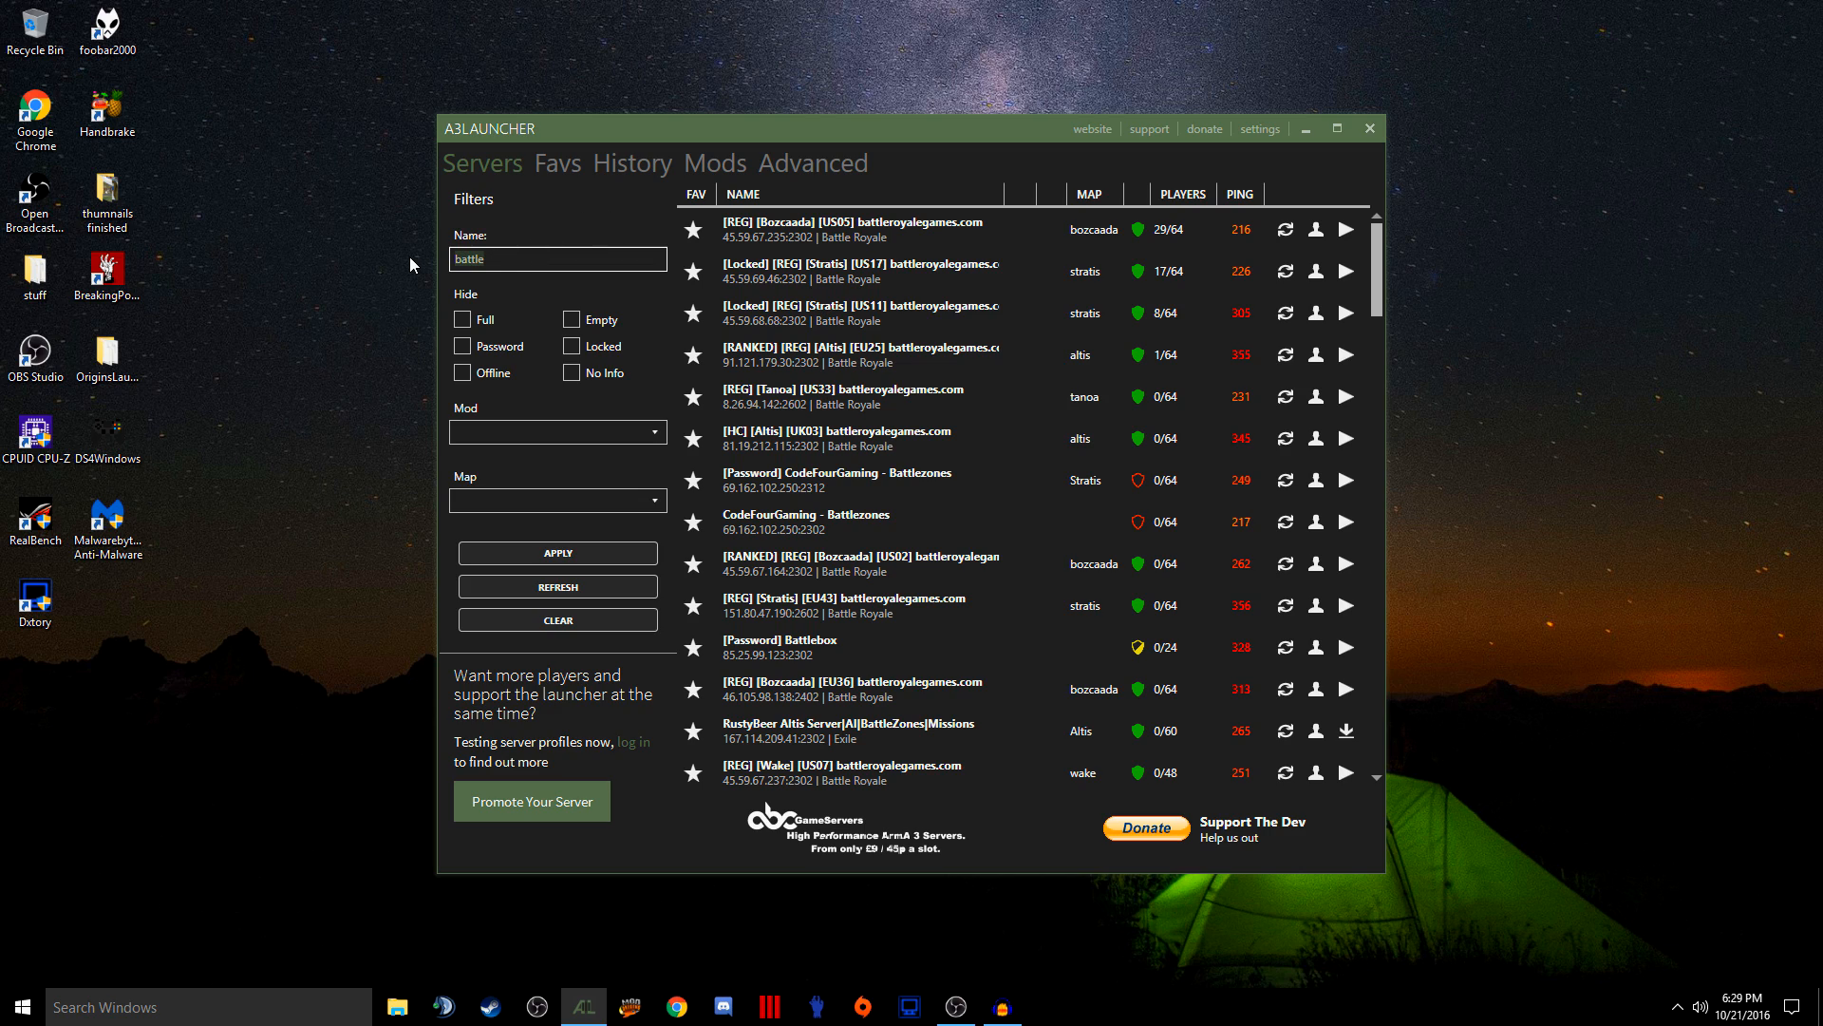
With the name filter cleared, browse the Mod filter dropdown entries
click(557, 431)
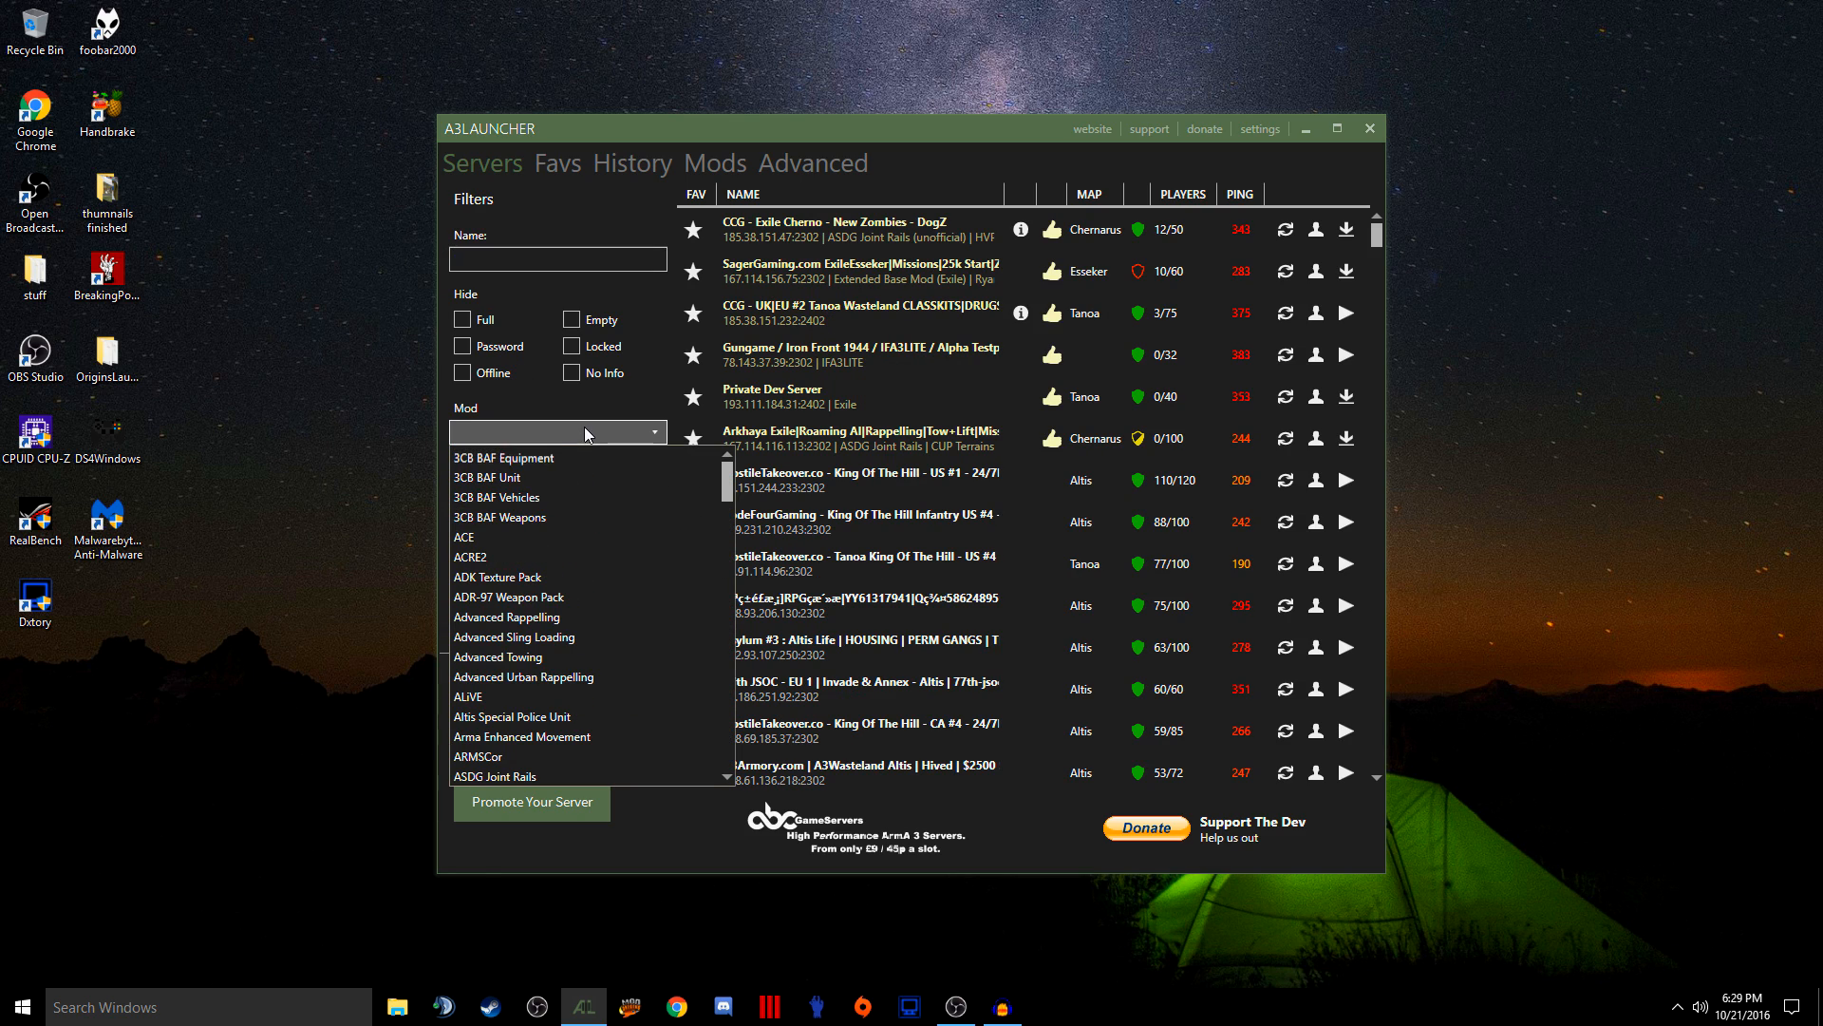
mouse_move(496, 535)
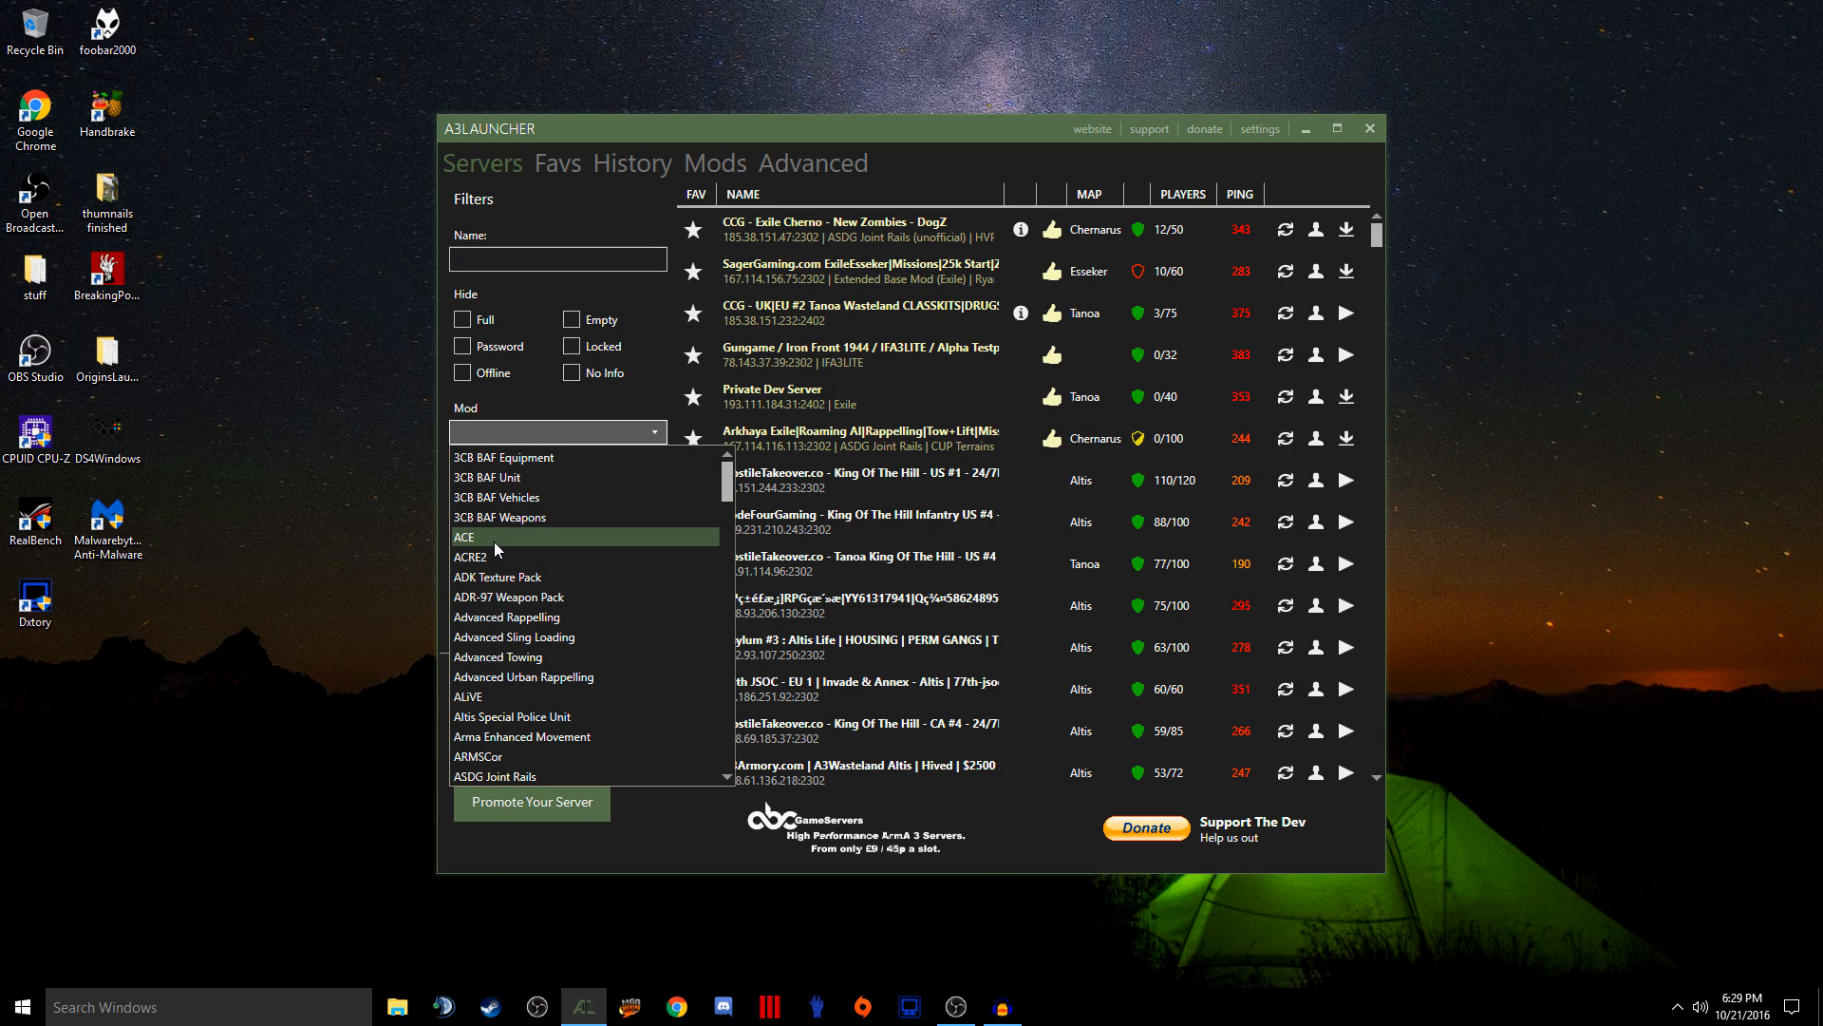
scroll(down, 3)
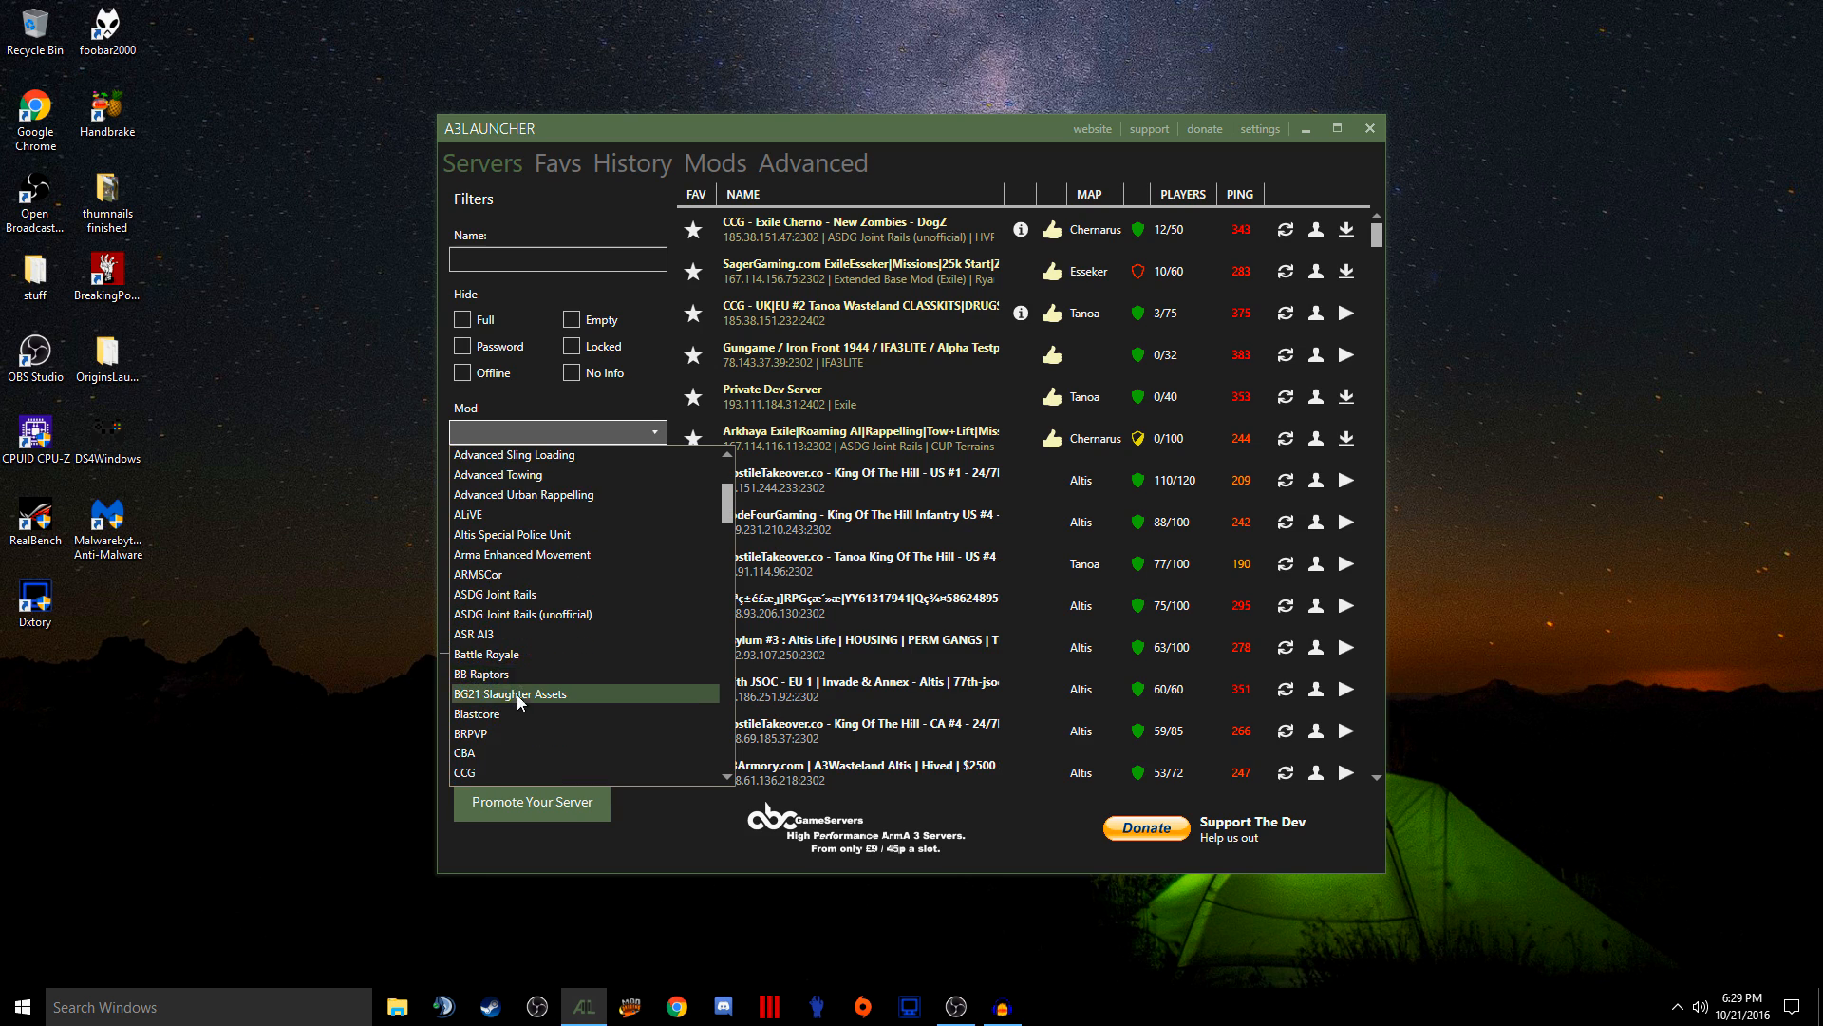
scroll(down, 3)
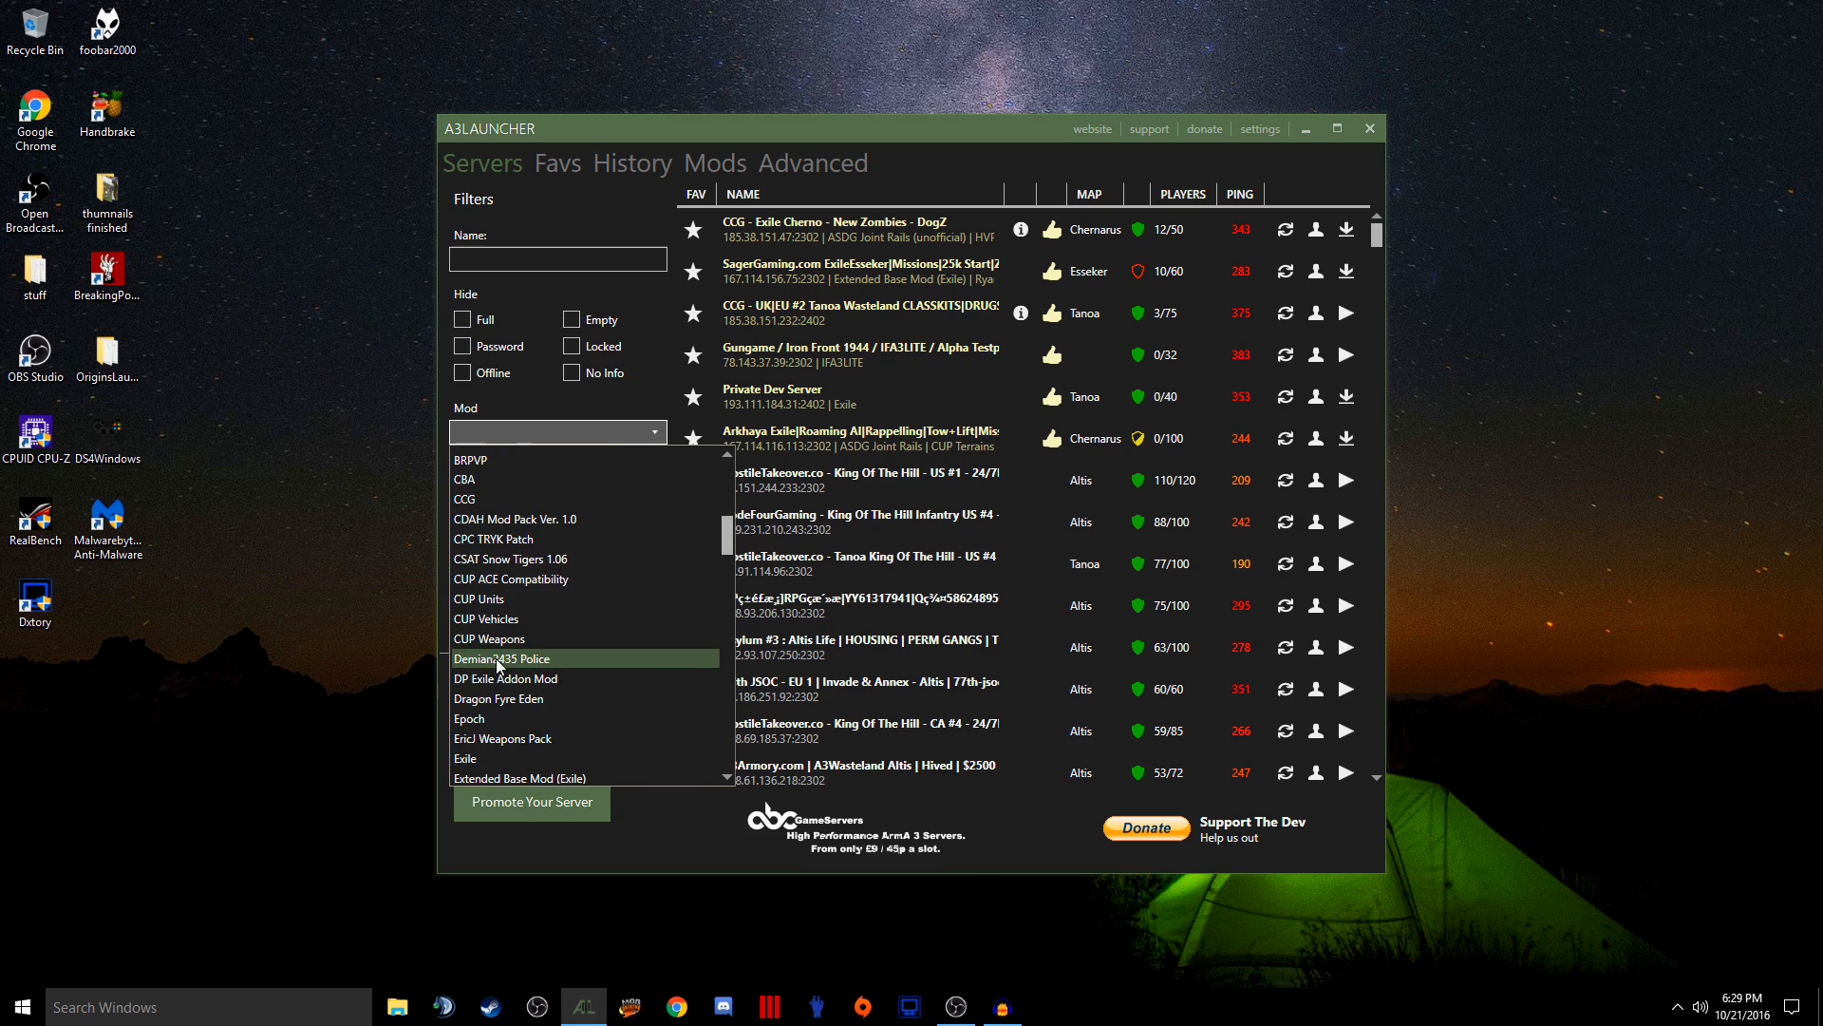
scroll(down, 3)
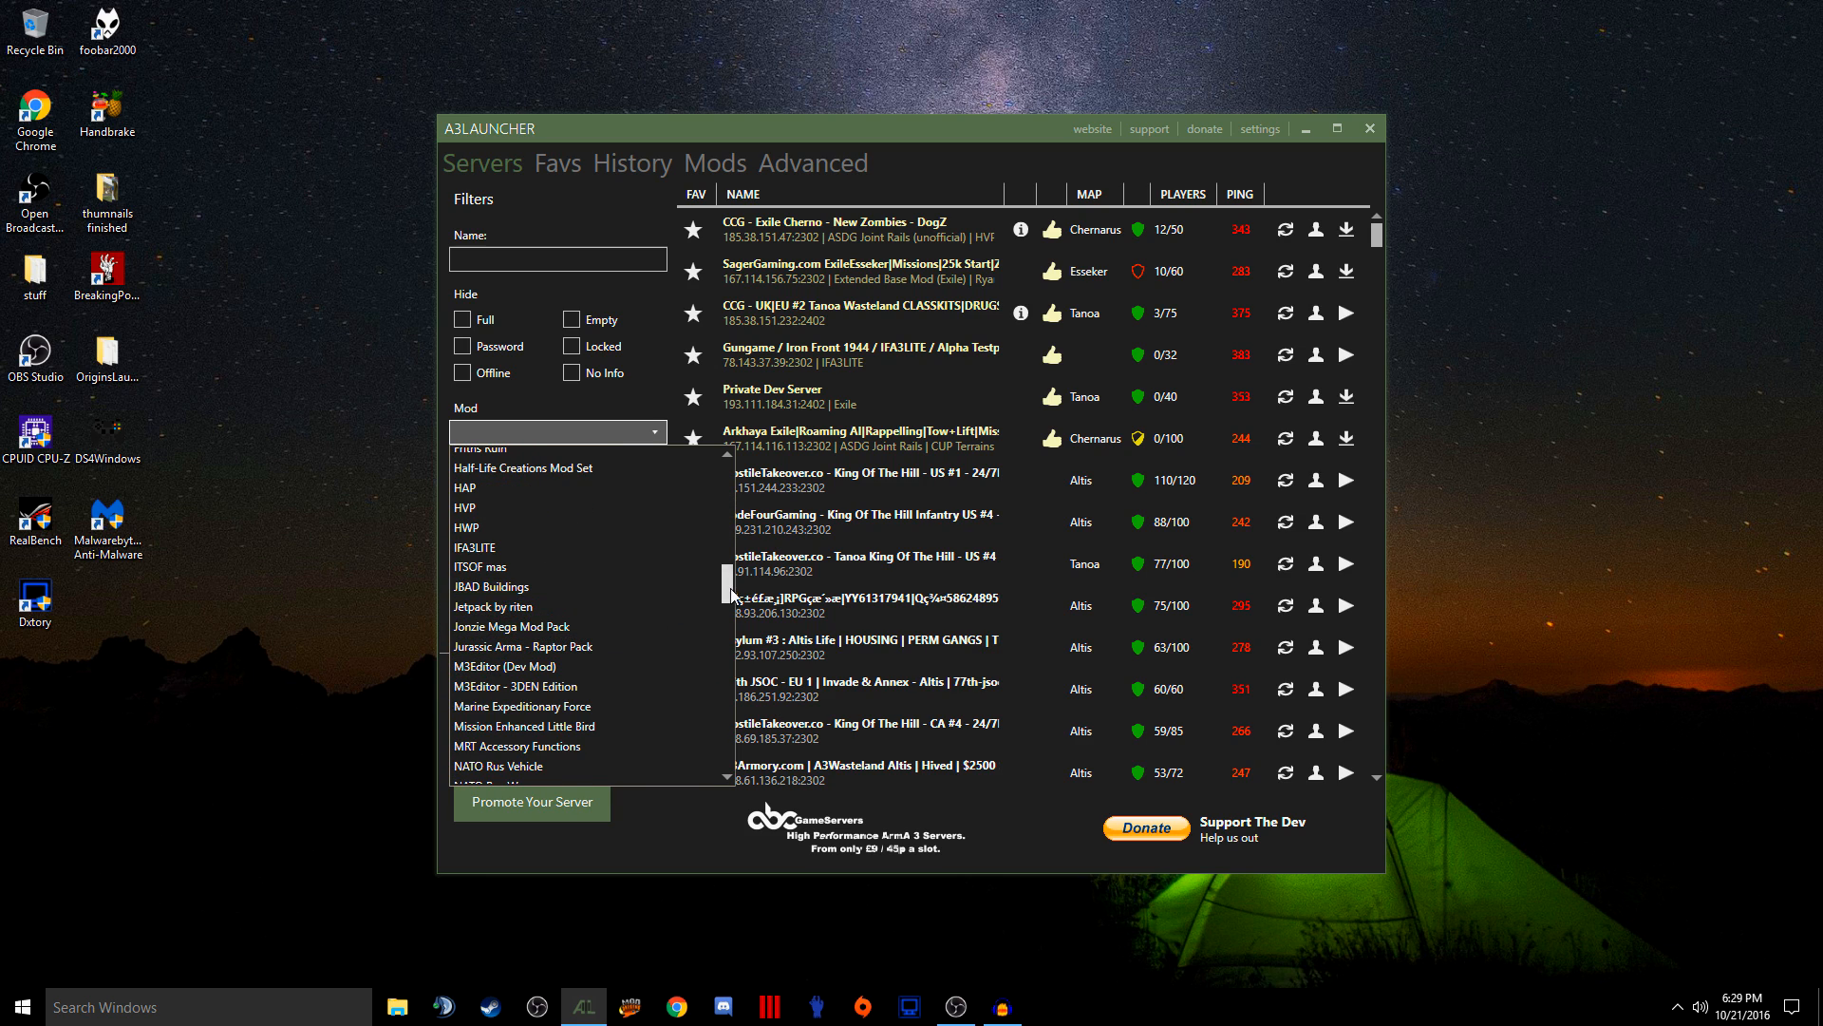